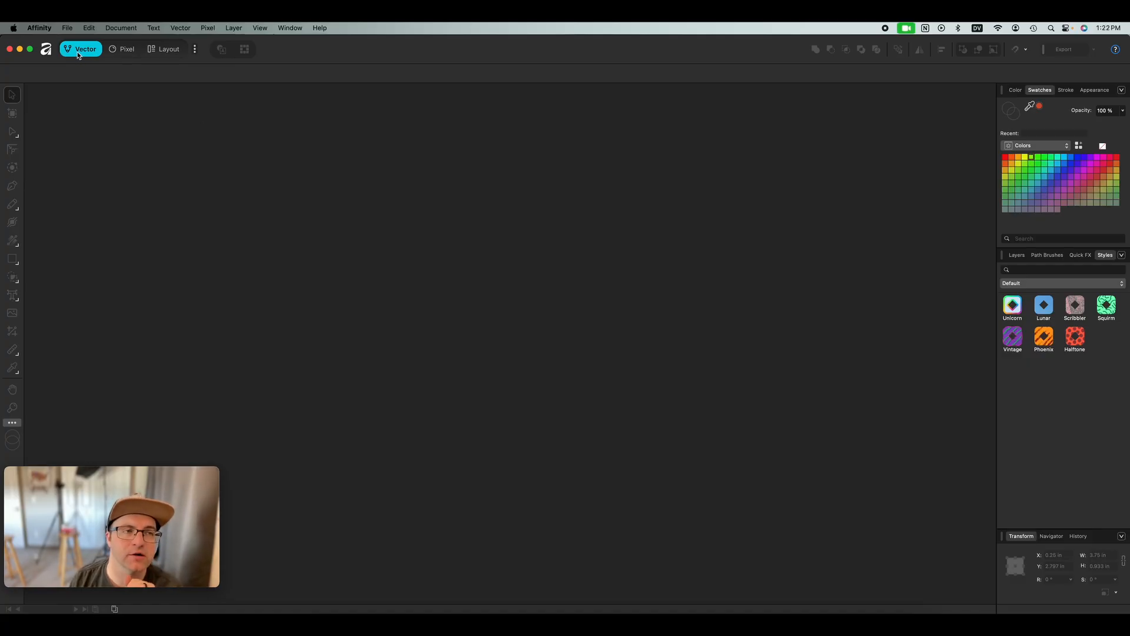
{"action": "mouse_move", "coordinate": [80, 48]}
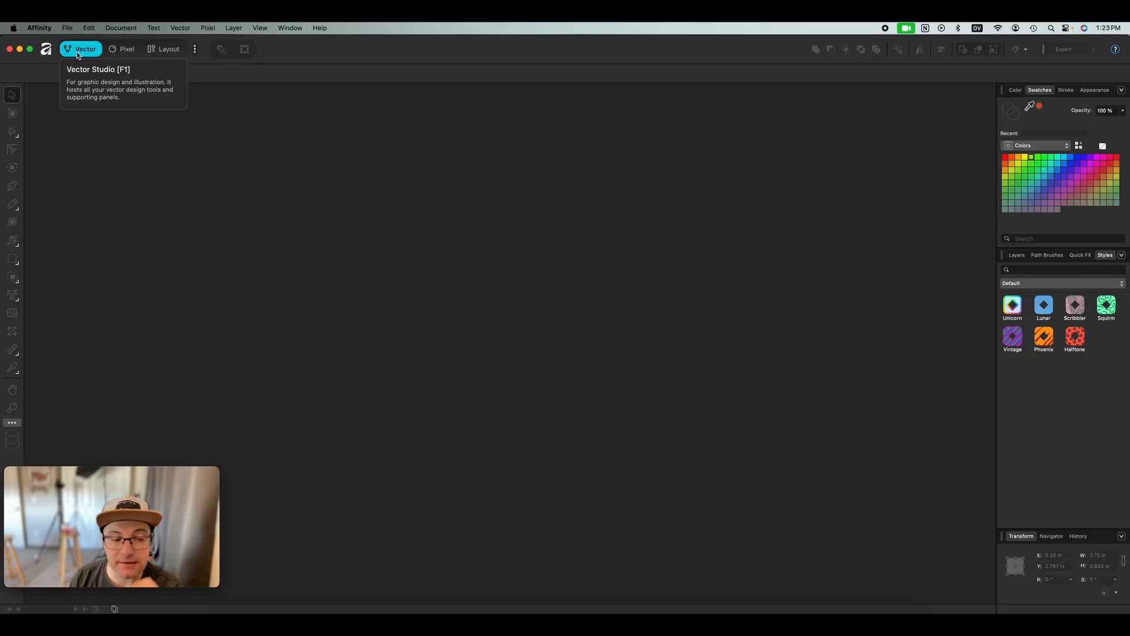
{"action": "mouse_move", "coordinate": [180, 133]}
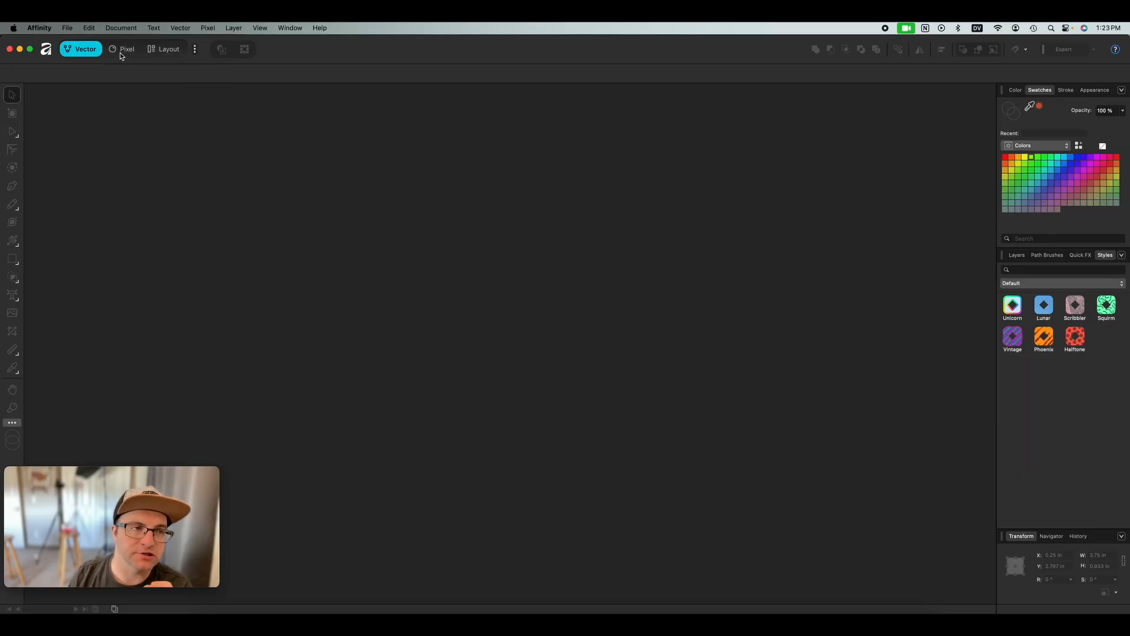
- Switch to the Layout studio, review the available studios, and show the Color wheel
{"action": "left_click", "coordinate": [167, 49]}
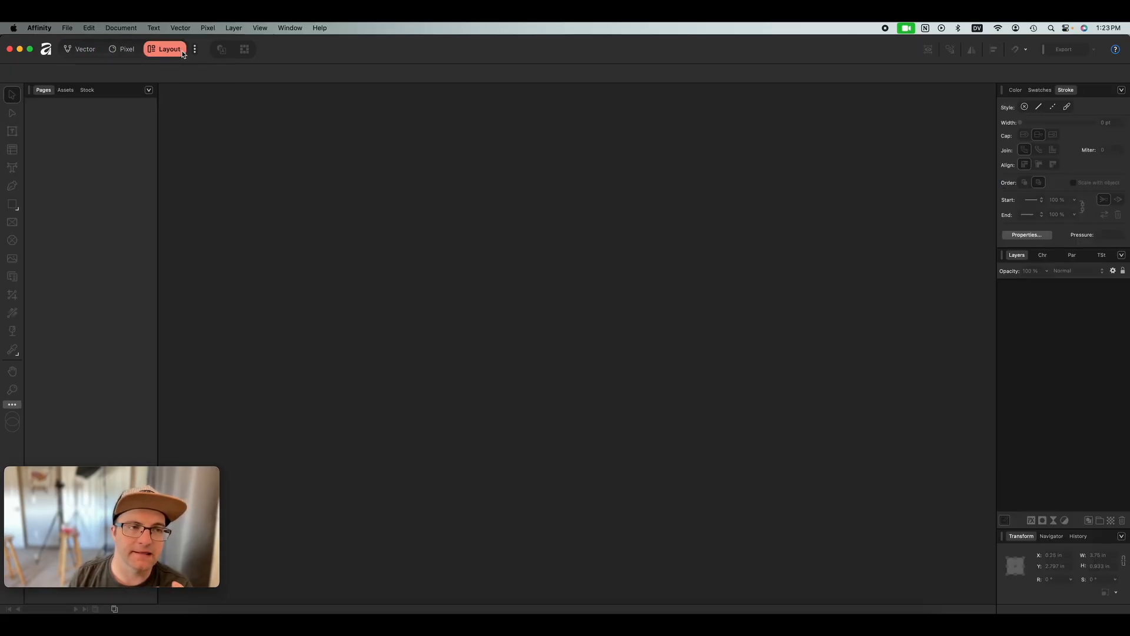
{"action": "left_click", "coordinate": [194, 49]}
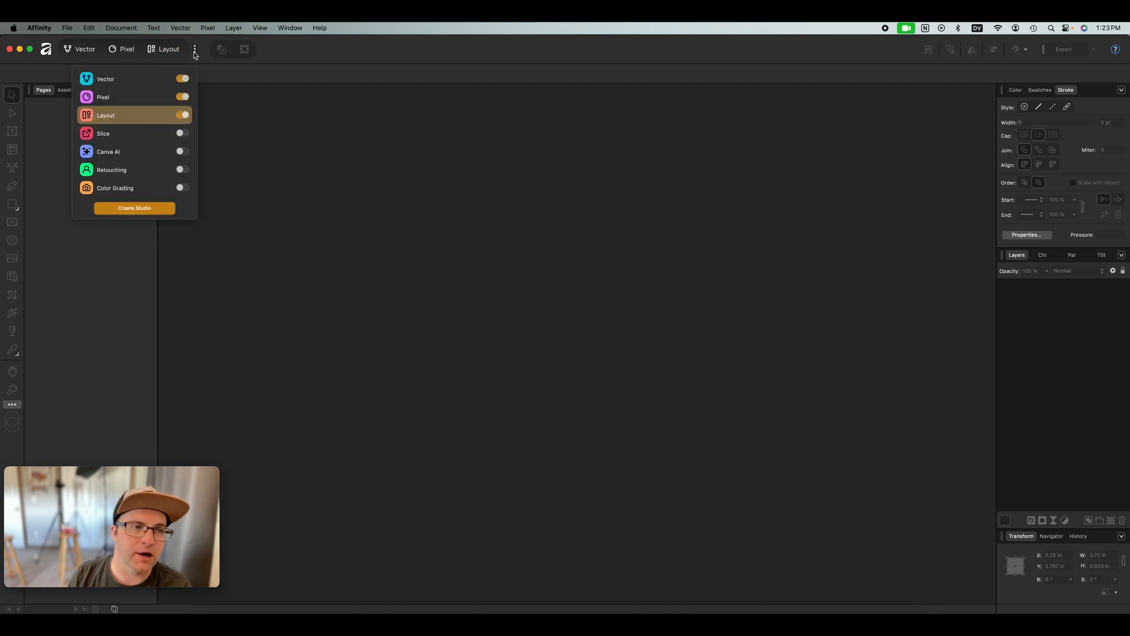
{"action": "mouse_move", "coordinate": [182, 157]}
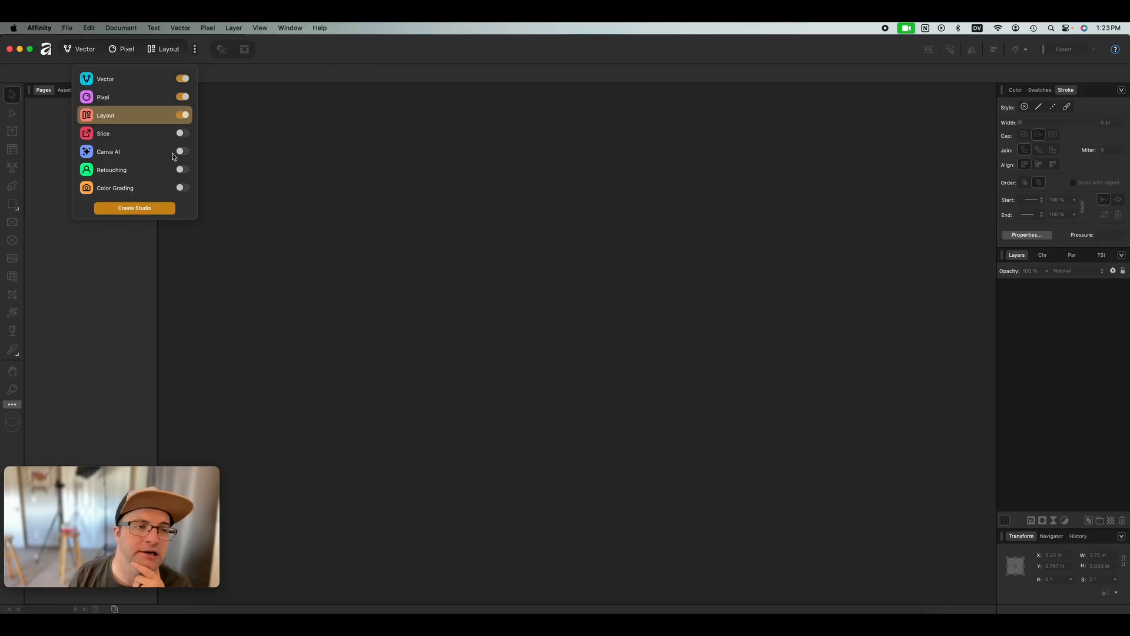
{"action": "mouse_move", "coordinate": [94, 151]}
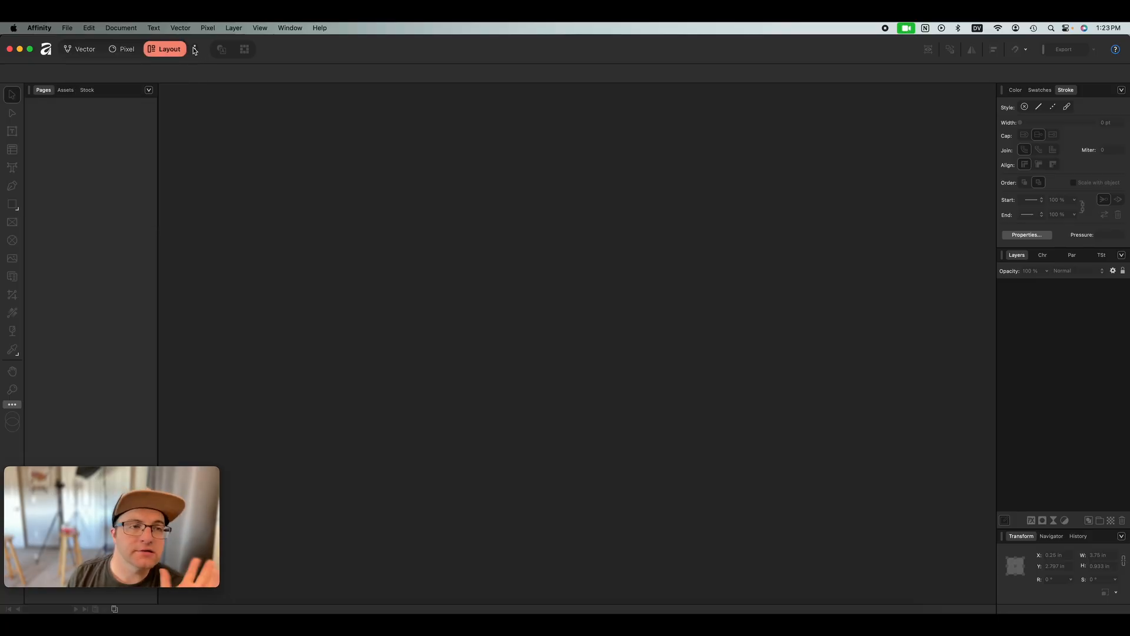
{"action": "mouse_move", "coordinate": [193, 49]}
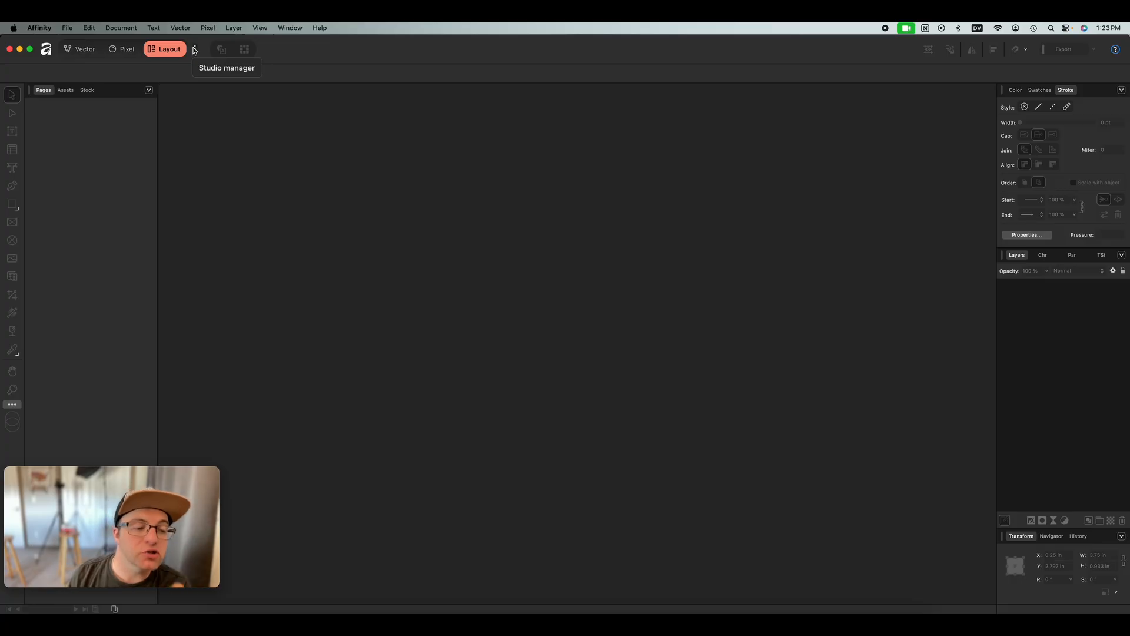
{"action": "mouse_move", "coordinate": [1079, 115]}
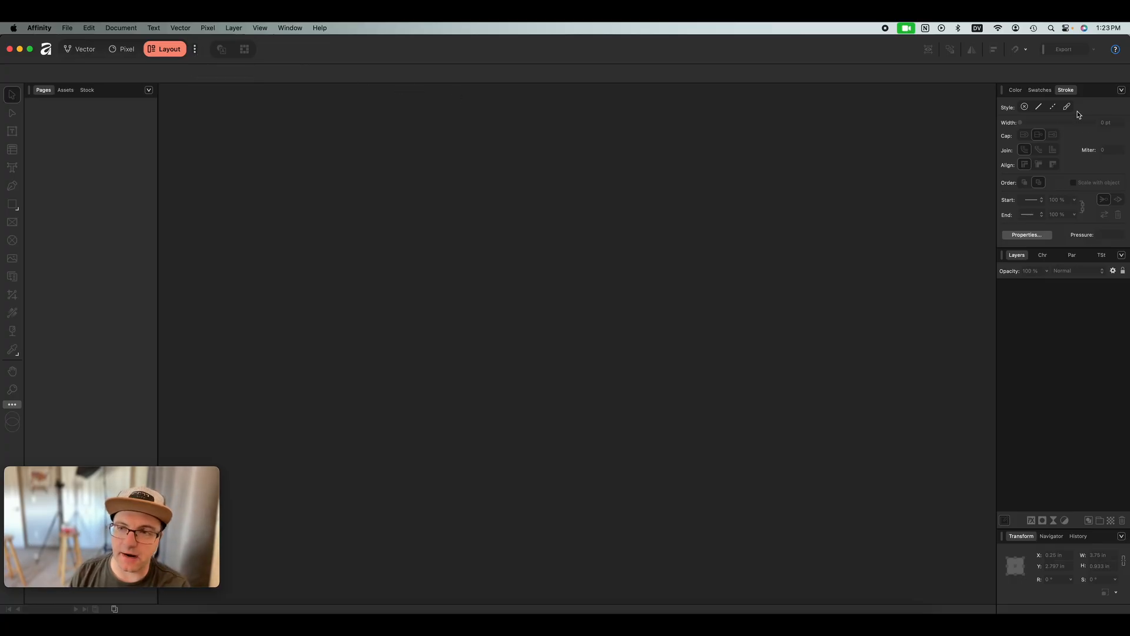
{"action": "left_click", "coordinate": [1015, 90]}
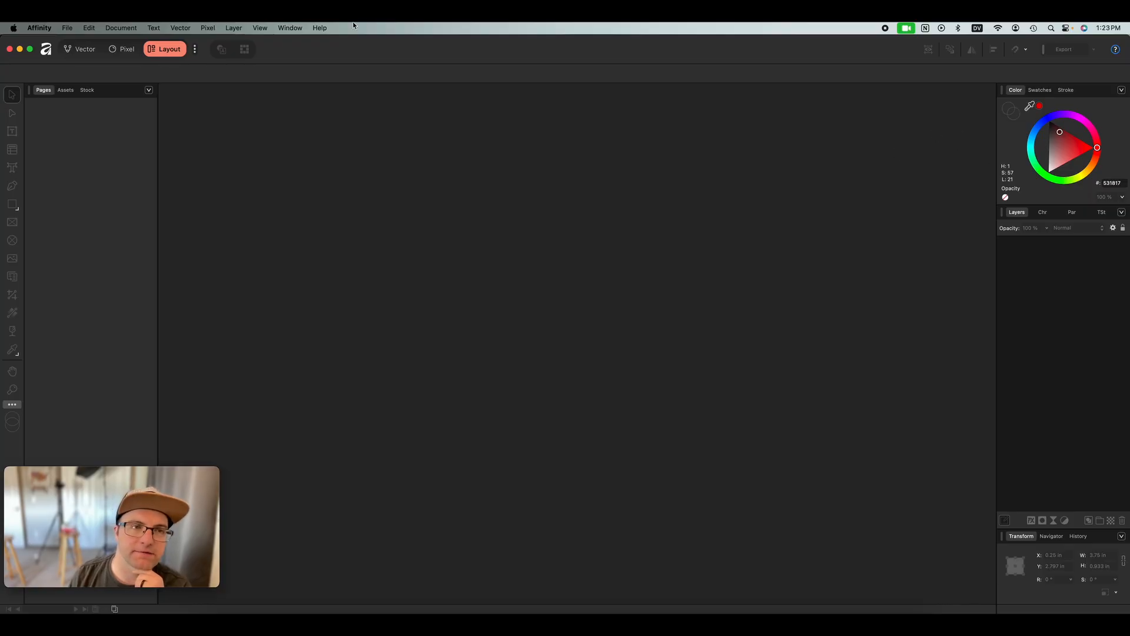
- Browse the Window > General panel list, then switch back to the Vector studio
{"action": "left_click", "coordinate": [290, 28]}
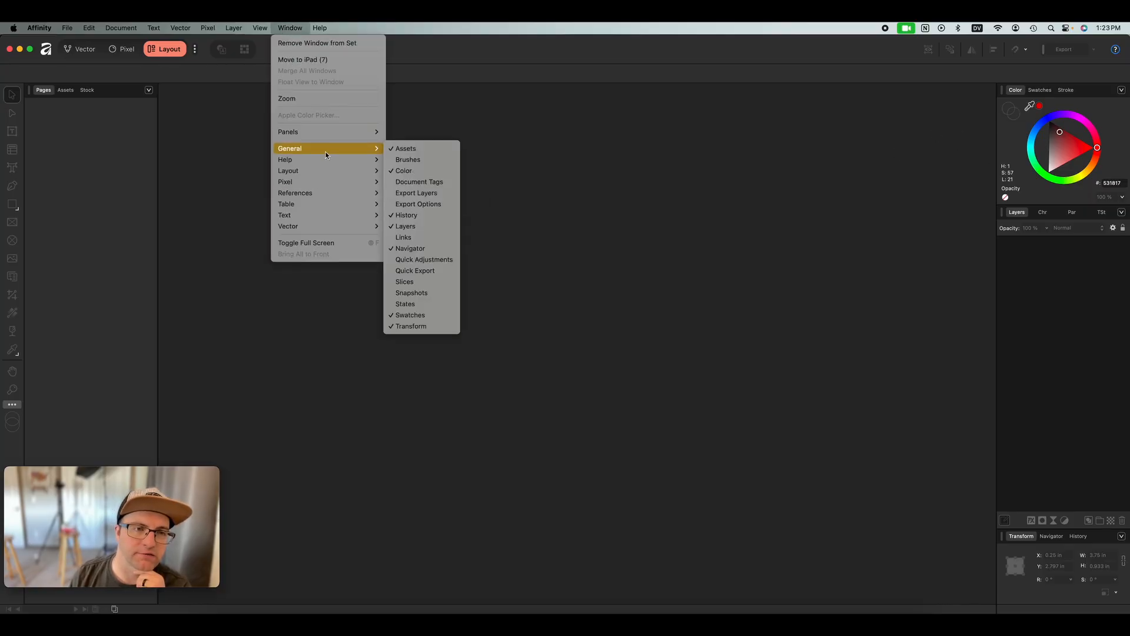
{"action": "mouse_move", "coordinate": [314, 203]}
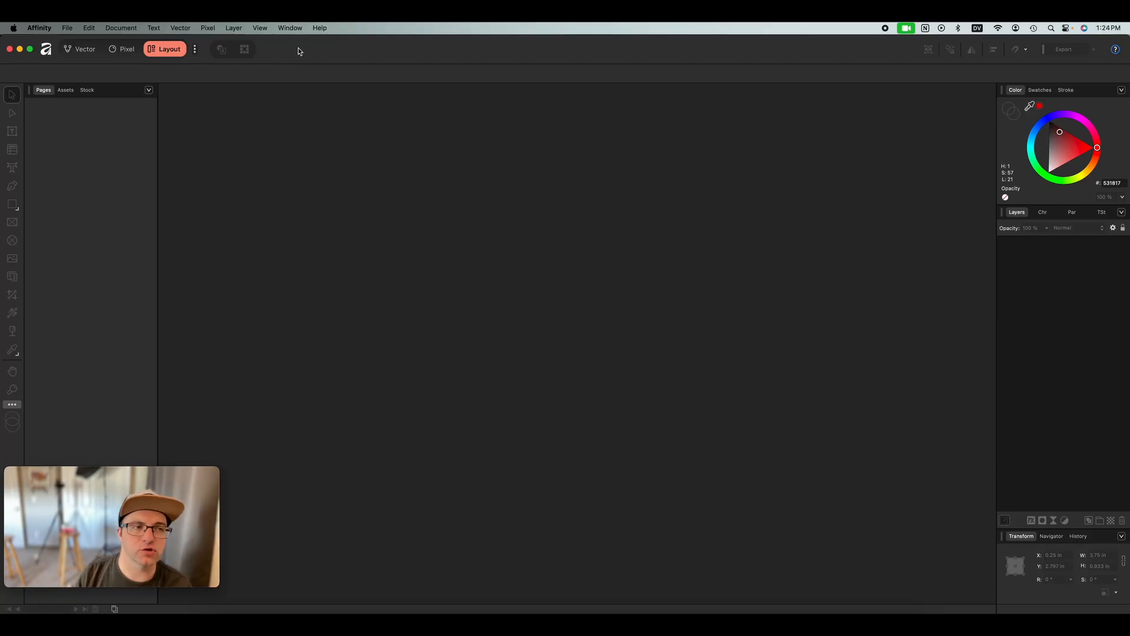
{"action": "left_click", "coordinate": [79, 49]}
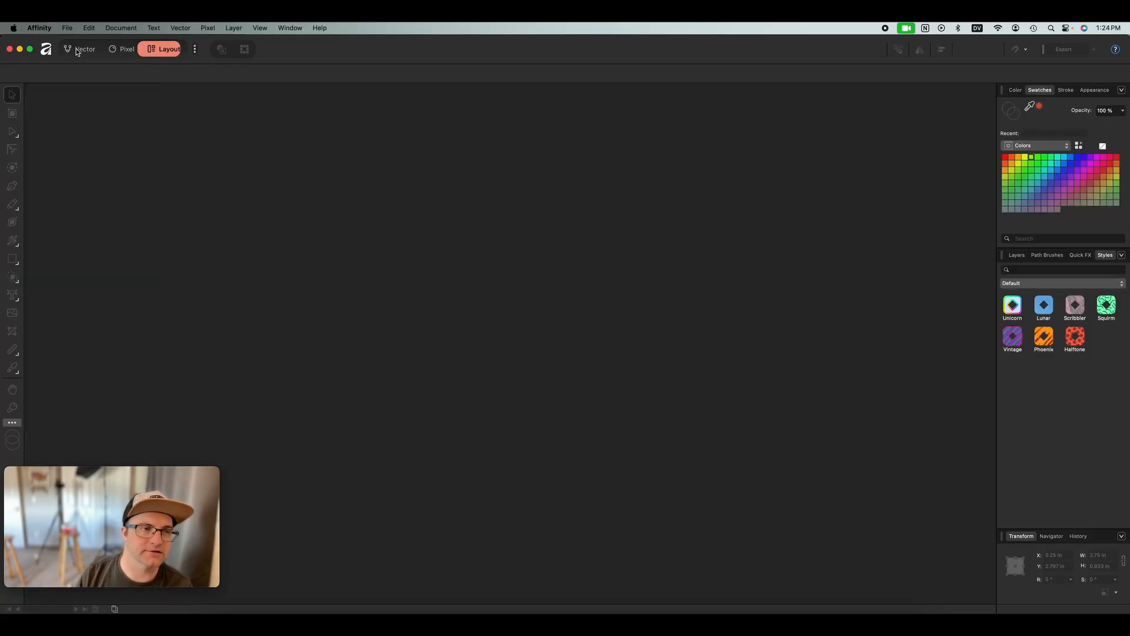
{"action": "left_click", "coordinate": [80, 49]}
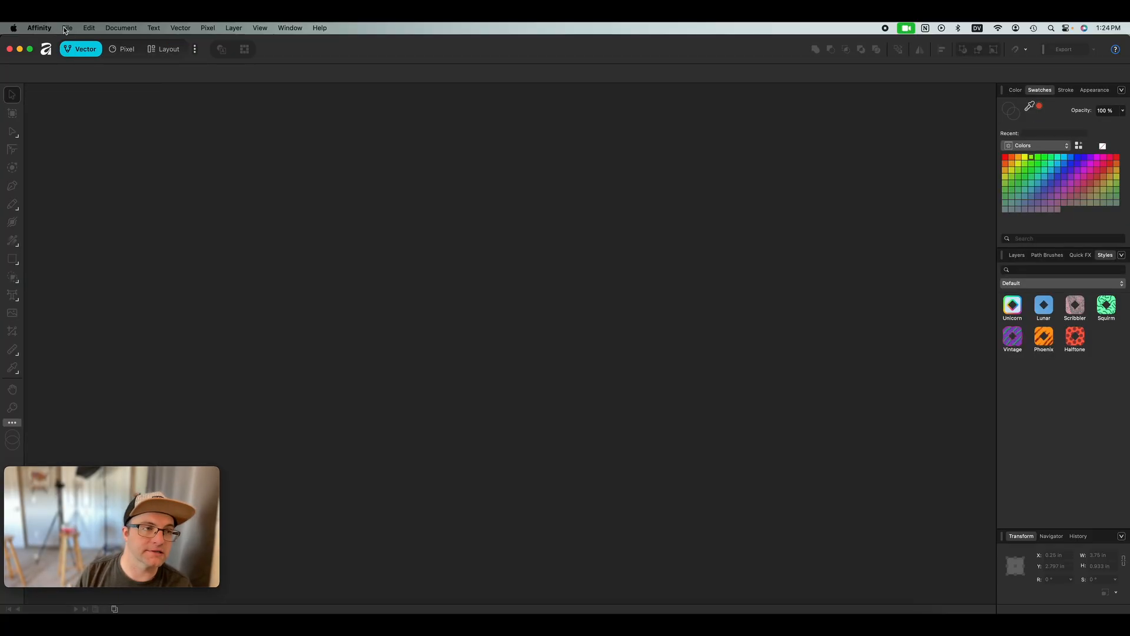
- Create a new document using the Letter (ANSI A) preset
{"action": "left_click", "coordinate": [67, 27]}
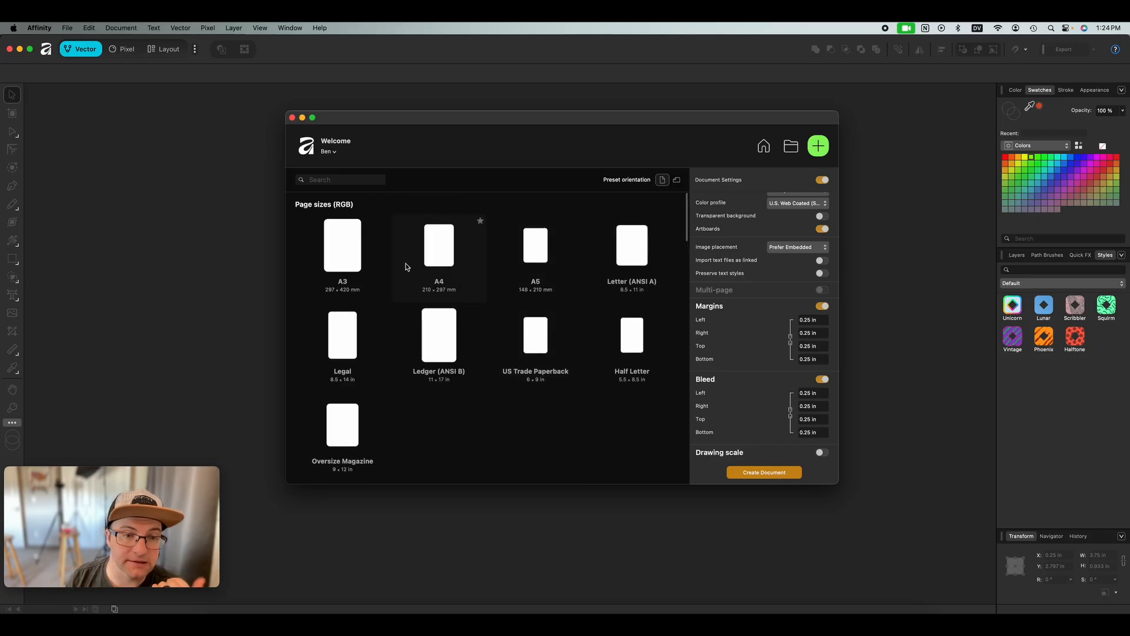
{"action": "left_click", "coordinate": [630, 245]}
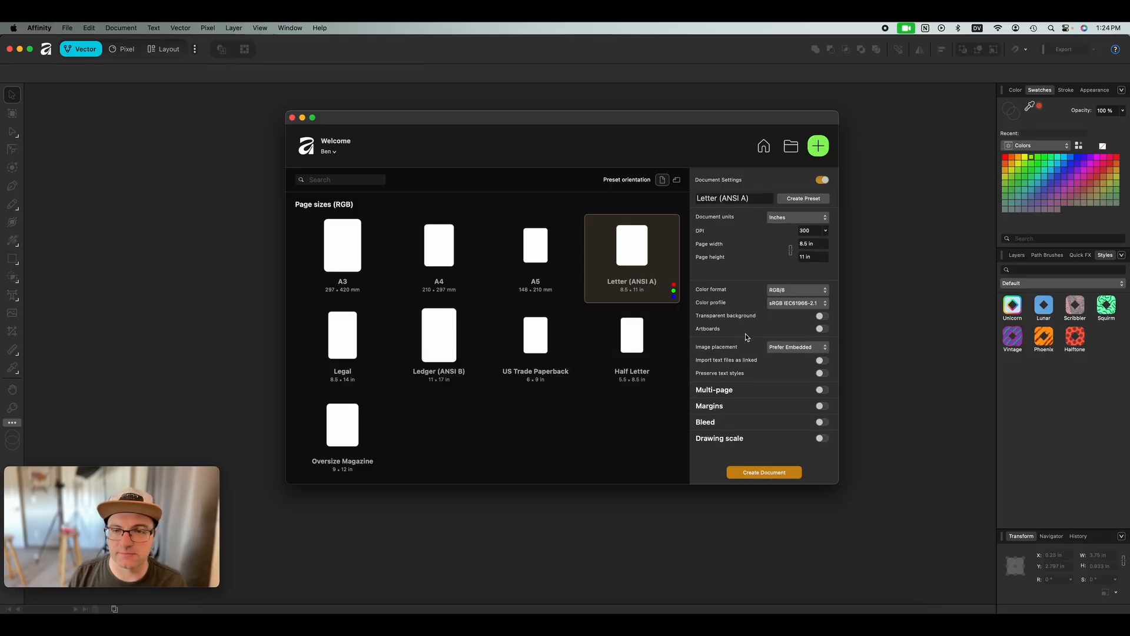
{"action": "left_click", "coordinate": [763, 472]}
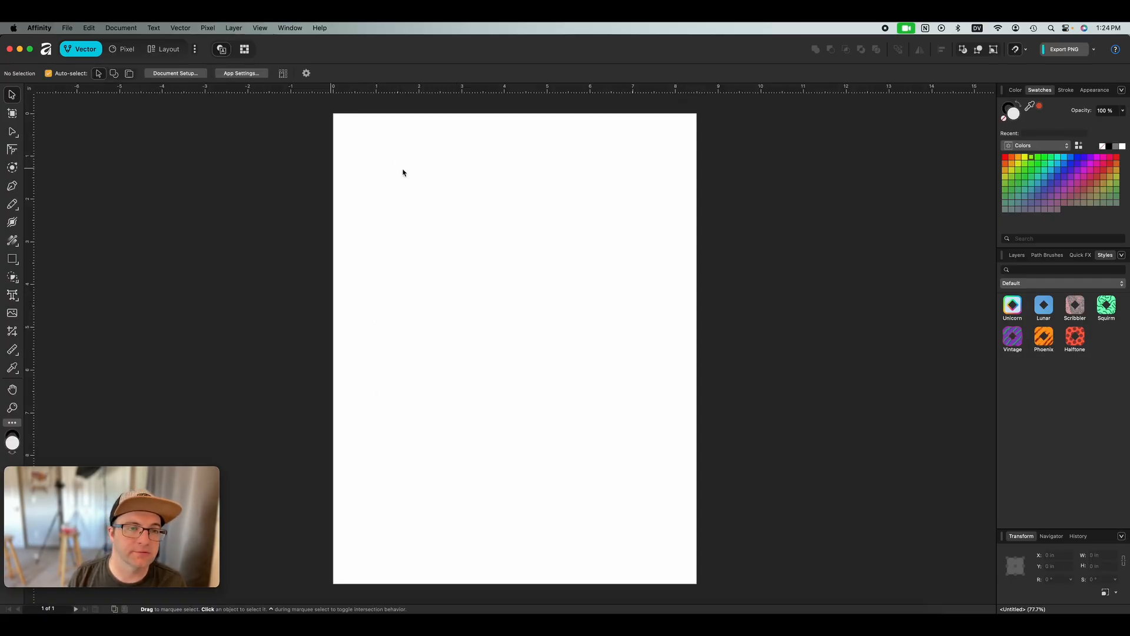
{"action": "mouse_move", "coordinate": [12, 113]}
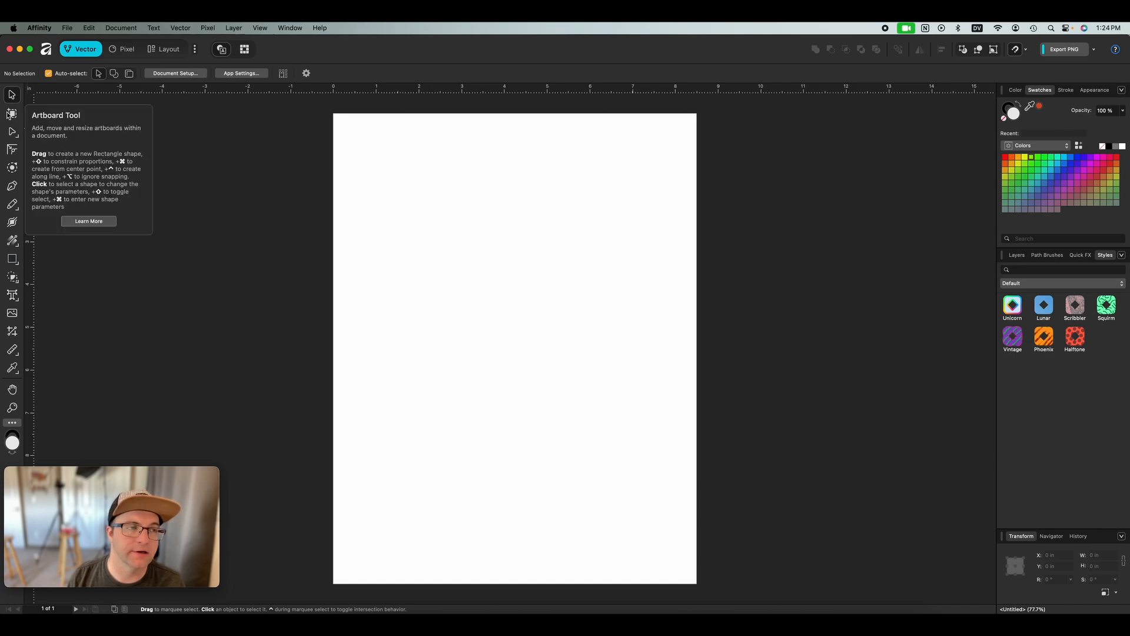
- Insert an artboard from the Letter page and set the pasteboard to a lighter grey
{"action": "left_click", "coordinate": [12, 113]}
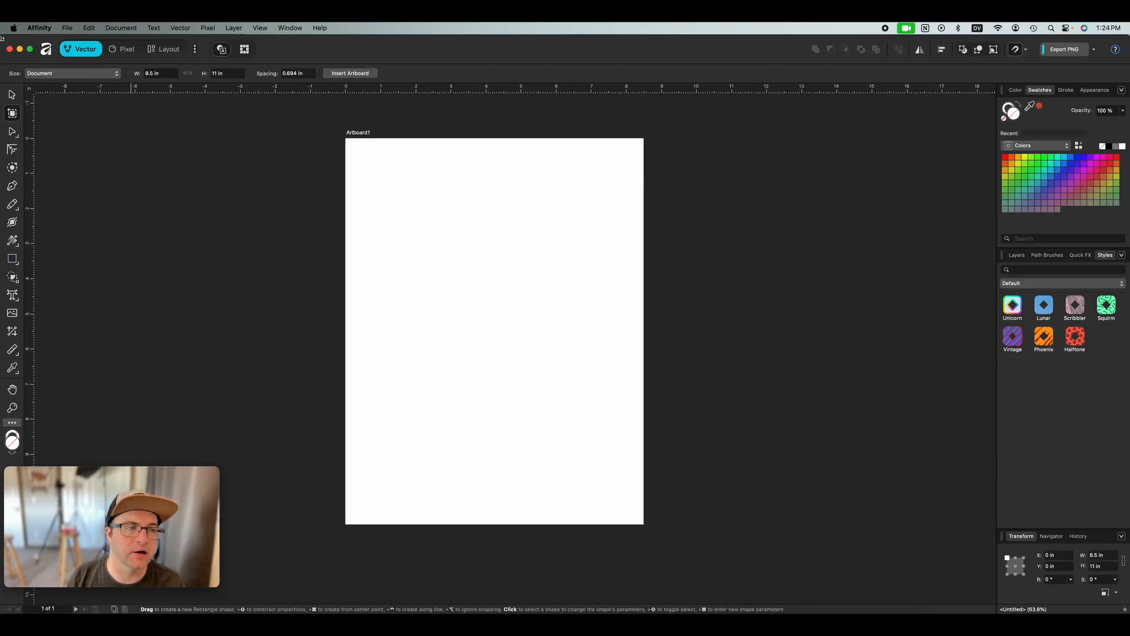
{"action": "left_click", "coordinate": [494, 327]}
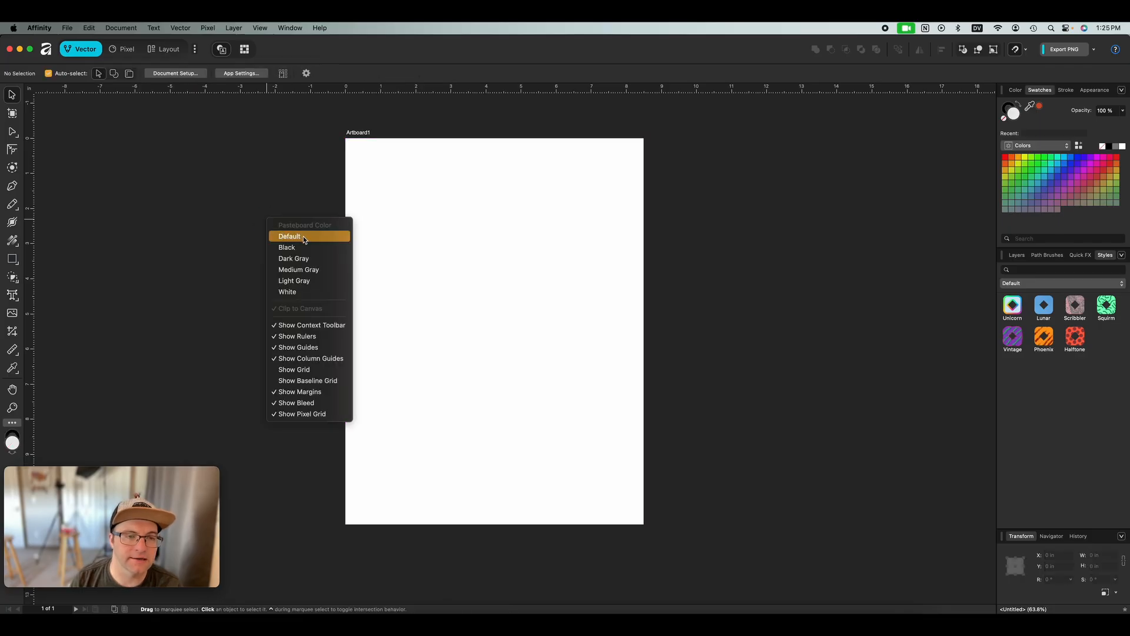
{"action": "left_click", "coordinate": [288, 235]}
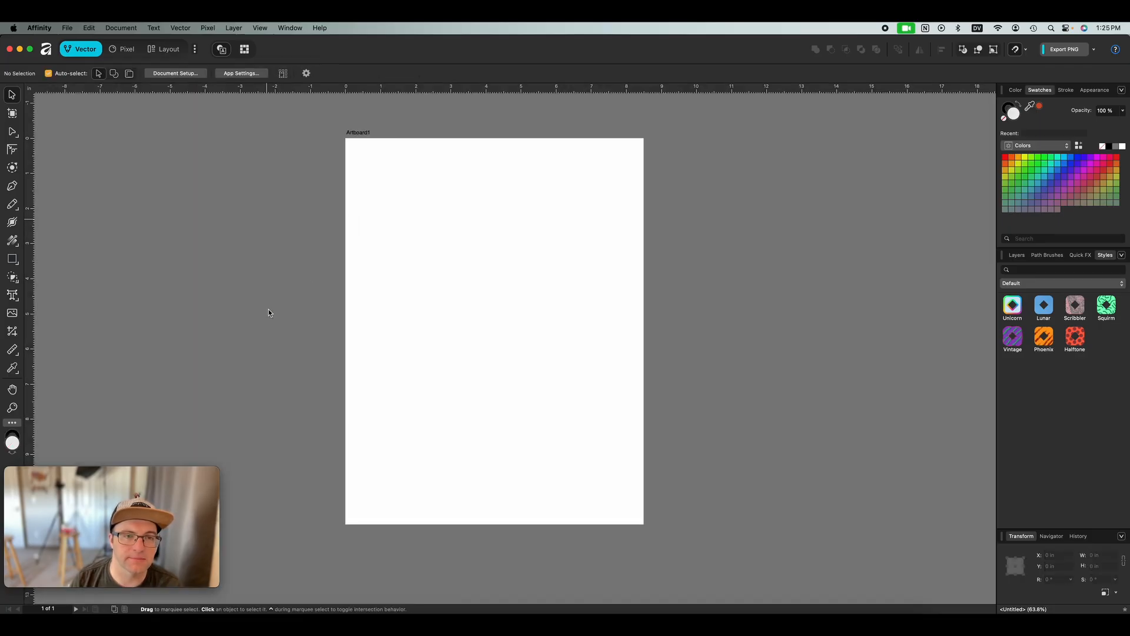
{"action": "mouse_move", "coordinate": [387, 250]}
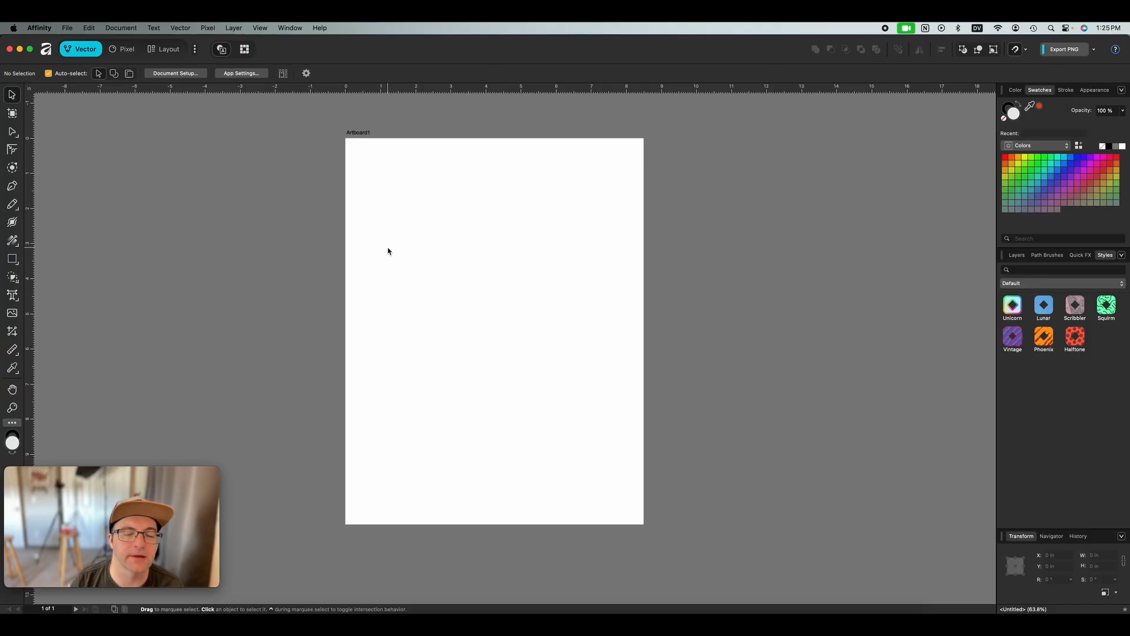
{"action": "mouse_move", "coordinate": [398, 217]}
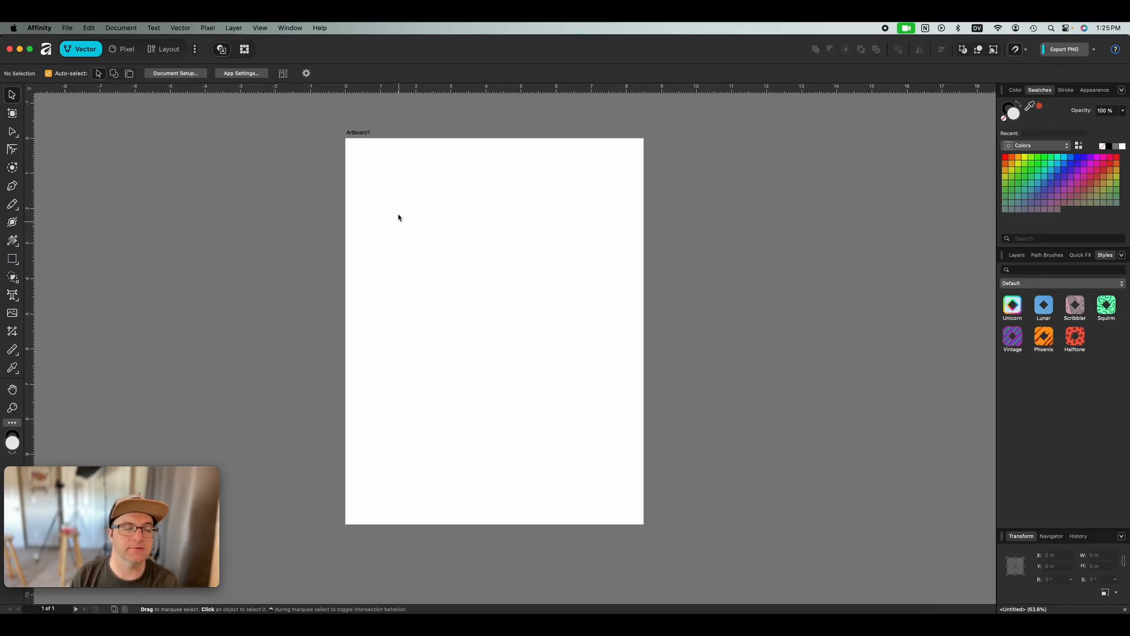
{"action": "mouse_move", "coordinate": [89, 215]}
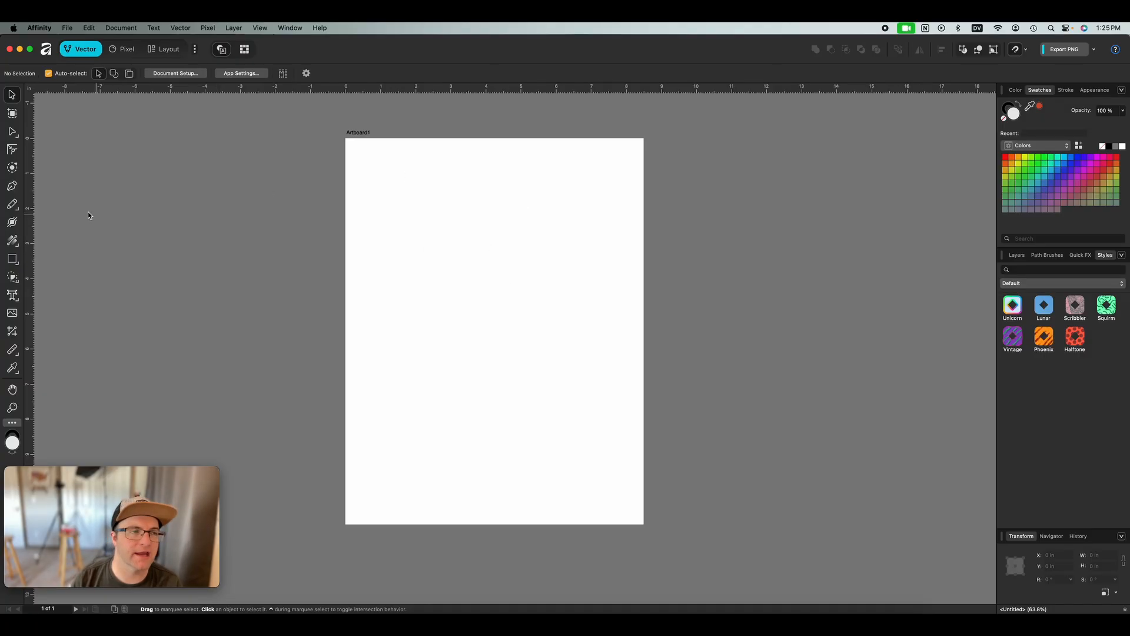
- Draw a large rounded rectangle and soften its corners, then select and delete it
{"action": "left_click", "coordinate": [12, 257]}
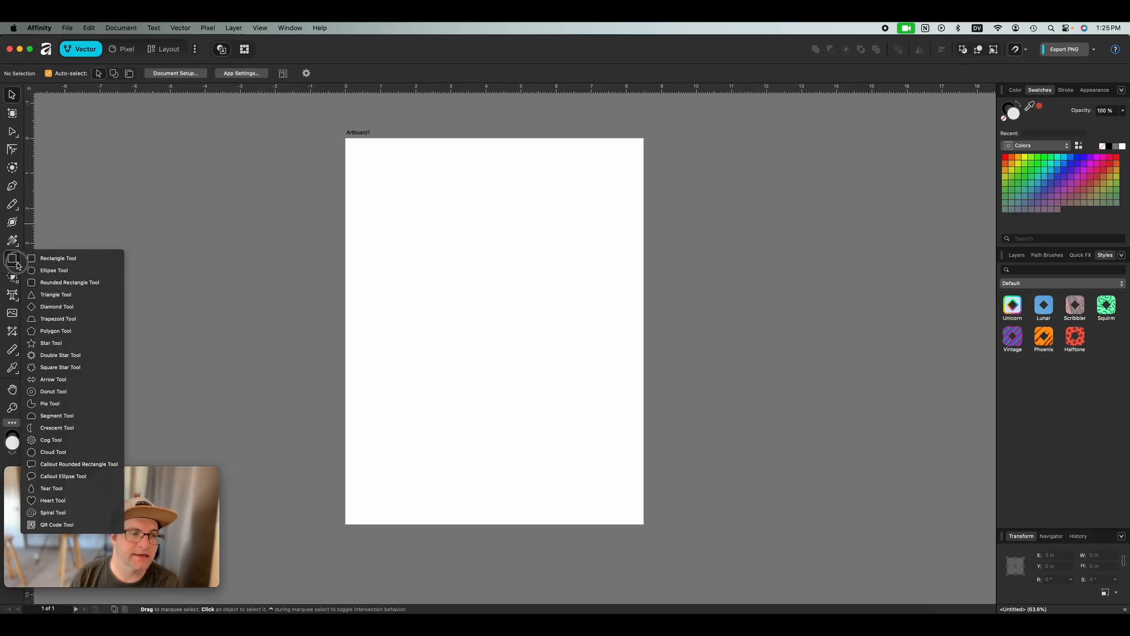
{"action": "mouse_move", "coordinate": [69, 282]}
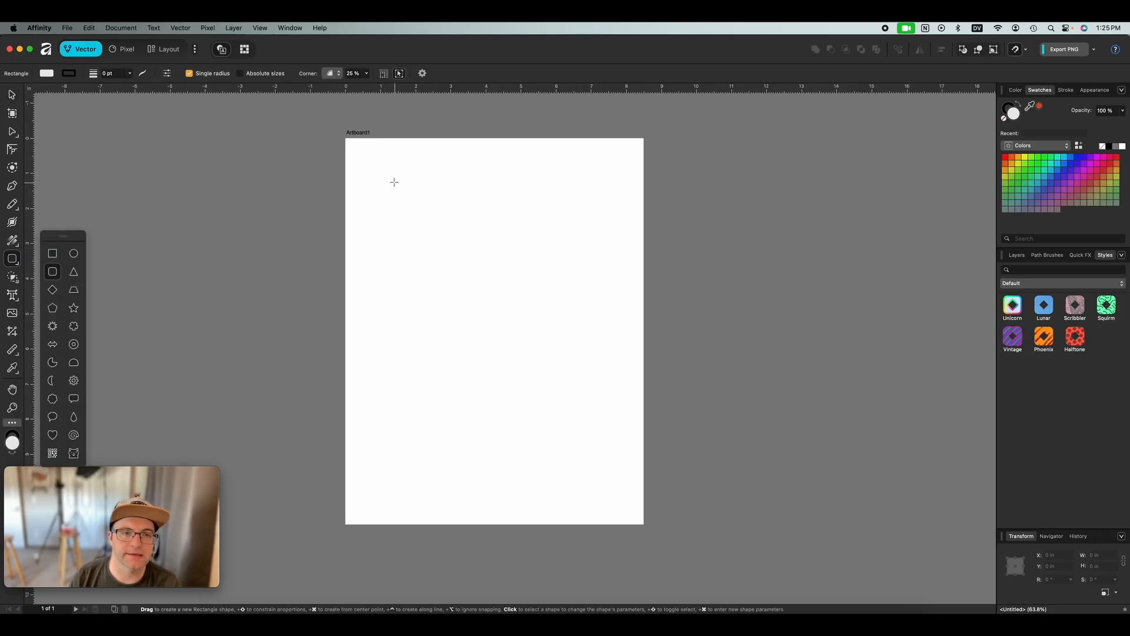
{"action": "left_click_drag", "start_coordinate": [386, 179], "coordinate": [604, 299]}
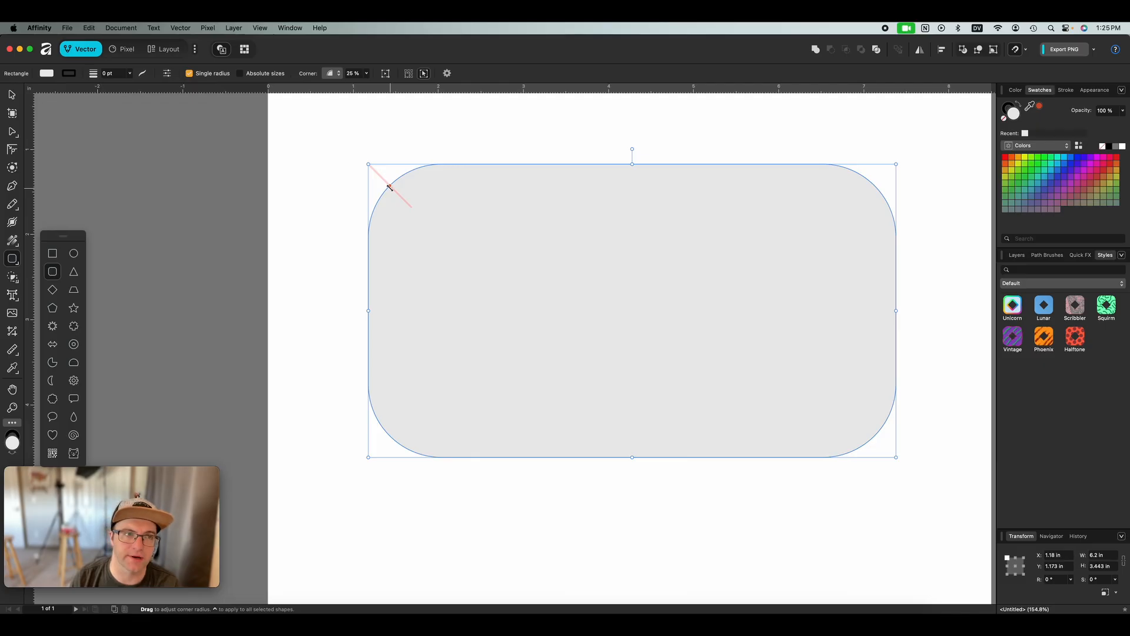
{"action": "left_click_drag", "start_coordinate": [389, 187], "coordinate": [386, 183]}
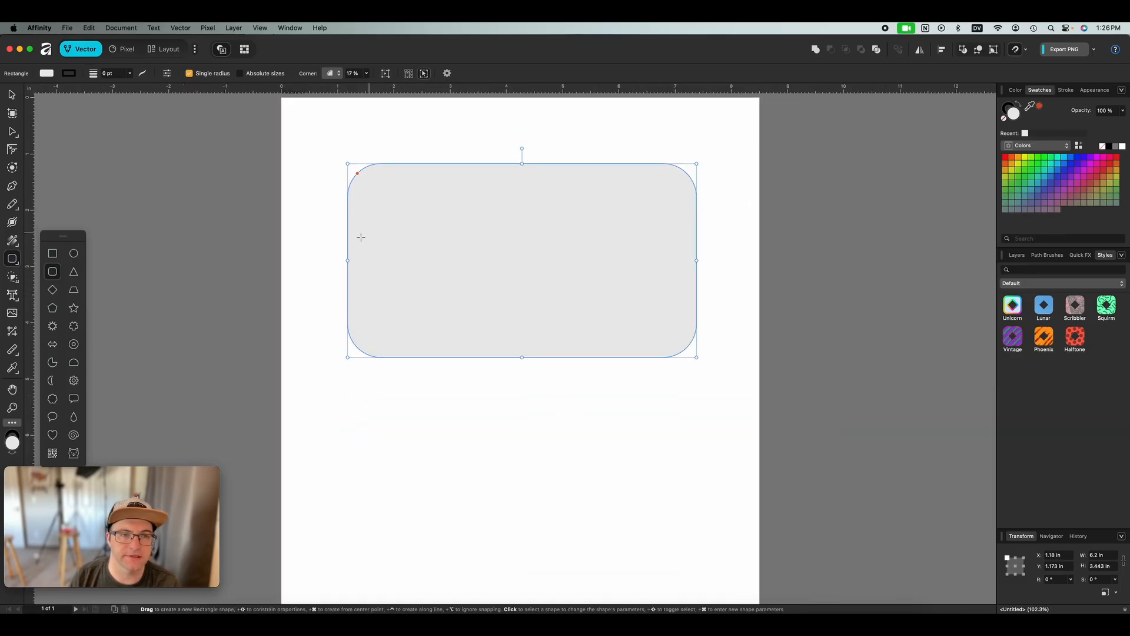
{"action": "mouse_move", "coordinate": [388, 226]}
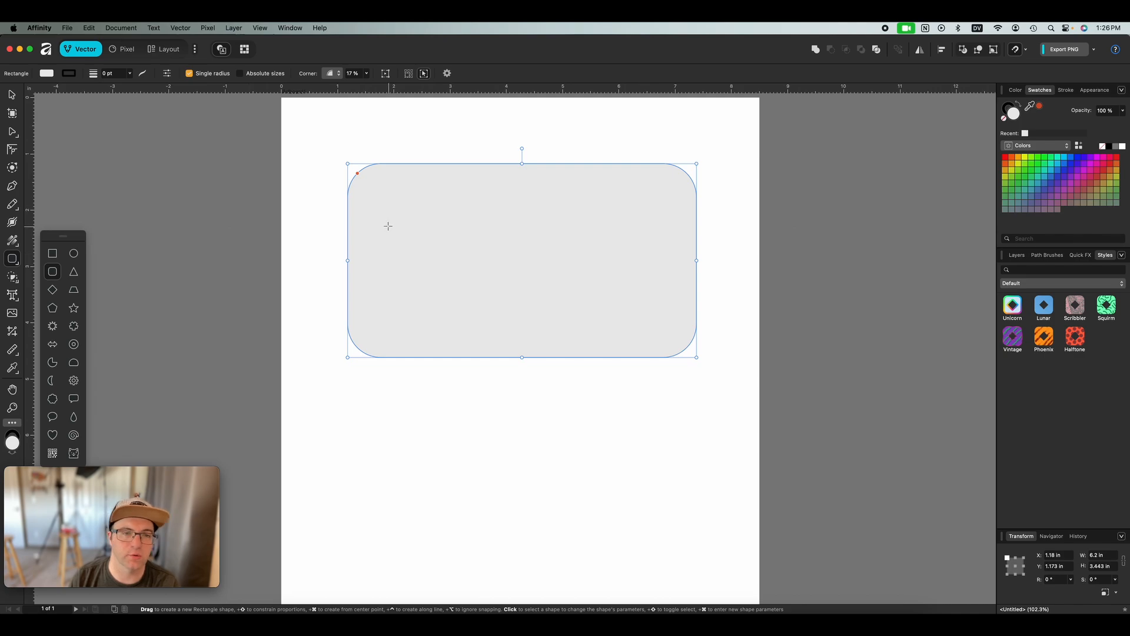
{"action": "mouse_move", "coordinate": [346, 189]}
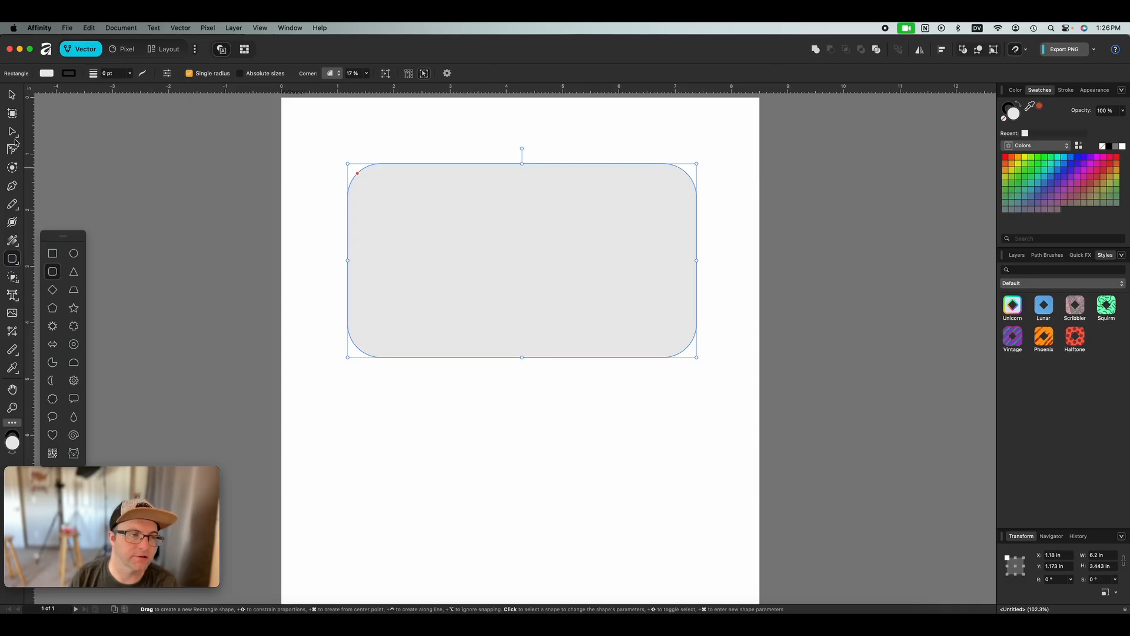
{"action": "left_click", "coordinate": [12, 149]}
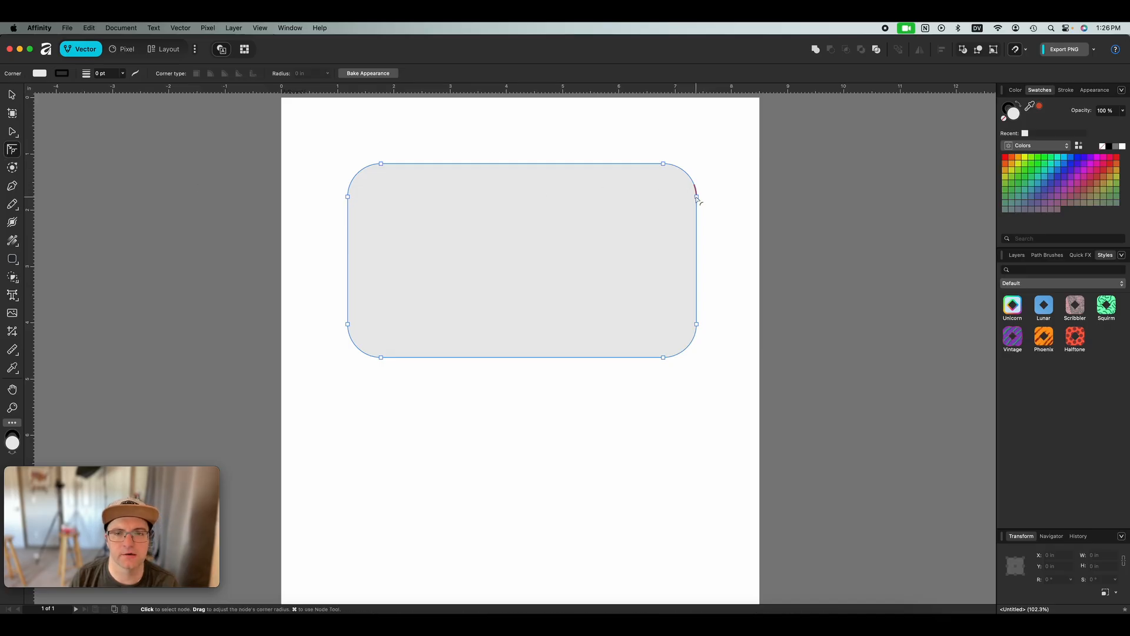
{"action": "left_click", "coordinate": [662, 164]}
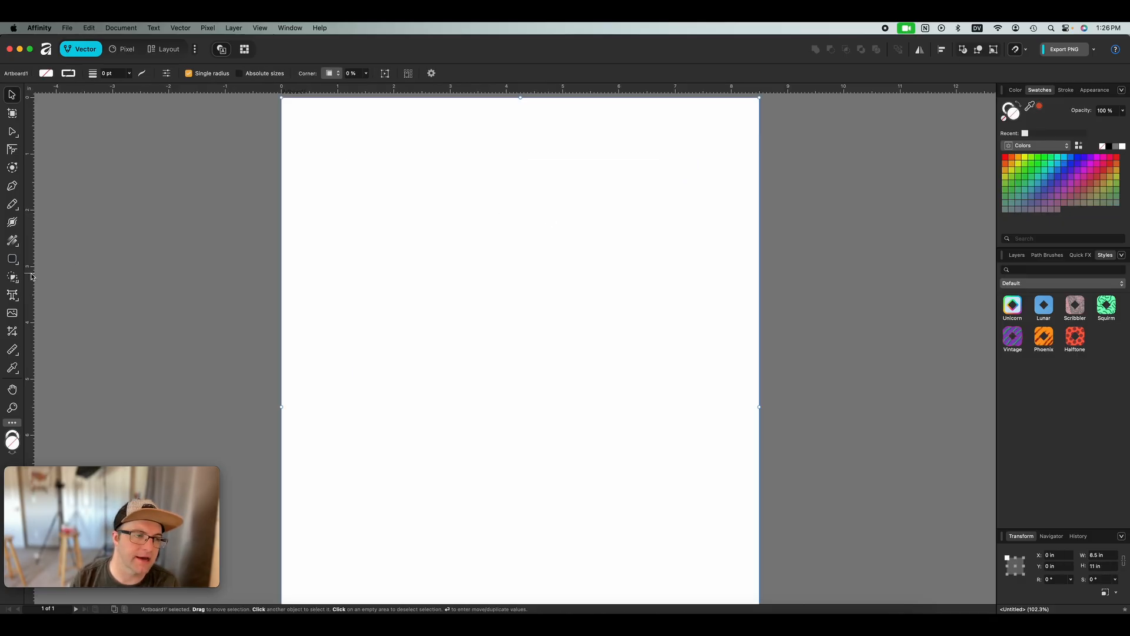
- Draw a wide rectangle near the top of the page
{"action": "left_click", "coordinate": [12, 259]}
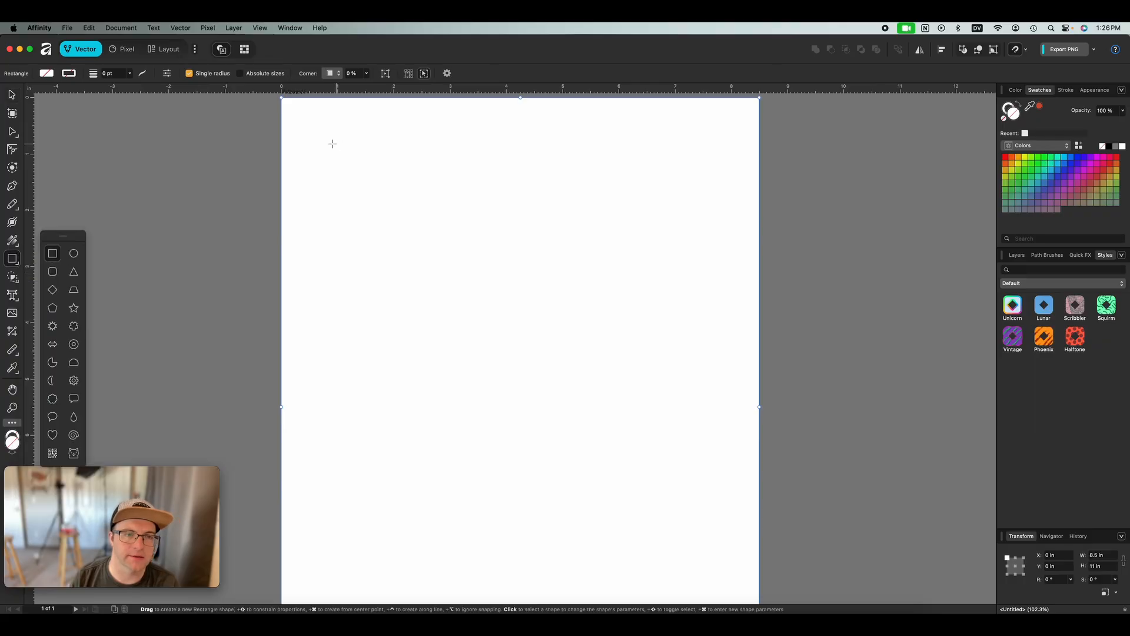
{"action": "left_click_drag", "start_coordinate": [322, 147], "coordinate": [626, 312]}
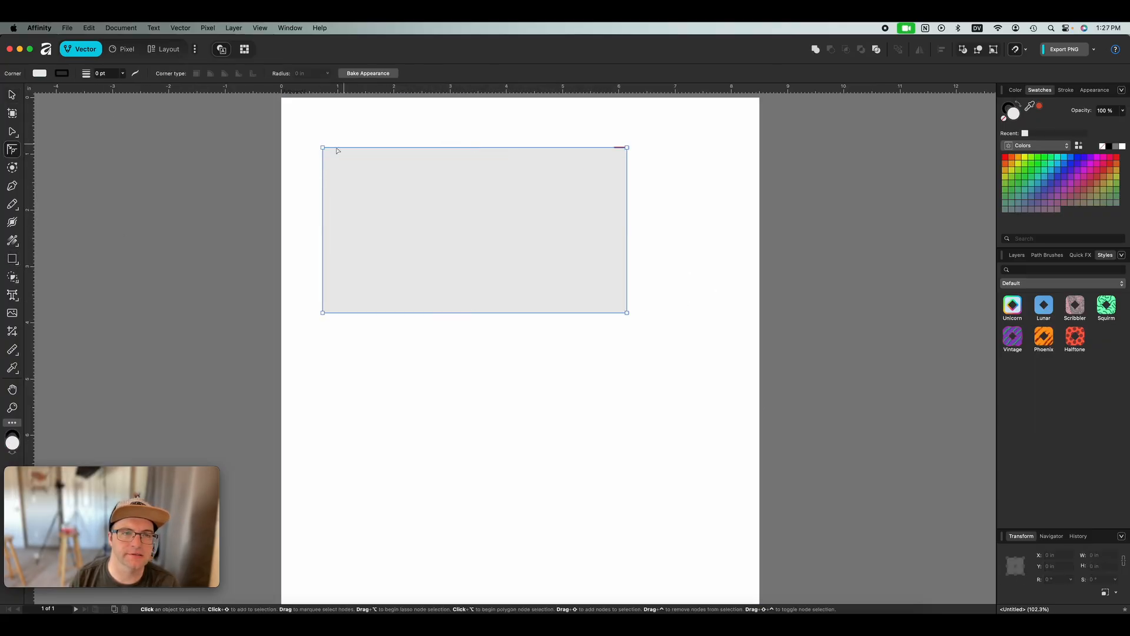
{"action": "left_click_drag", "start_coordinate": [321, 148], "coordinate": [341, 166]}
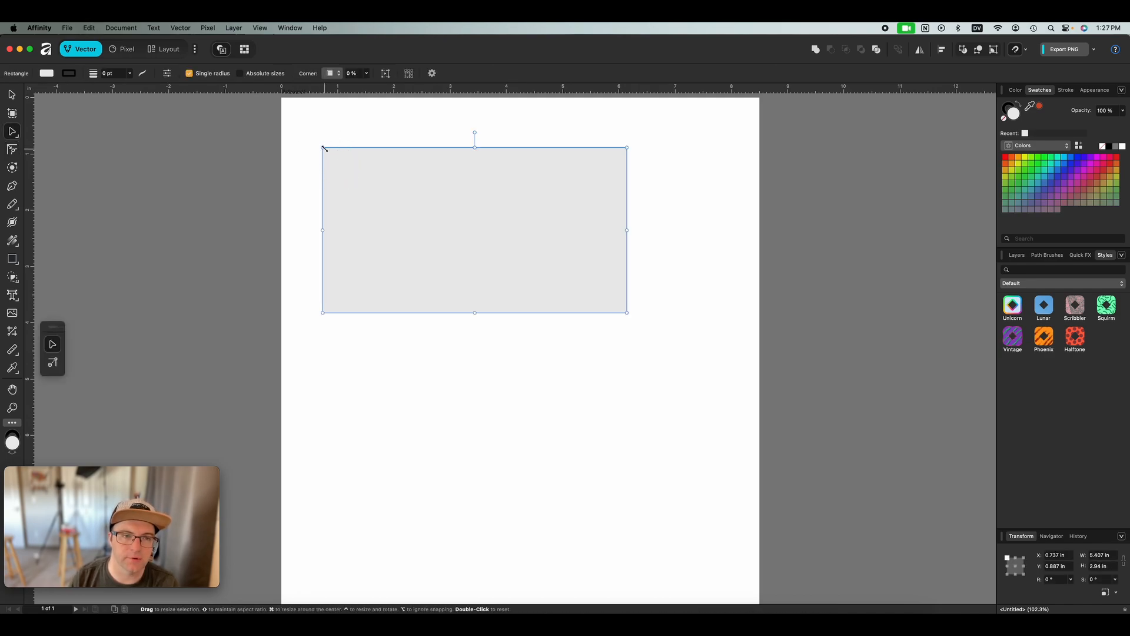
- Slightly round the corners with a large top-right curve, copy it beside the page, and reposition
{"action": "left_click", "coordinate": [11, 148]}
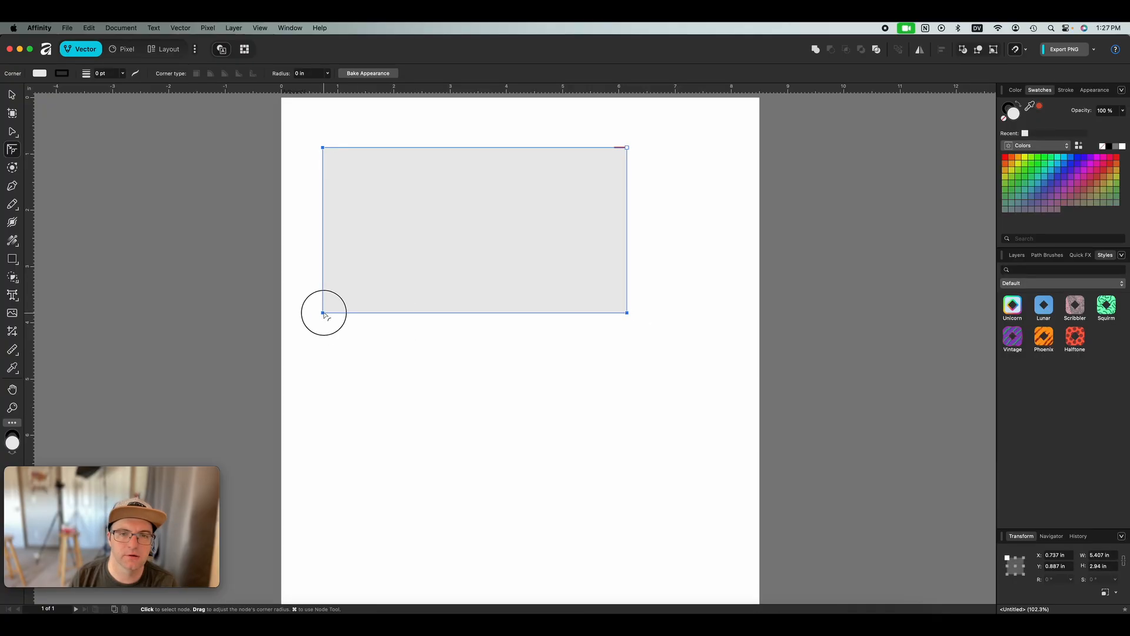
{"action": "left_click_drag", "start_coordinate": [323, 312], "coordinate": [346, 302]}
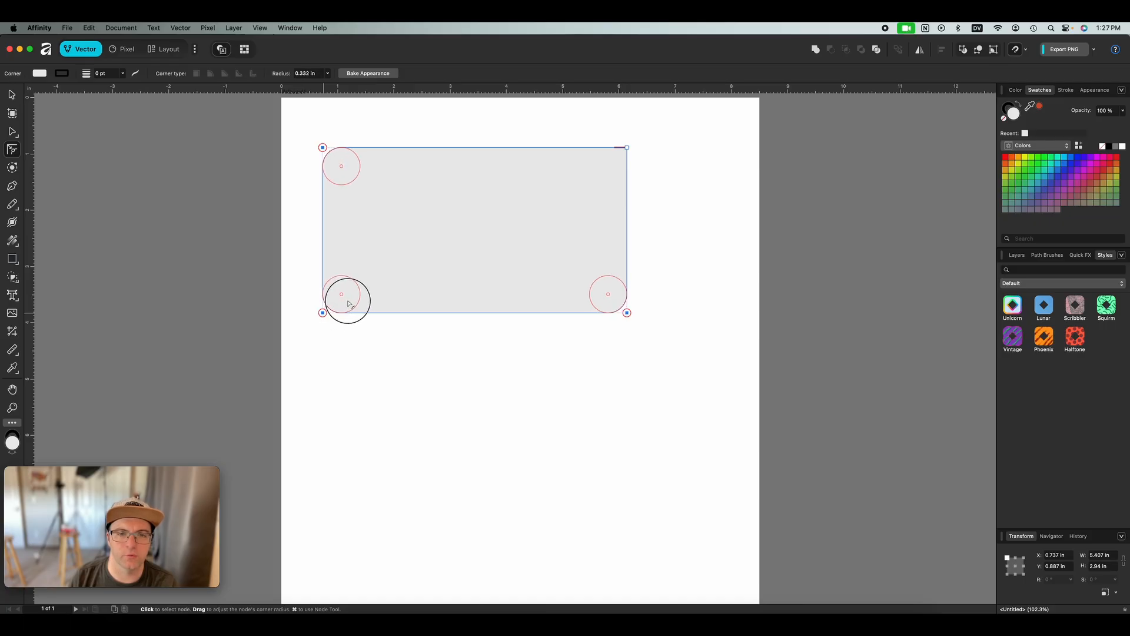
{"action": "left_click_drag", "start_coordinate": [349, 302], "coordinate": [342, 301]}
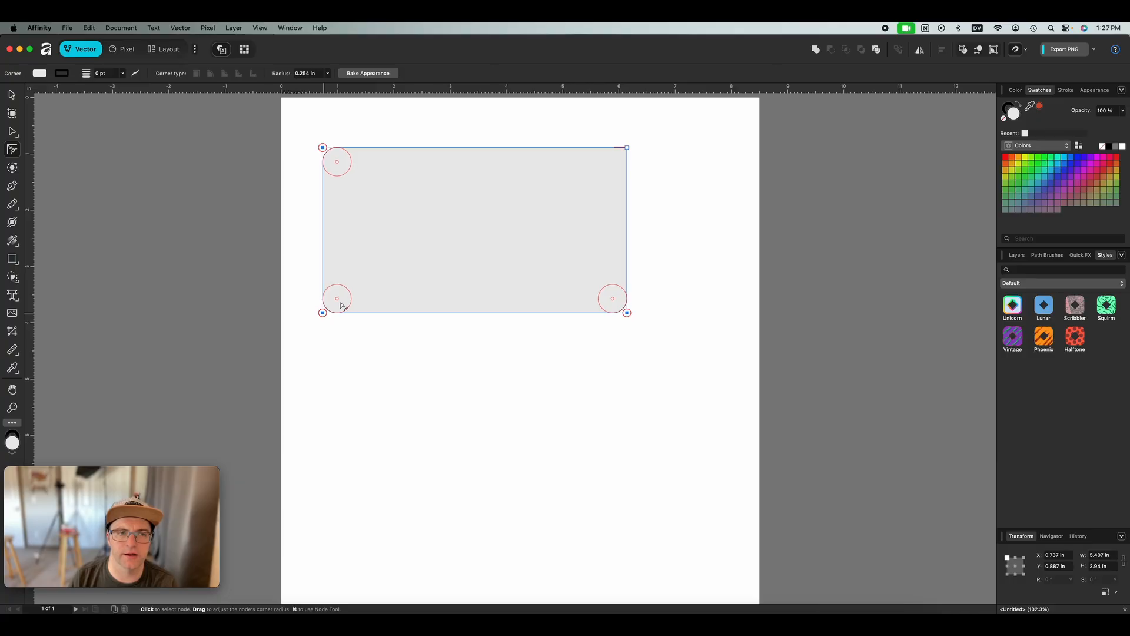
{"action": "left_click_drag", "start_coordinate": [626, 148], "coordinate": [565, 165]}
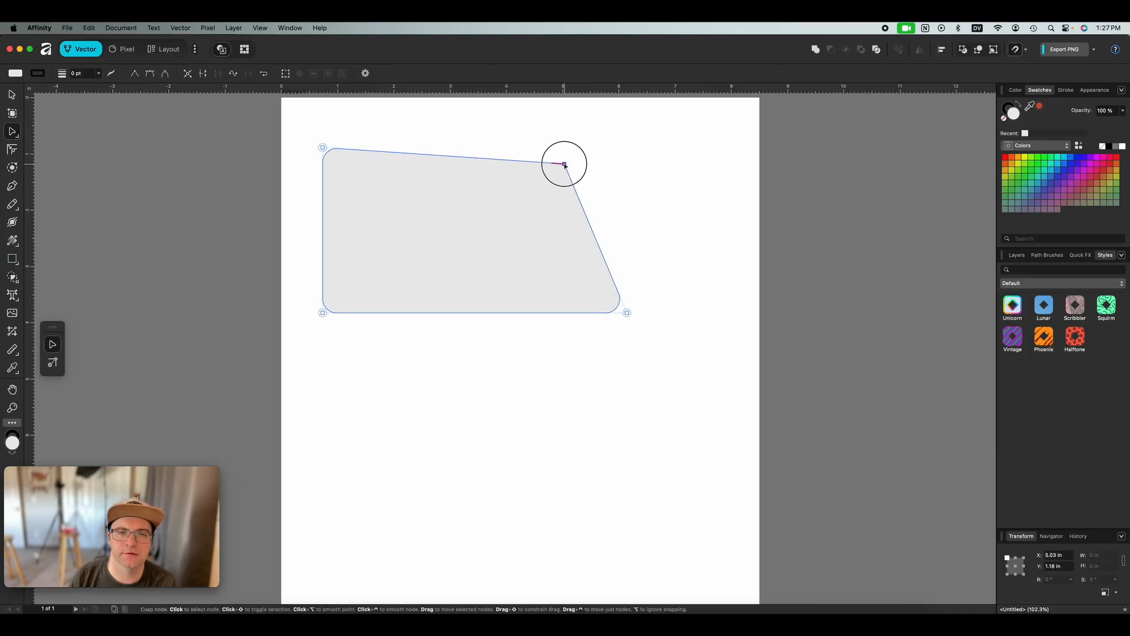
{"action": "left_click_drag", "start_coordinate": [564, 164], "coordinate": [626, 148]}
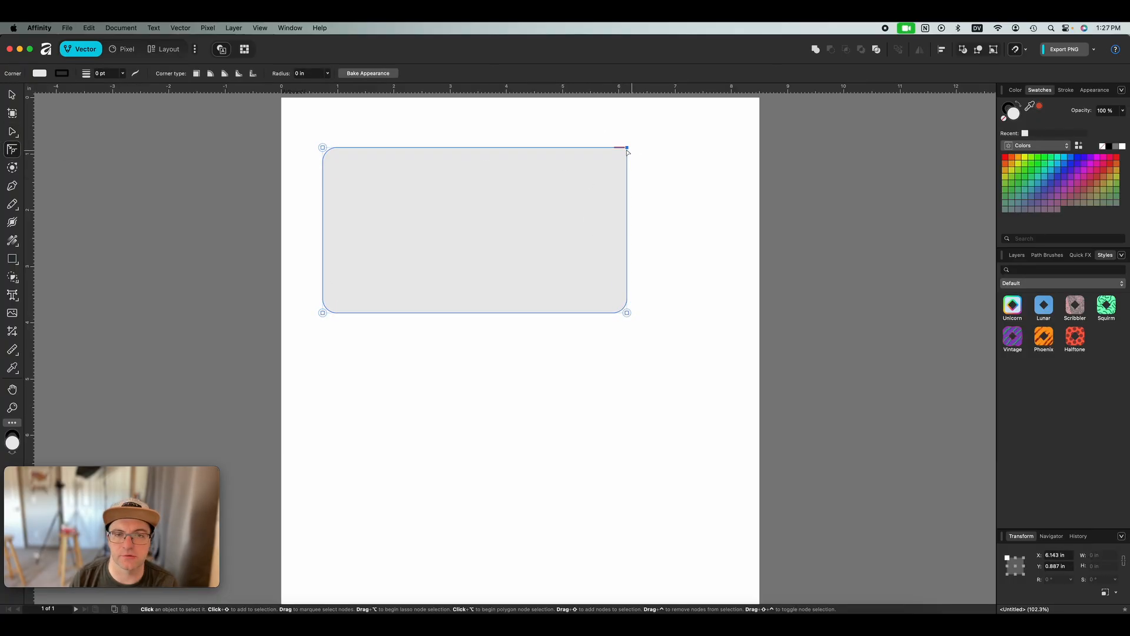
{"action": "left_click_drag", "start_coordinate": [625, 148], "coordinate": [580, 162]}
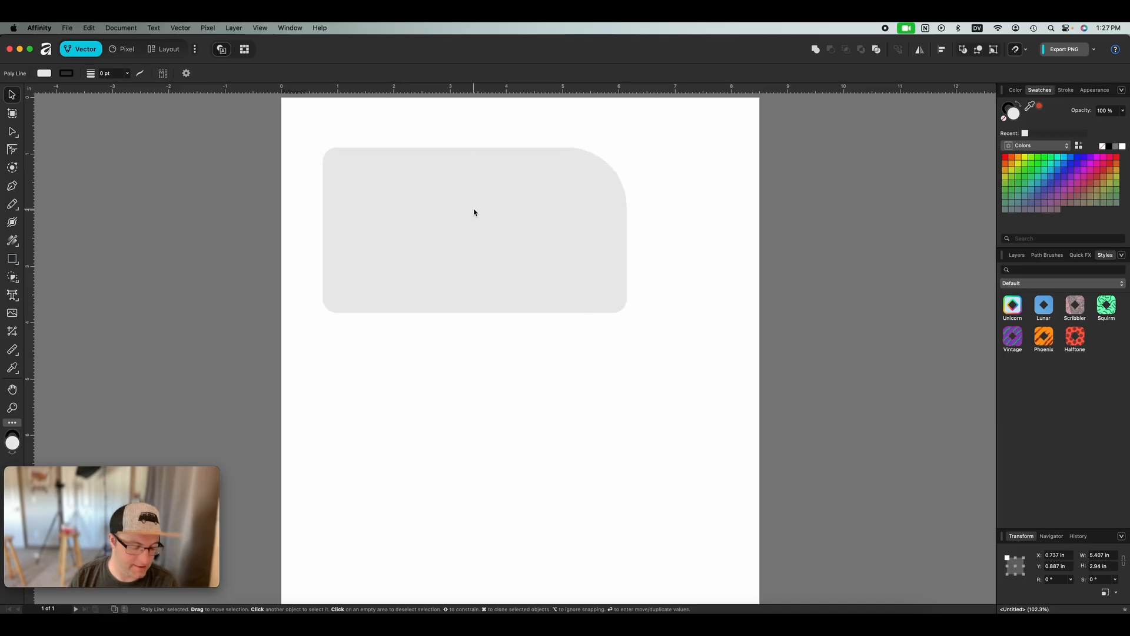
{"action": "left_click_drag", "start_coordinate": [475, 213], "coordinate": [81, 187]}
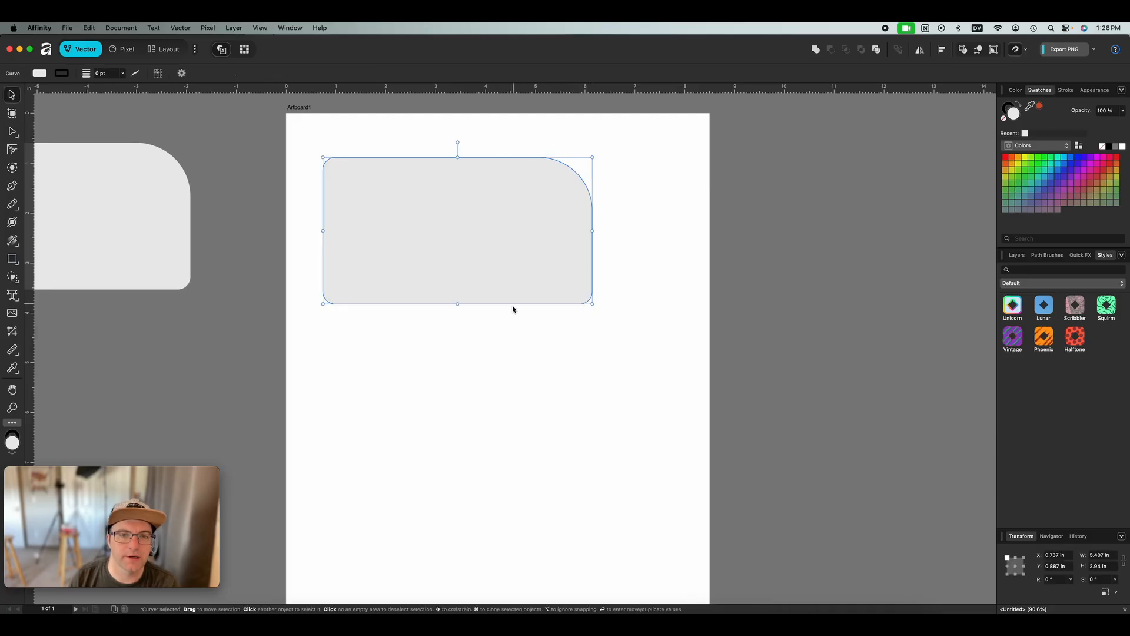
{"action": "left_click_drag", "start_coordinate": [457, 229], "coordinate": [493, 270]}
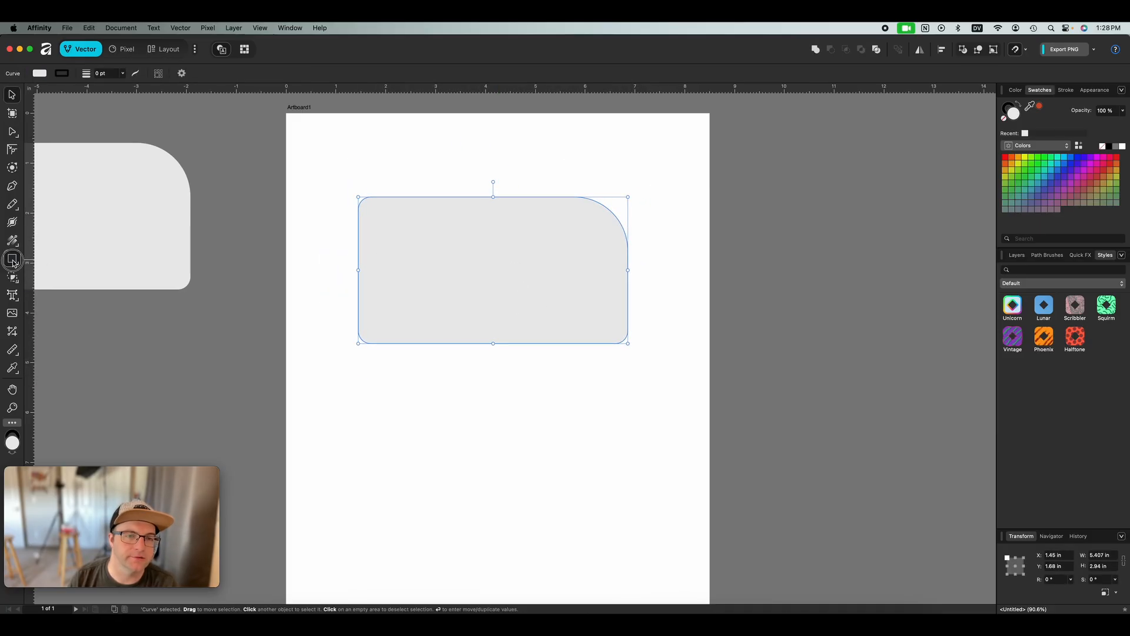
- Draw a wheel circle at the van body's lower left, nudge it lower, and open Appearance
{"action": "left_click", "coordinate": [12, 260]}
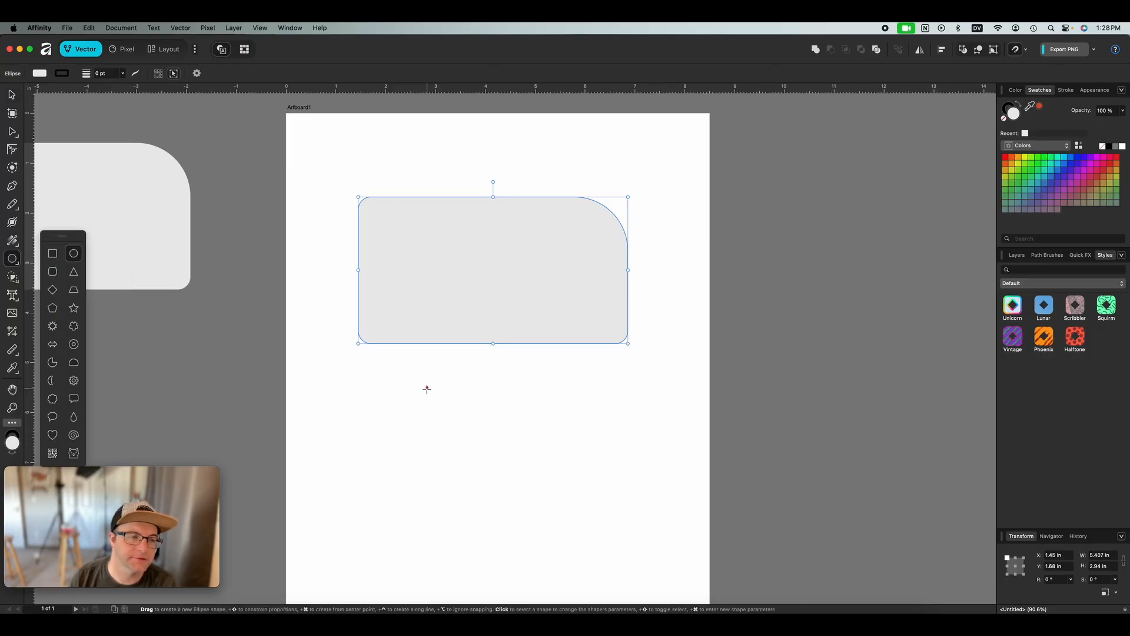
{"action": "left_click_drag", "start_coordinate": [385, 352], "coordinate": [462, 427]}
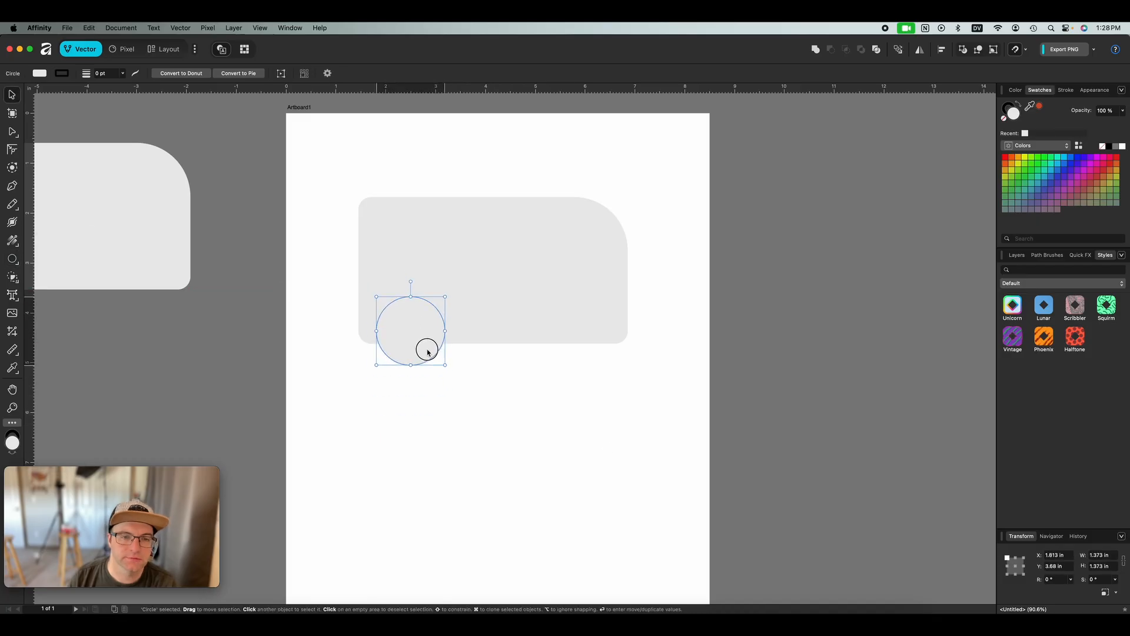
{"action": "left_click_drag", "start_coordinate": [411, 330], "coordinate": [415, 344]}
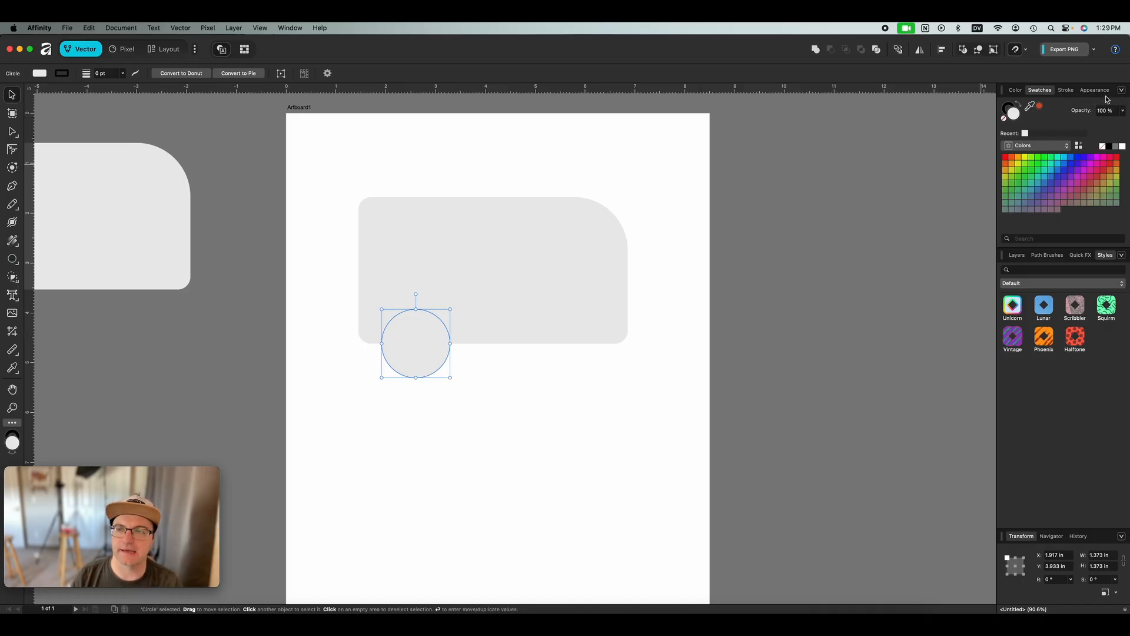
{"action": "left_click", "coordinate": [1094, 90]}
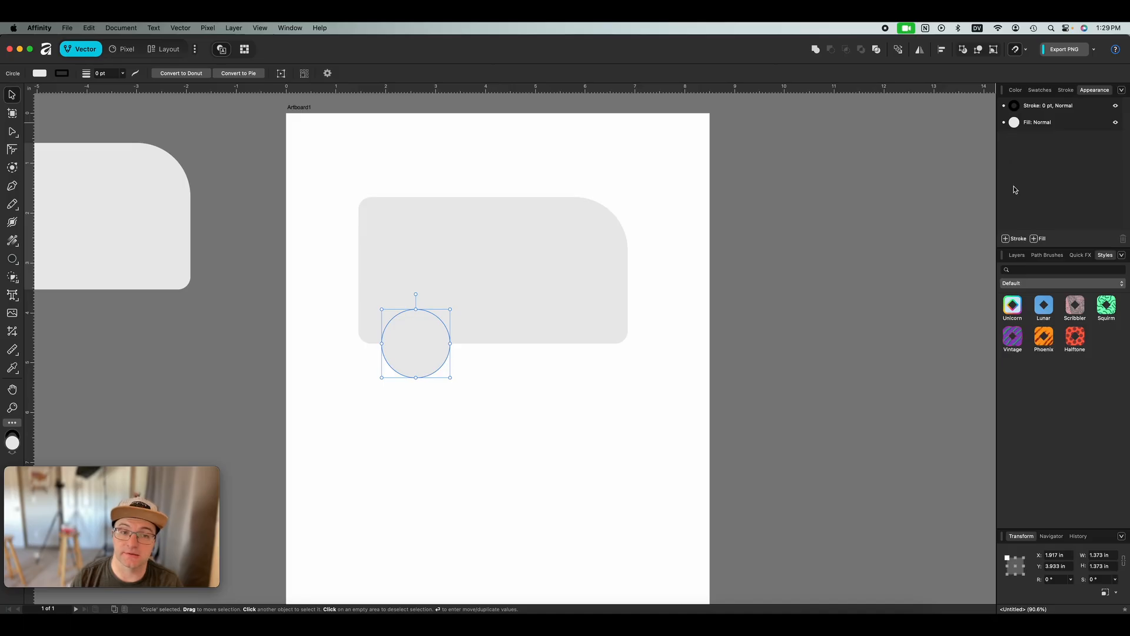
- Fill the wheel circle with a medium grey from the Grays swatch palette
{"action": "left_click", "coordinate": [1039, 122]}
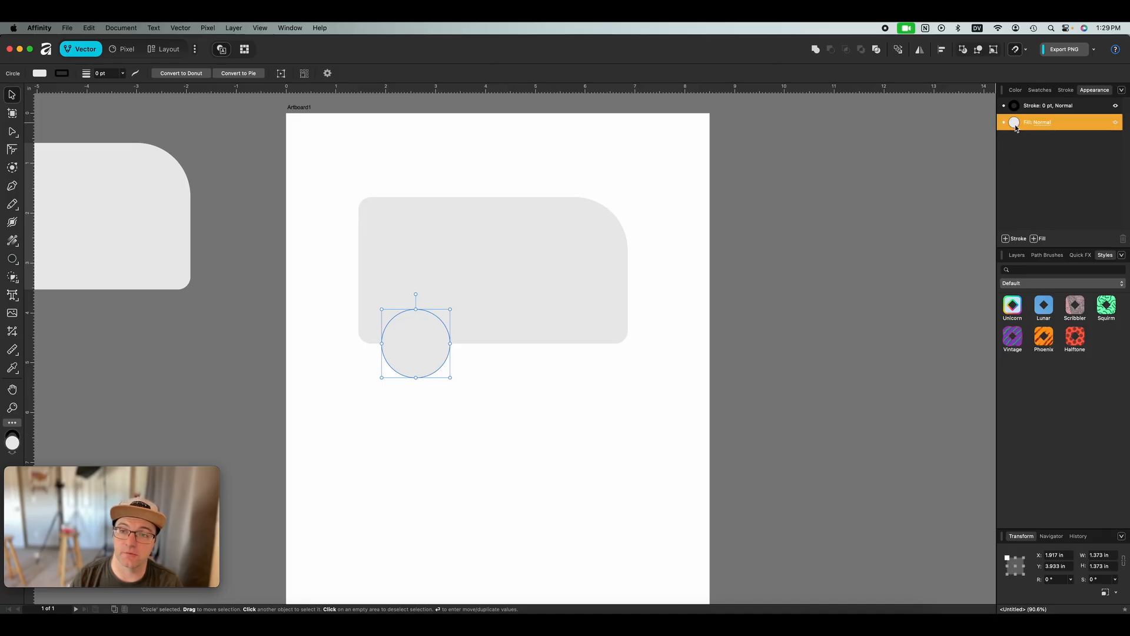
{"action": "left_click", "coordinate": [1014, 122]}
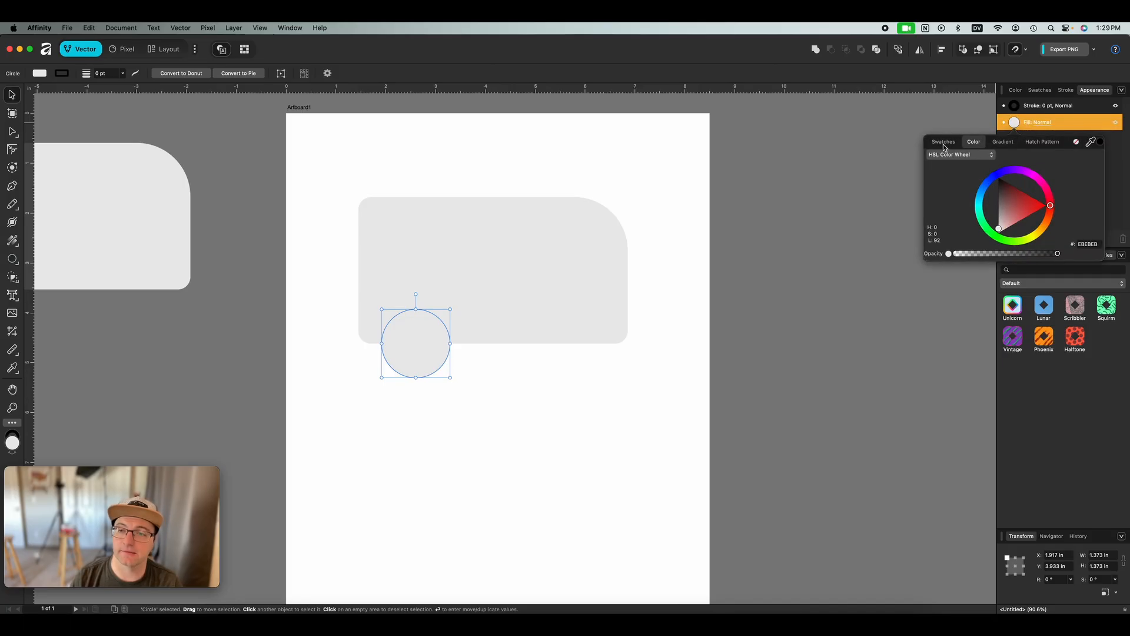
{"action": "left_click", "coordinate": [943, 141]}
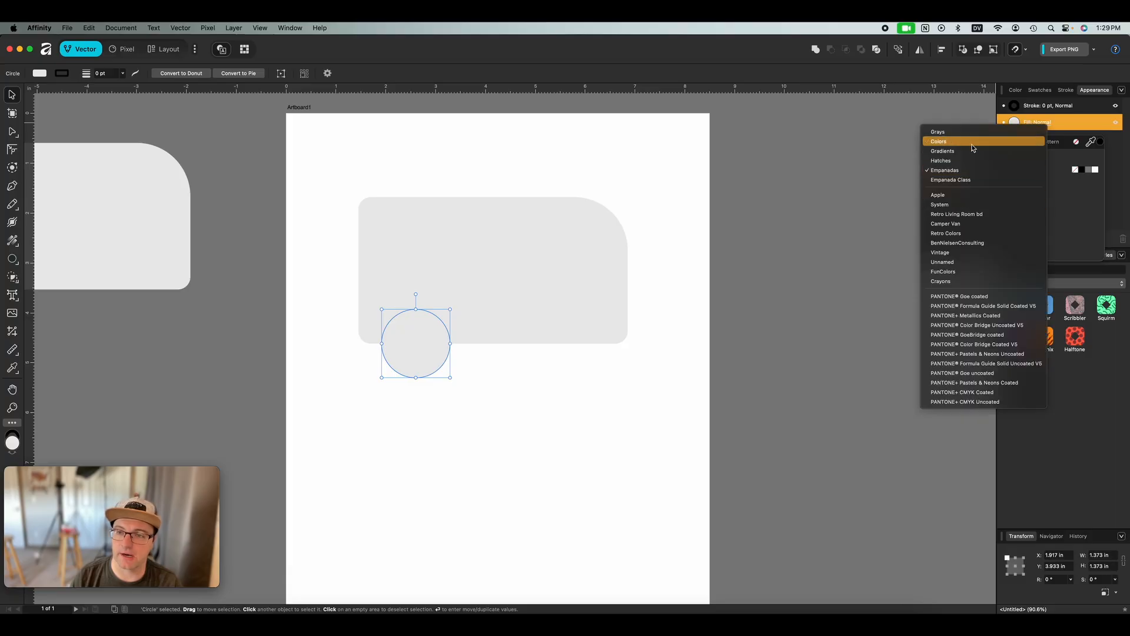
{"action": "left_click", "coordinate": [937, 131]}
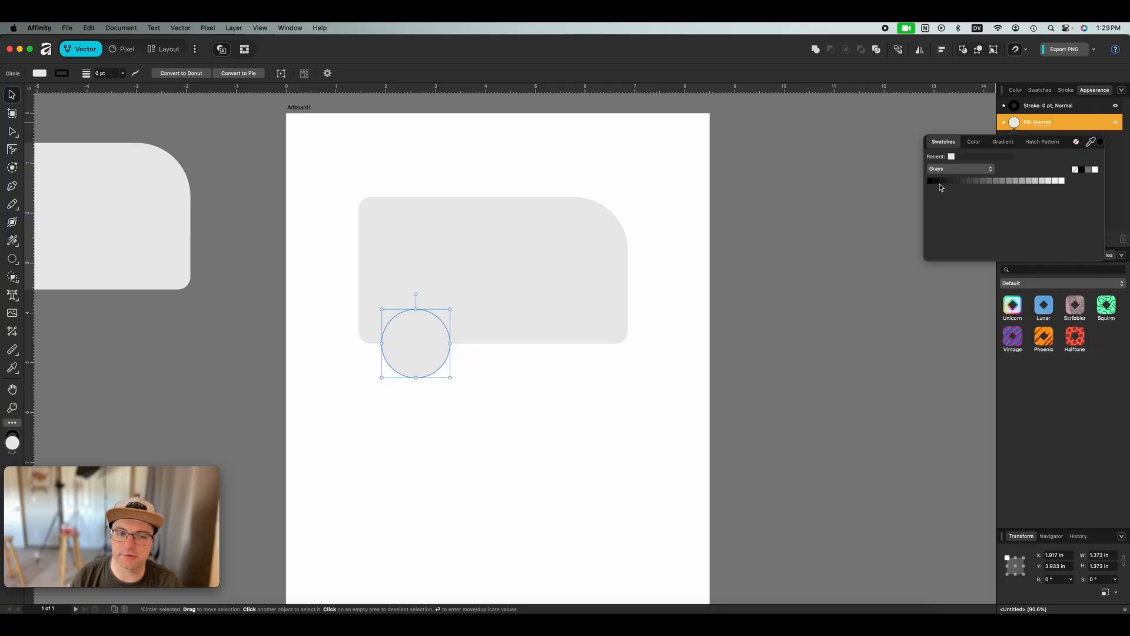
{"action": "mouse_move", "coordinate": [1058, 185]}
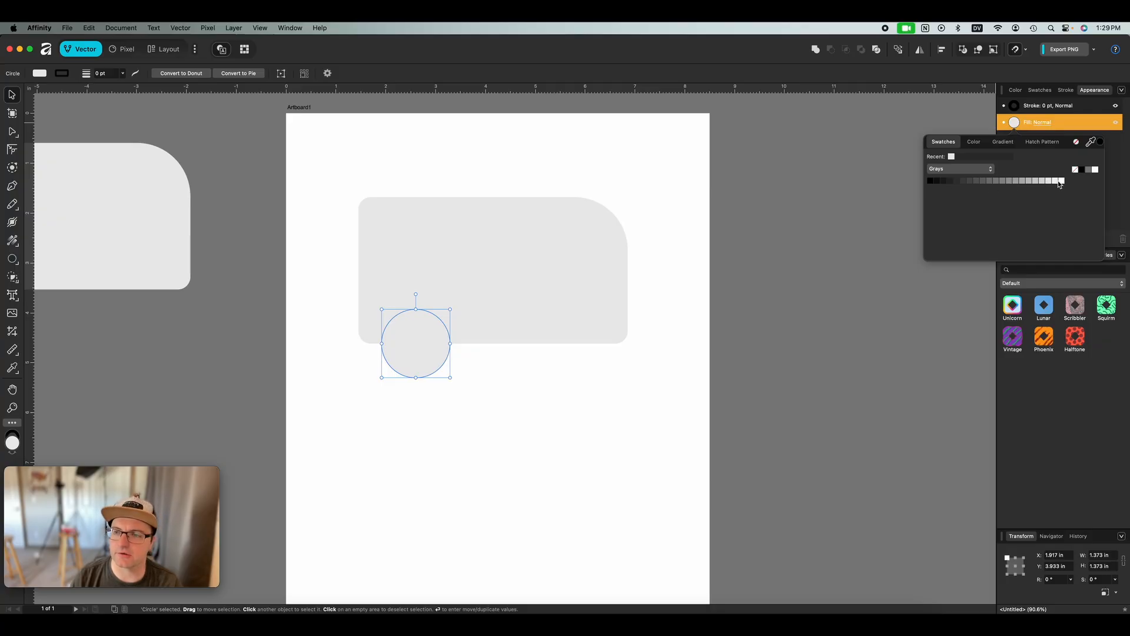
{"action": "mouse_move", "coordinate": [1060, 182]}
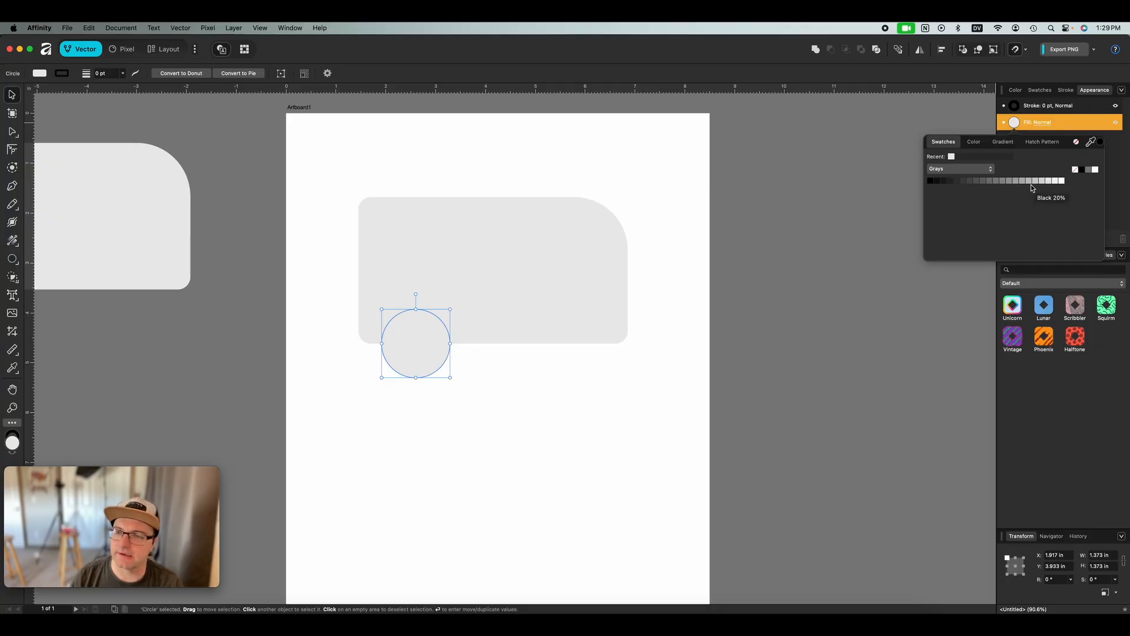
{"action": "left_click", "coordinate": [1022, 180]}
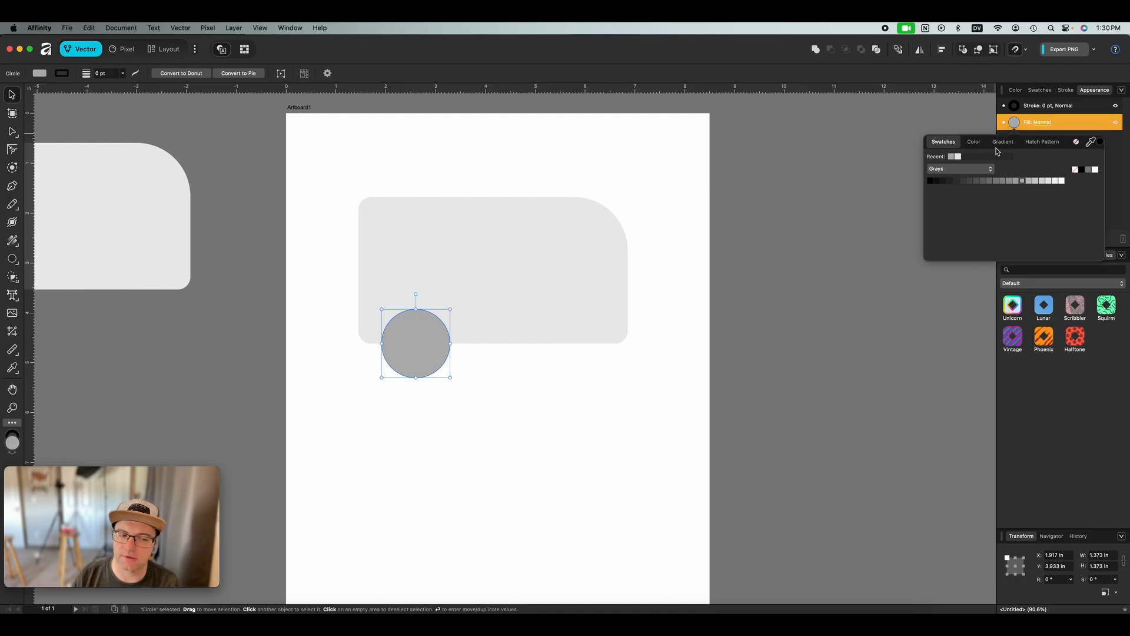
{"action": "mouse_move", "coordinate": [972, 155]}
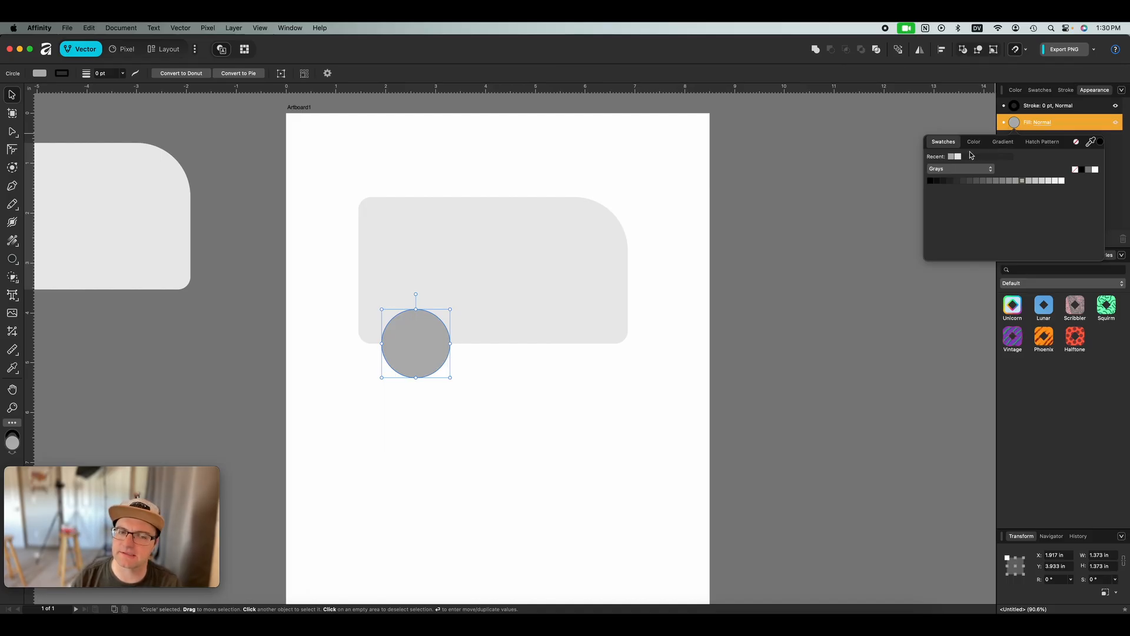
{"action": "mouse_move", "coordinate": [1021, 106]}
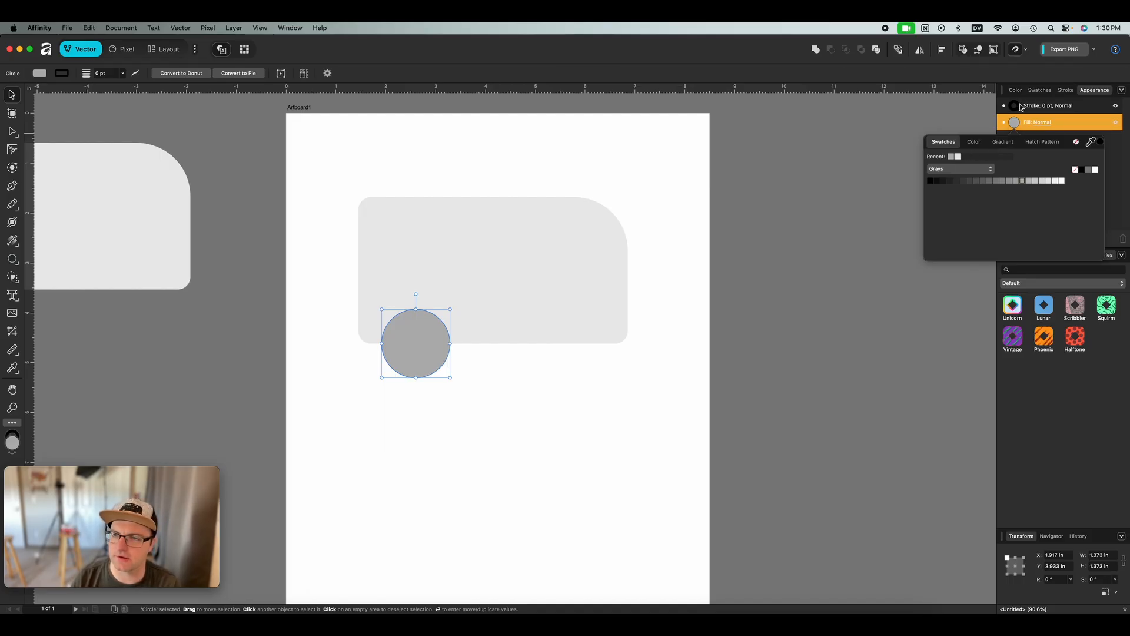
{"action": "left_click", "coordinate": [1049, 106]}
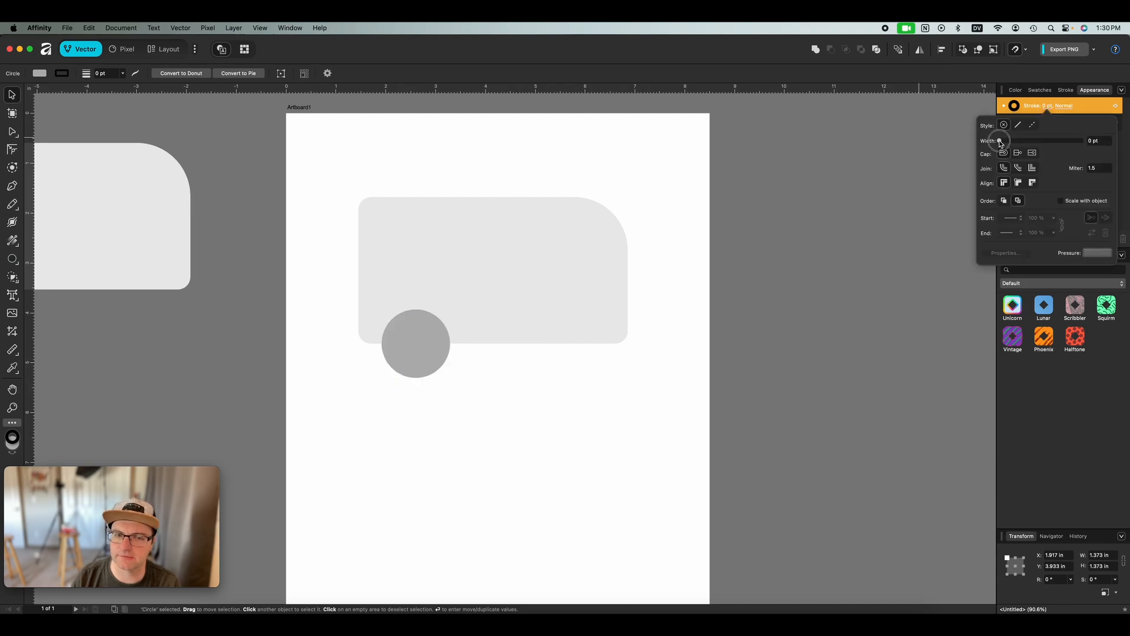
- Give the wheel a 10 pt inside-aligned outline and add a second stroke
{"action": "left_click_drag", "start_coordinate": [1001, 141], "coordinate": [1035, 141]}
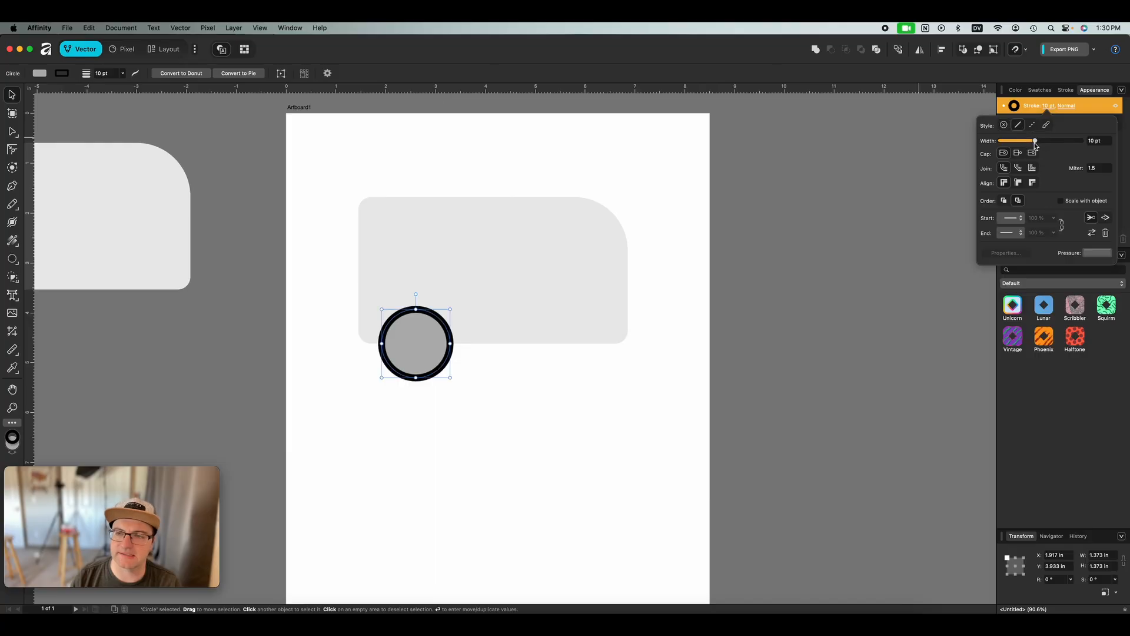
{"action": "mouse_move", "coordinate": [1019, 182]}
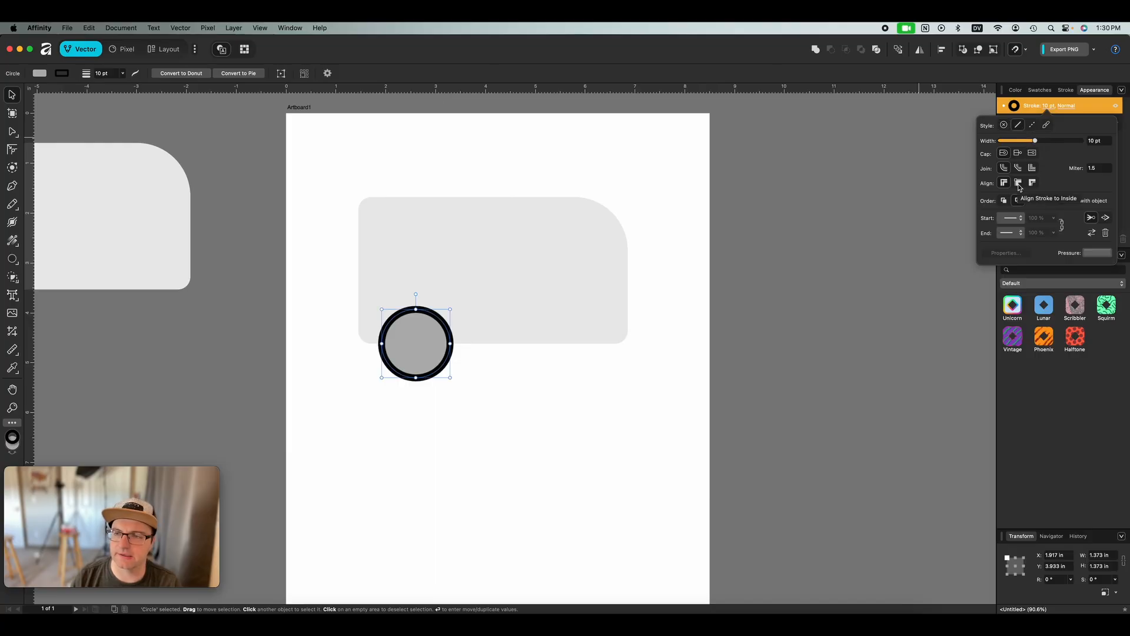
{"action": "left_click", "coordinate": [1018, 183]}
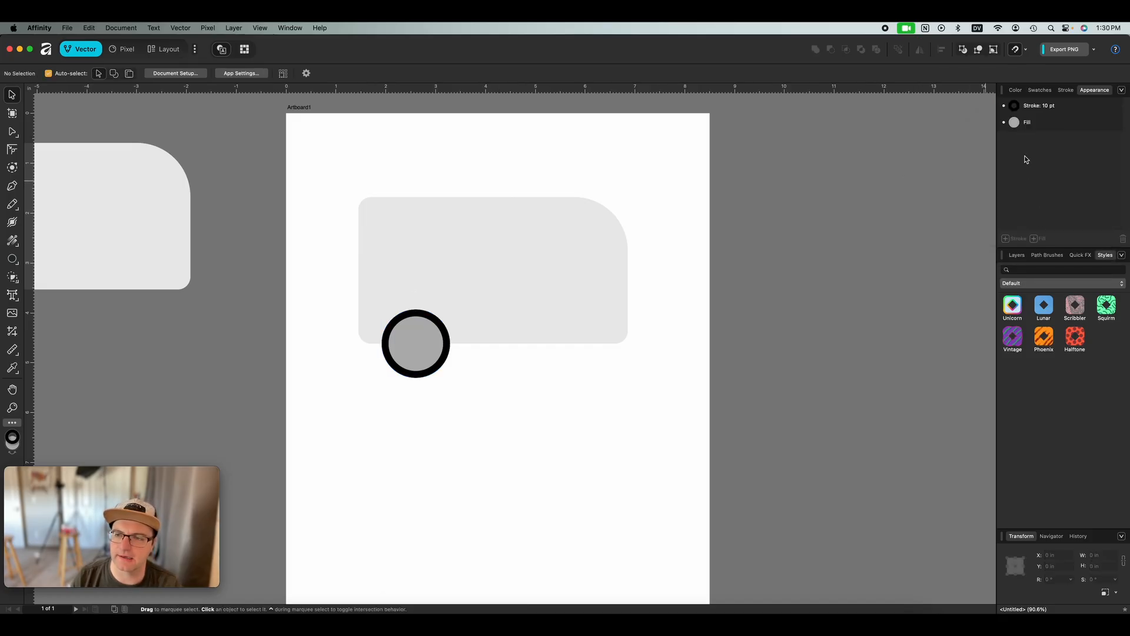
{"action": "left_click", "coordinate": [1040, 105]}
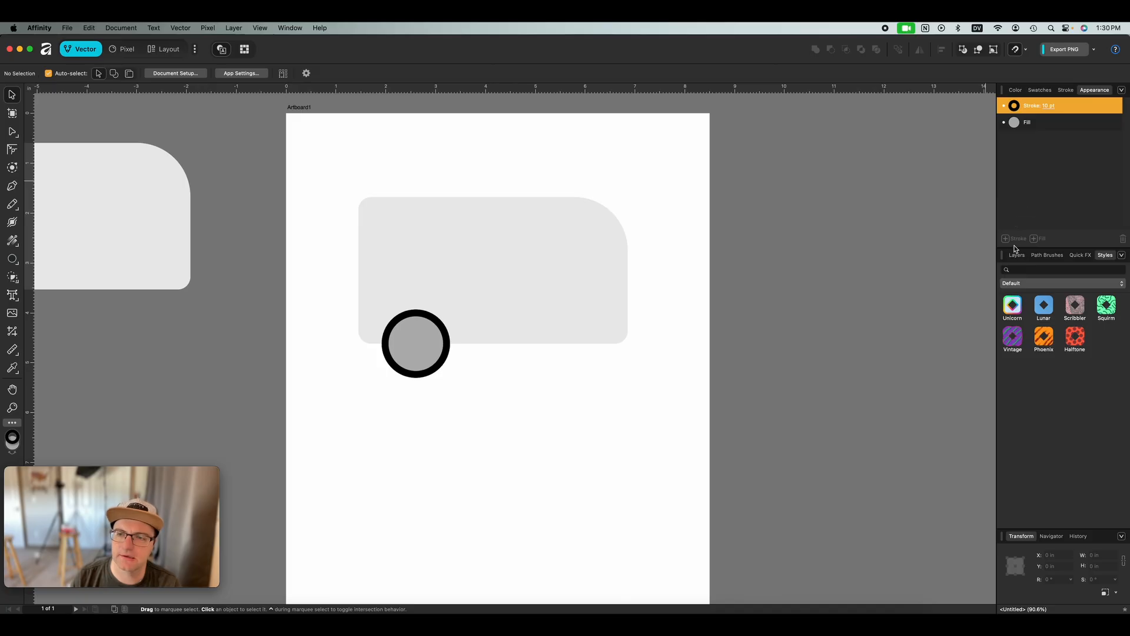
{"action": "left_click", "coordinate": [416, 344]}
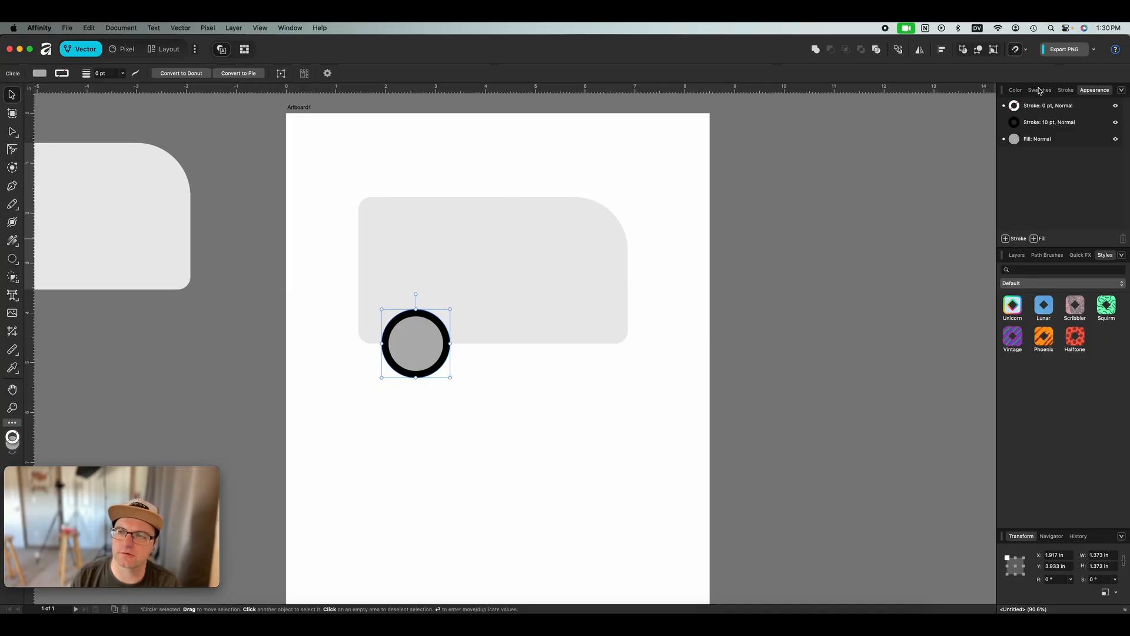
- Colour the wheel's new stroke white and widen it to 6 pt
{"action": "left_click", "coordinate": [1066, 89]}
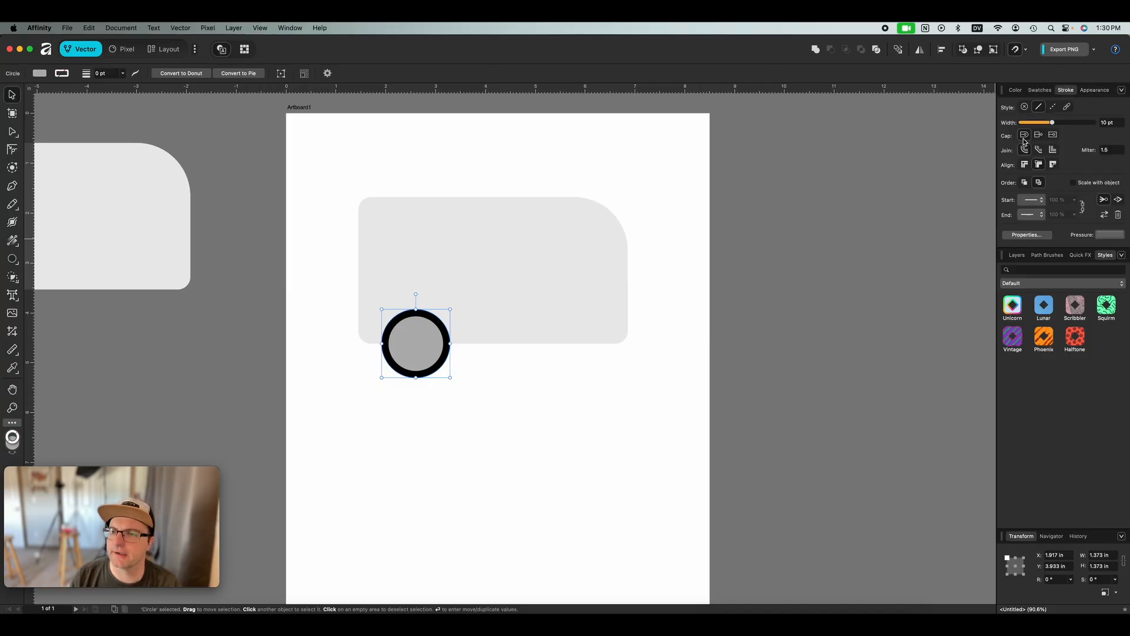
{"action": "left_click", "coordinate": [1040, 89]}
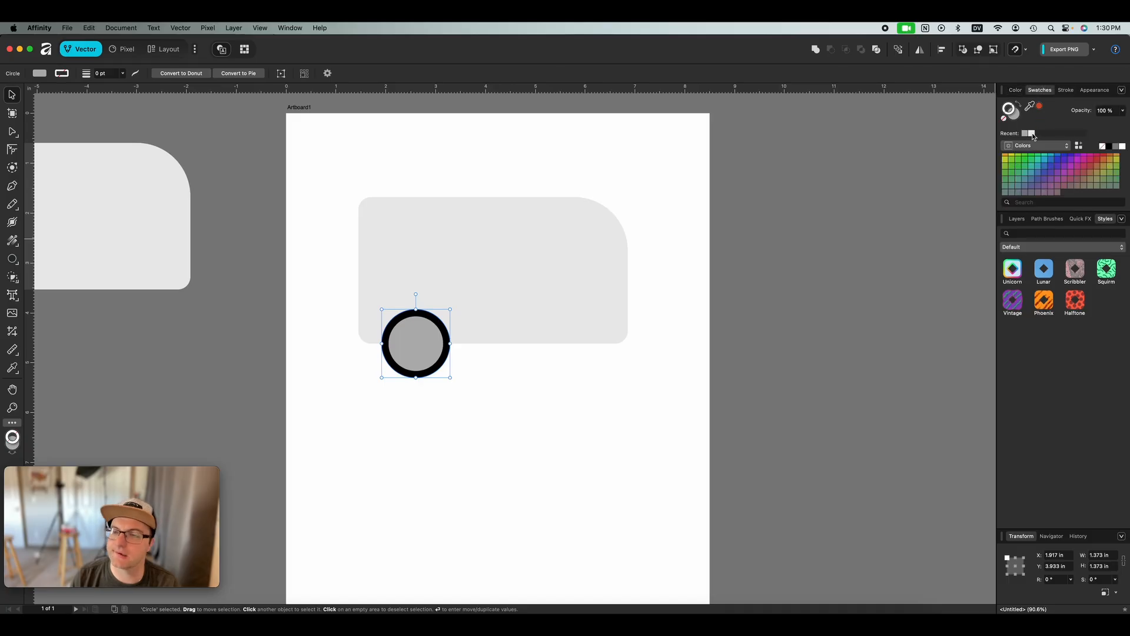
{"action": "left_click", "coordinate": [1094, 90]}
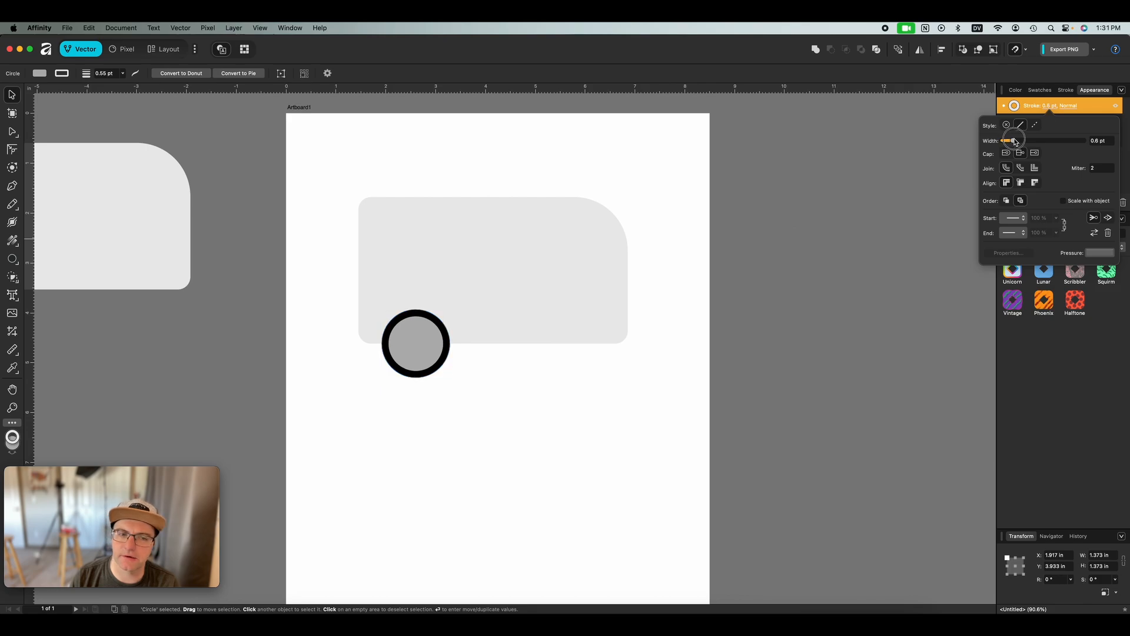
{"action": "left_click_drag", "start_coordinate": [1012, 140], "coordinate": [1030, 141]}
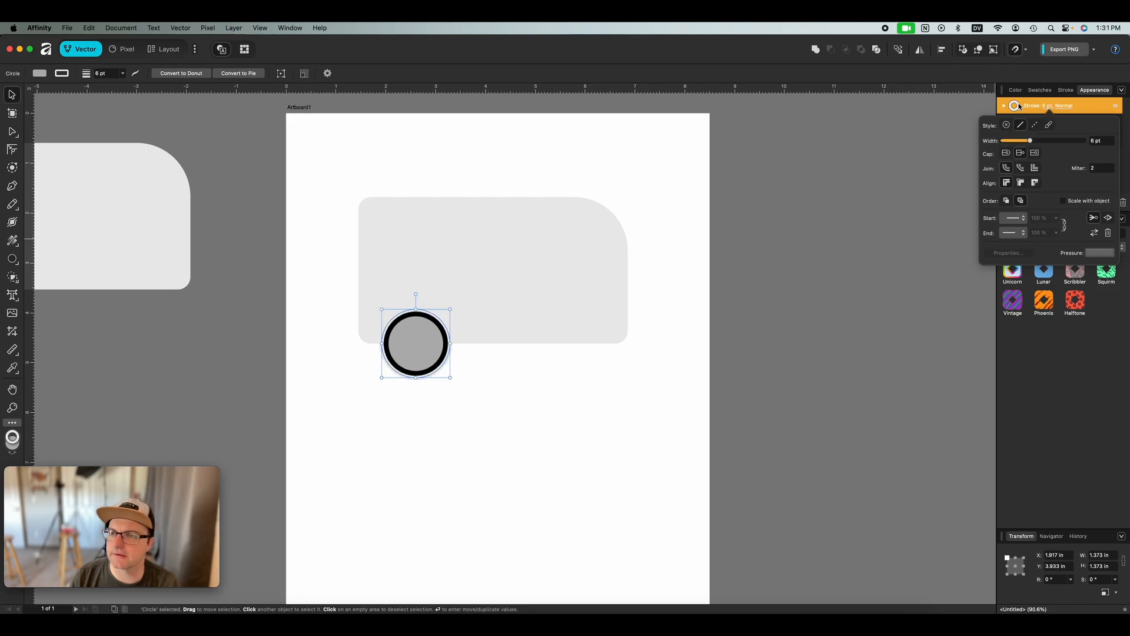
{"action": "left_click", "coordinate": [1015, 105]}
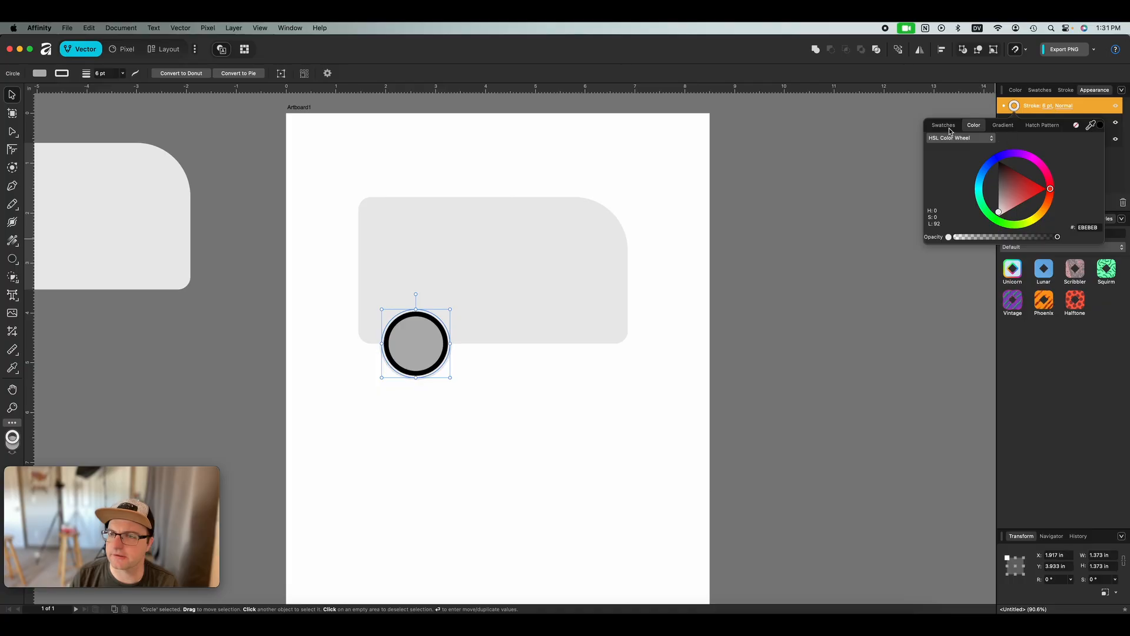
{"action": "left_click", "coordinate": [943, 125]}
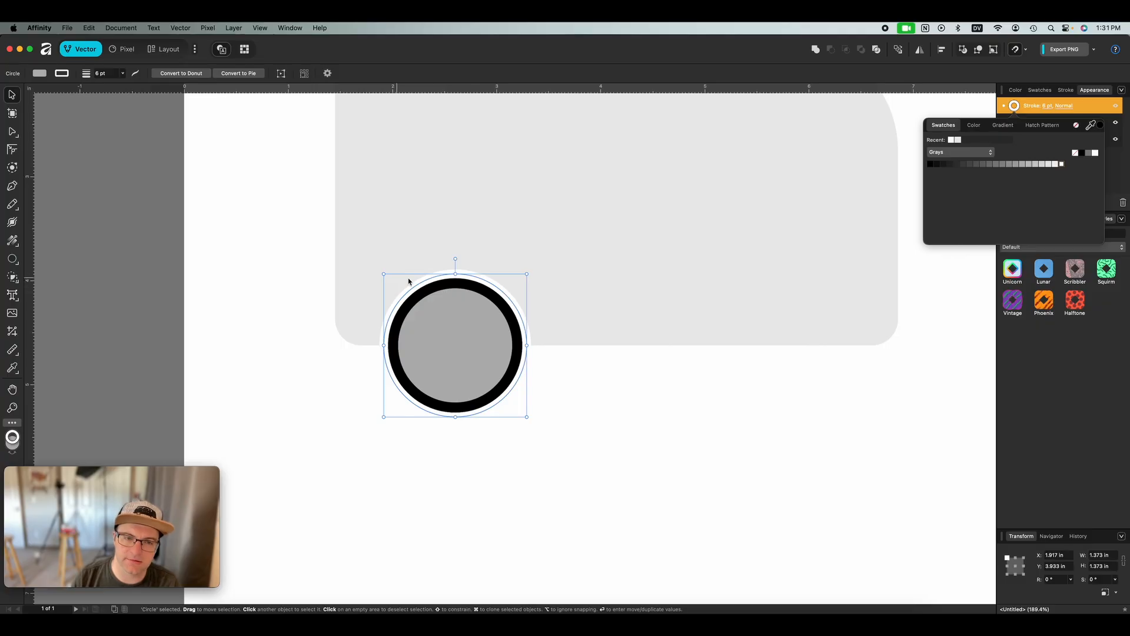
{"action": "mouse_move", "coordinate": [450, 322]}
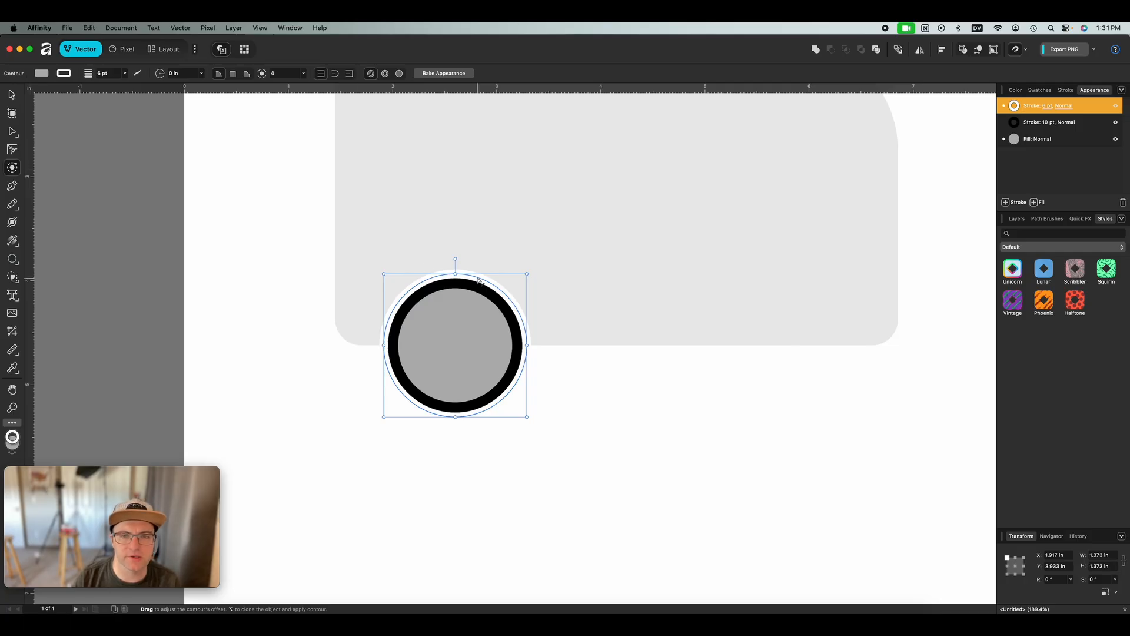
- Stack the white 6 pt stroke beneath the black 10 pt stroke in the Appearance panel
{"action": "left_click_drag", "start_coordinate": [454, 277], "coordinate": [470, 281]}
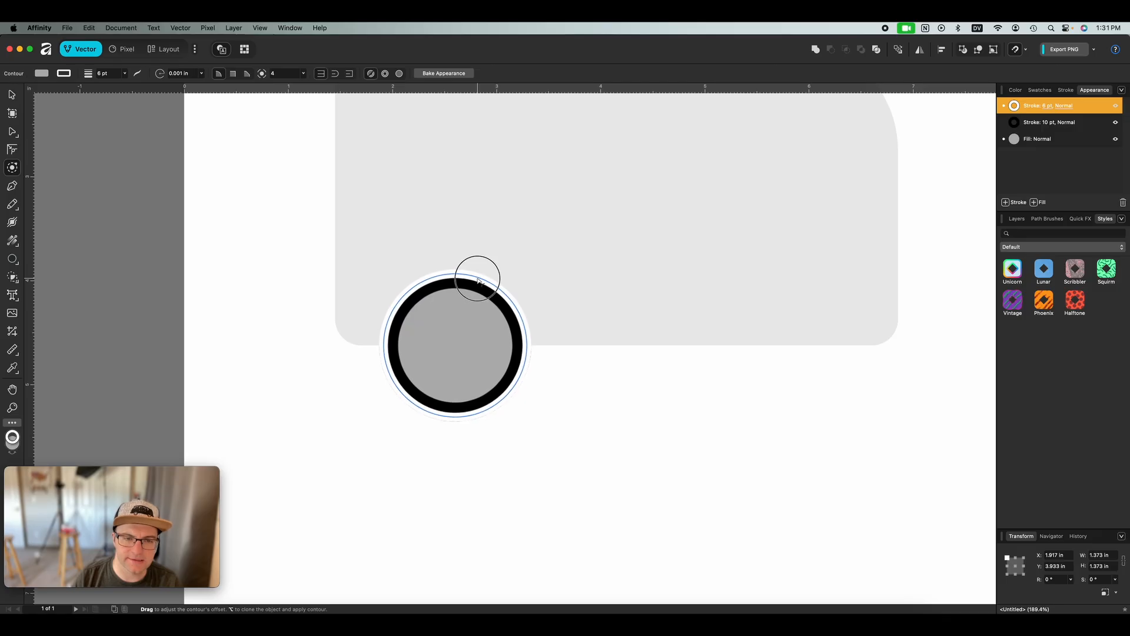
{"action": "left_click_drag", "start_coordinate": [478, 282], "coordinate": [469, 286]}
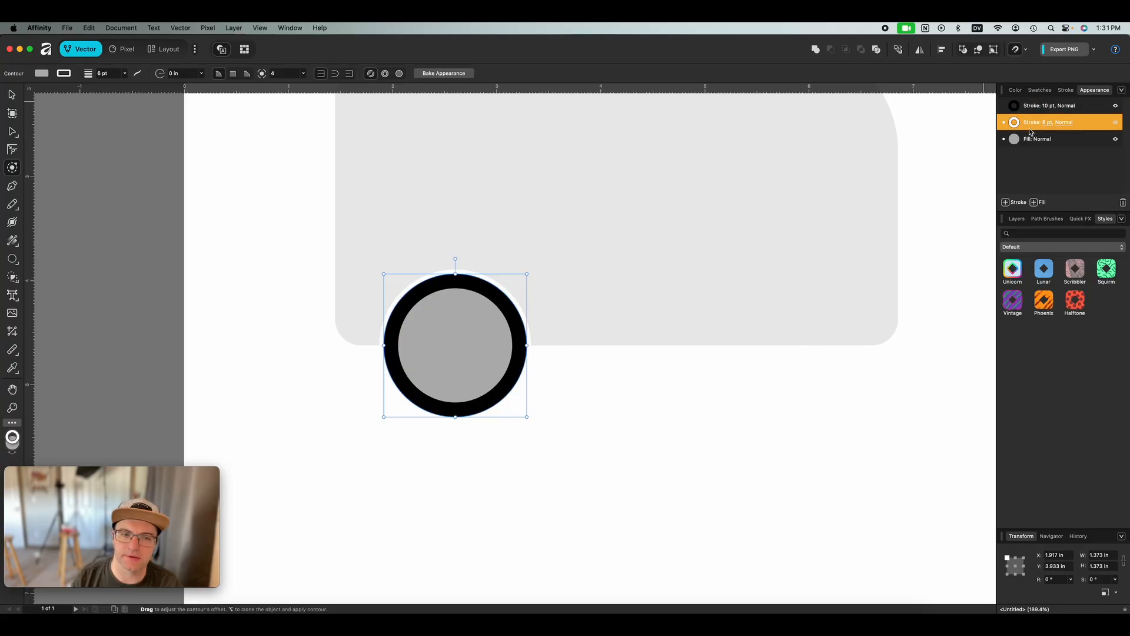
- Recolour the wheel strokes, widening the white stroke to 19 pt and the black to 8.5 pt
{"action": "left_click", "coordinate": [1014, 122]}
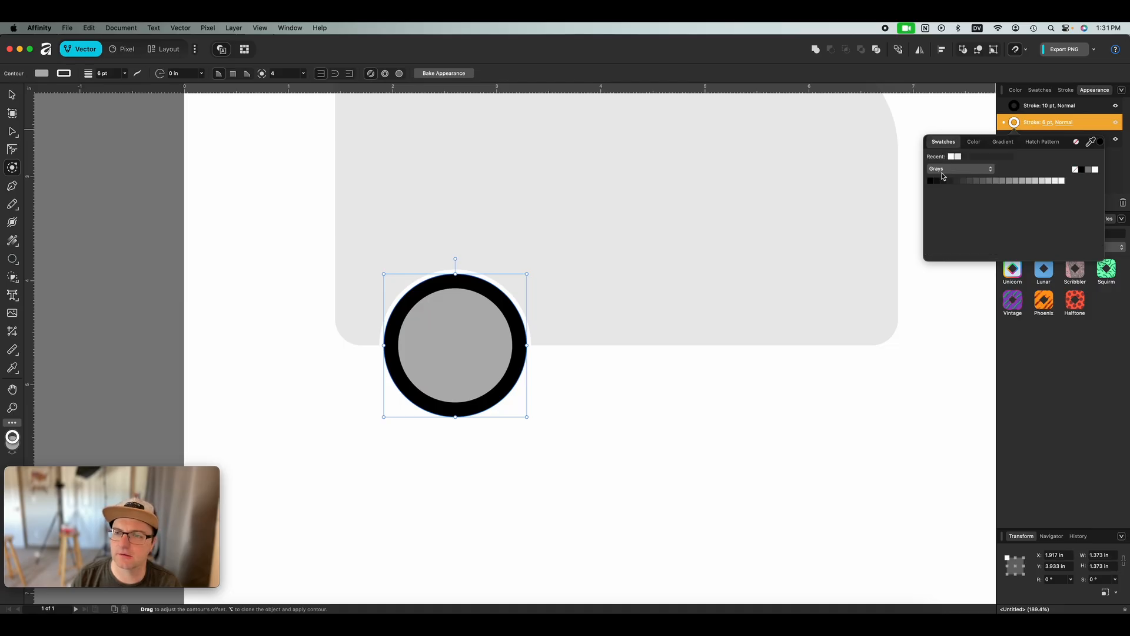
{"action": "left_click", "coordinate": [1049, 105]}
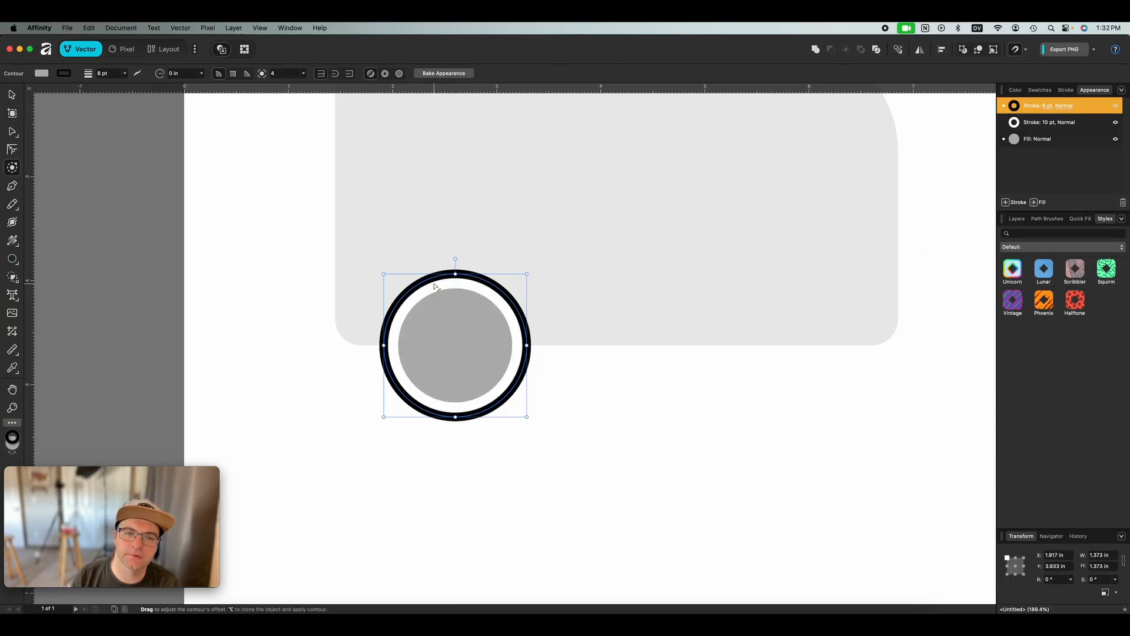
{"action": "left_click", "coordinate": [1059, 121]}
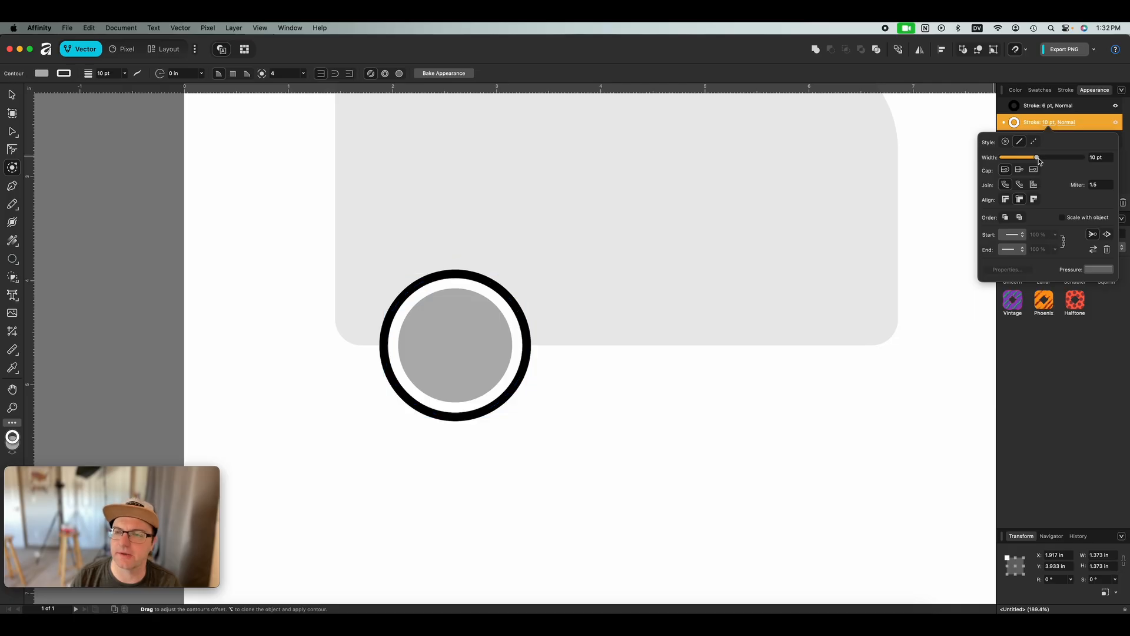
{"action": "left_click_drag", "start_coordinate": [1037, 158], "coordinate": [1043, 157]}
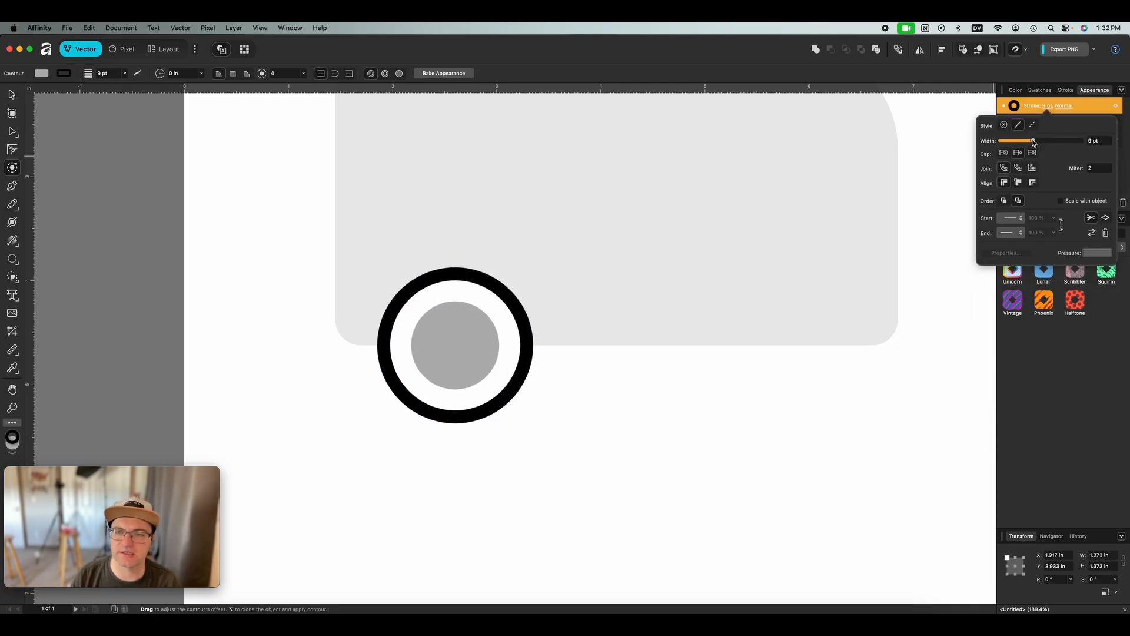
{"action": "left_click_drag", "start_coordinate": [1032, 140], "coordinate": [1030, 141]}
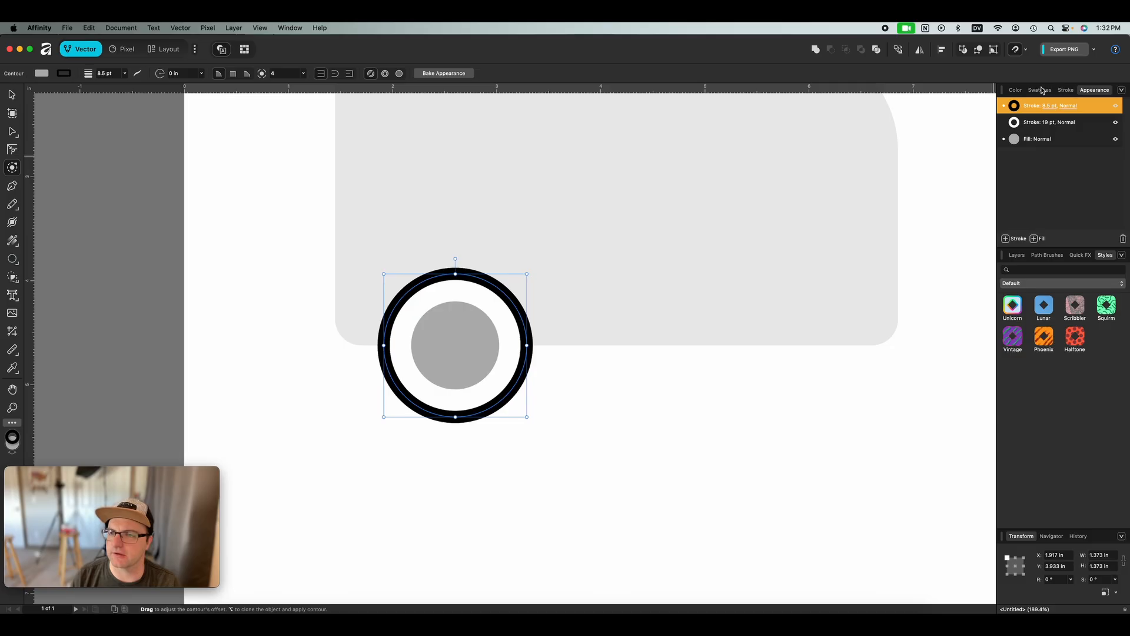
{"action": "left_click", "coordinate": [1065, 90]}
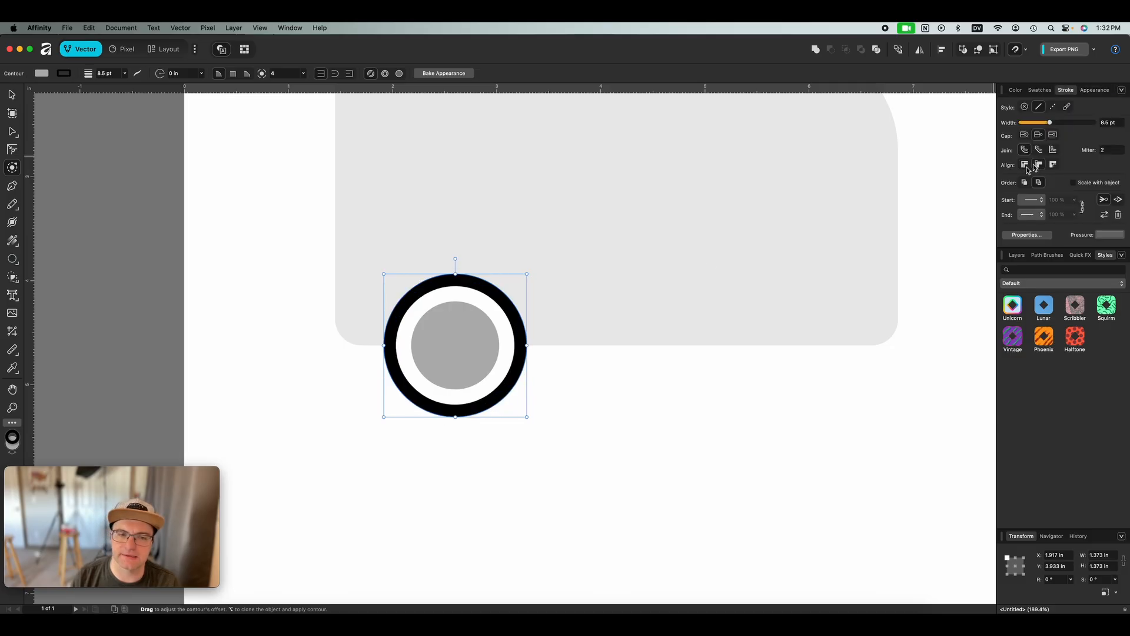
{"action": "scroll", "scroll_direction": "down", "scroll_amount": 3}
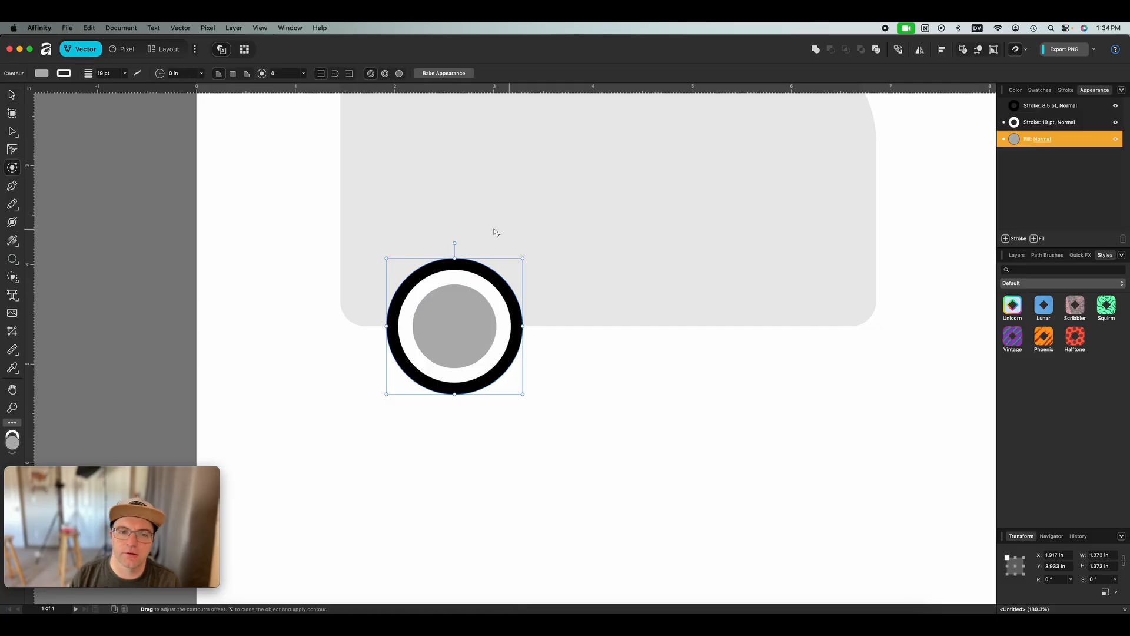
{"action": "scroll", "scroll_direction": "down", "scroll_amount": 3}
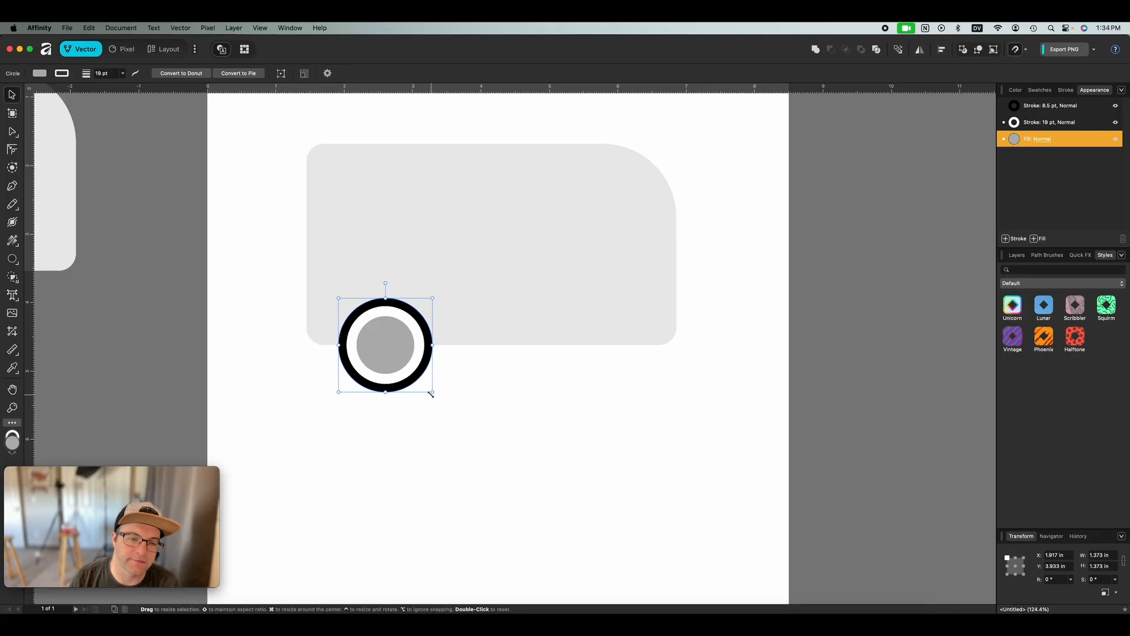
- Shrink the wheel with scaled strokes and Option-drag a copy under the body's right end
{"action": "left_click_drag", "start_coordinate": [433, 393], "coordinate": [401, 364]}
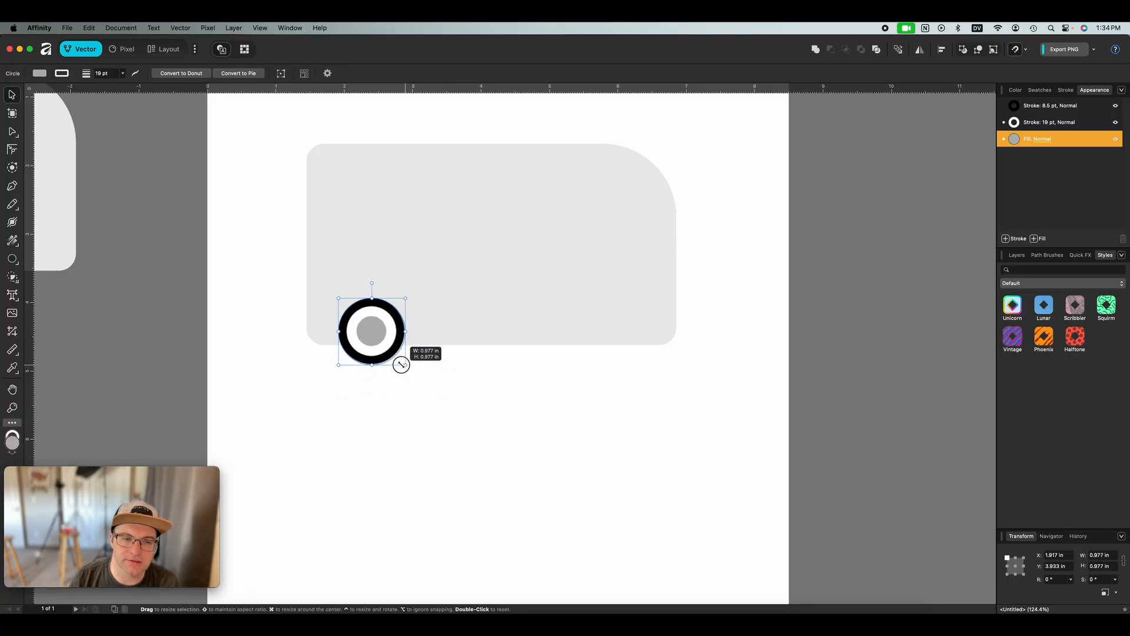
{"action": "left_click_drag", "start_coordinate": [404, 363], "coordinate": [414, 375]}
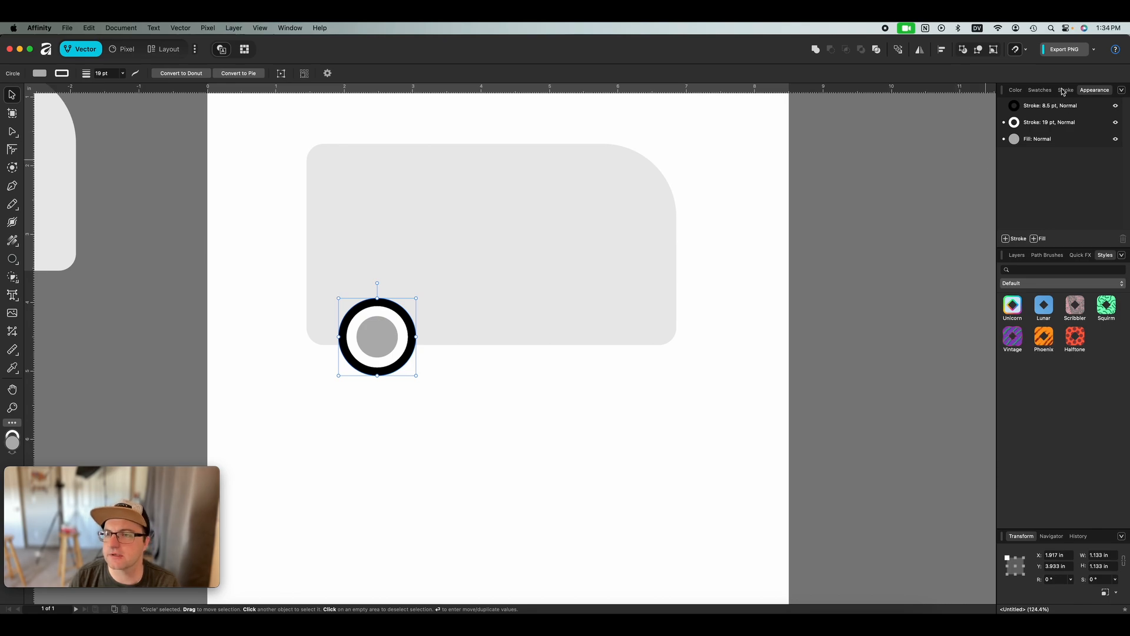
{"action": "left_click", "coordinate": [1065, 89]}
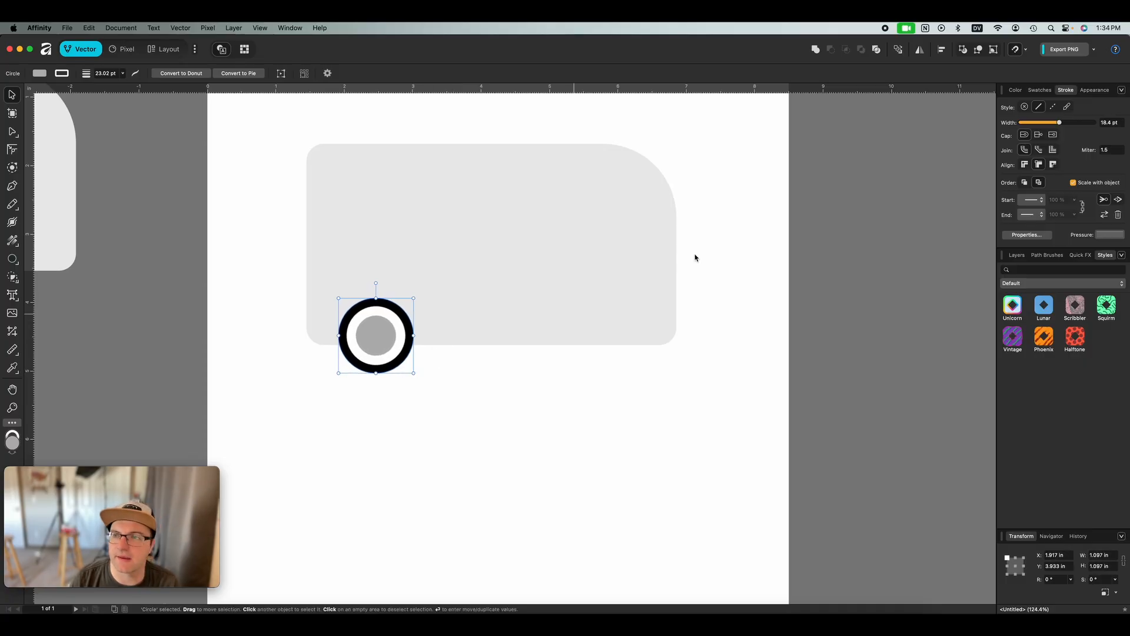
{"action": "left_click", "coordinate": [1094, 89]}
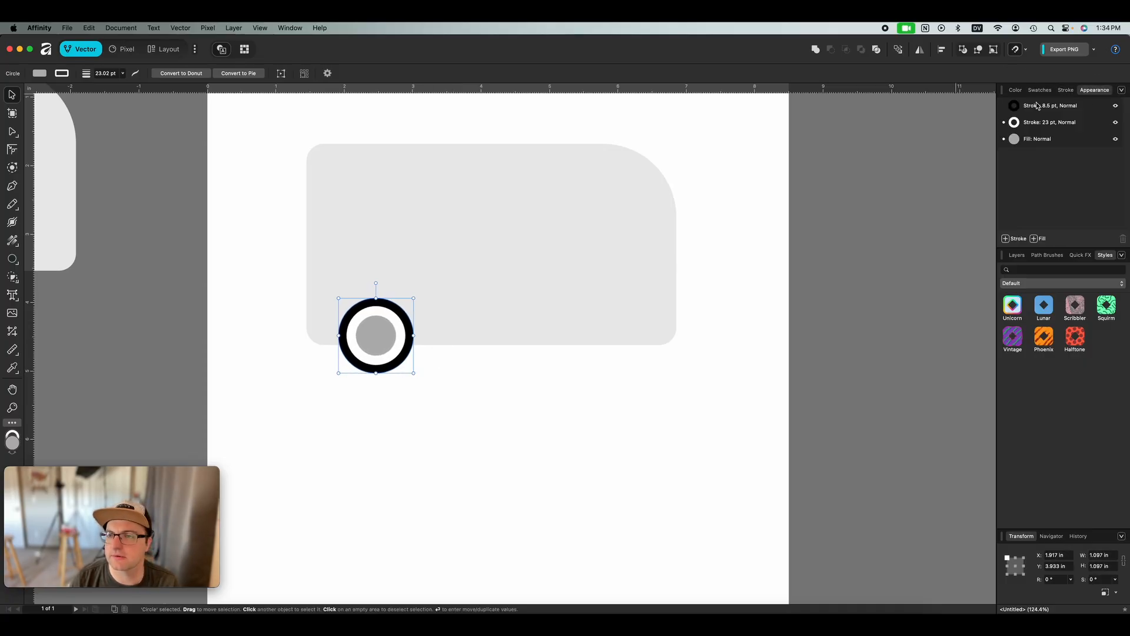
{"action": "left_click", "coordinate": [1059, 122]}
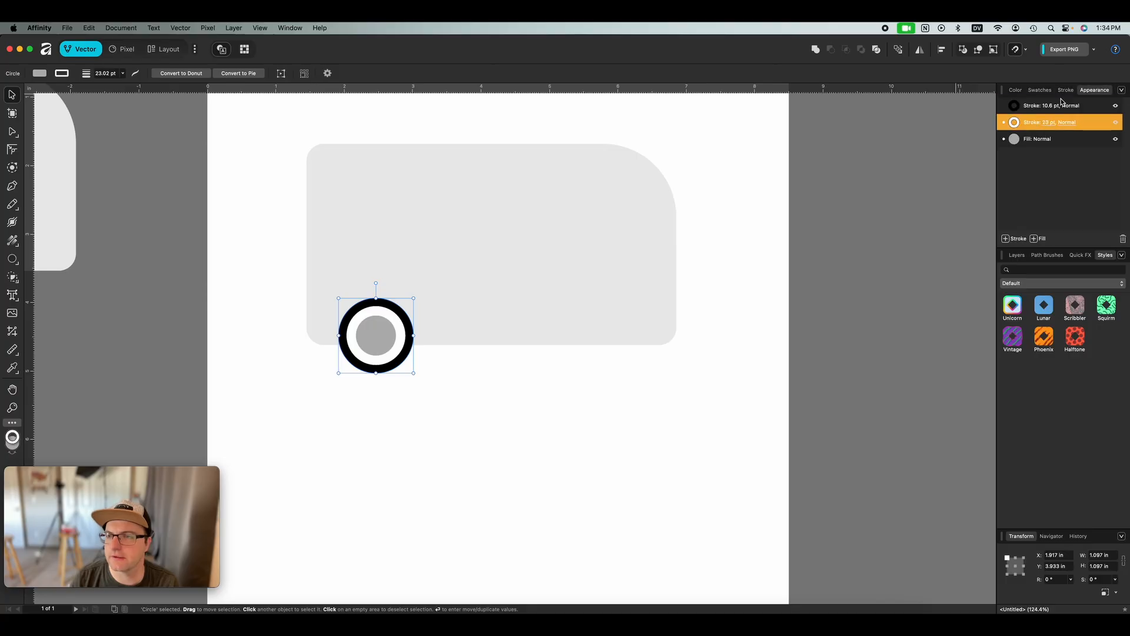
{"action": "left_click", "coordinate": [1066, 89]}
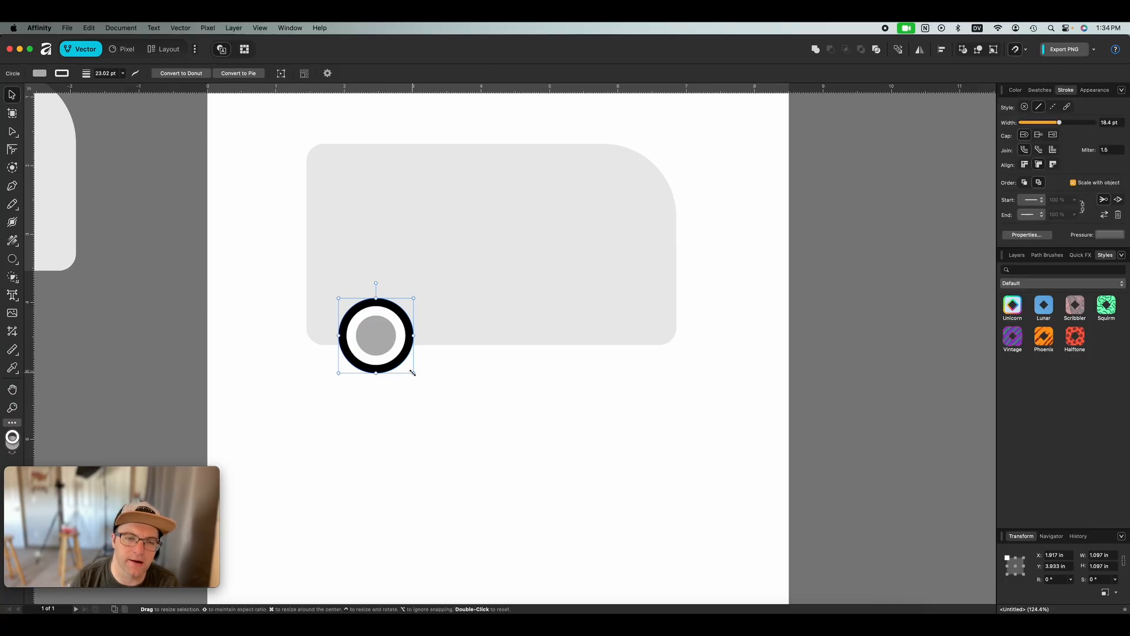
{"action": "left_click_drag", "start_coordinate": [412, 373], "coordinate": [406, 364]}
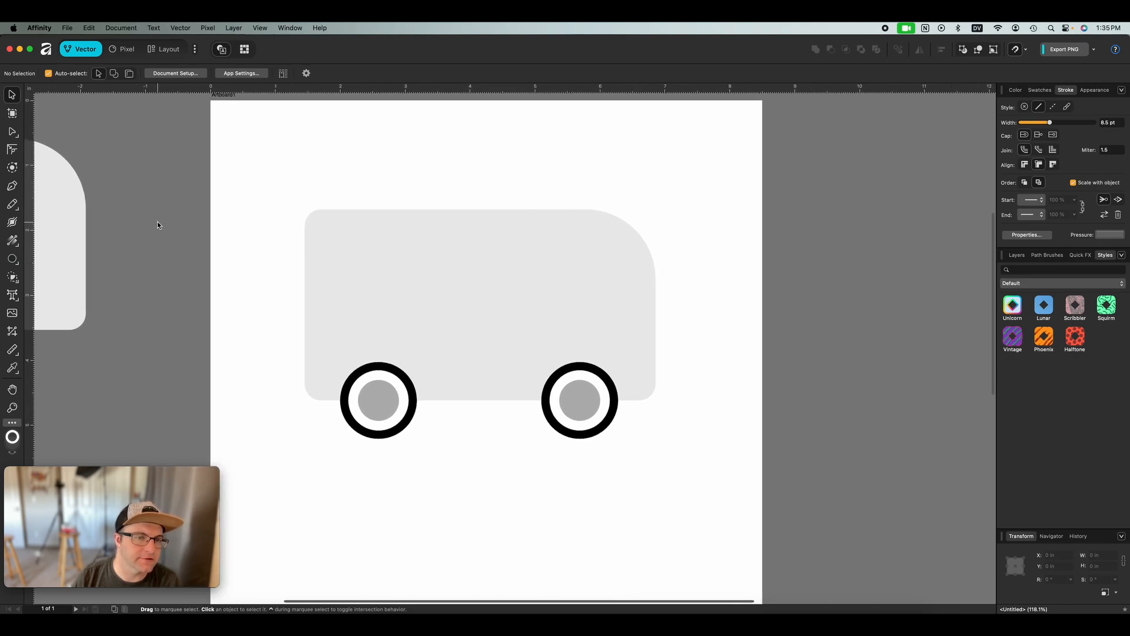
- Slice a curved Knife cut across the van body from the left edge to the right
{"action": "left_click", "coordinate": [11, 205]}
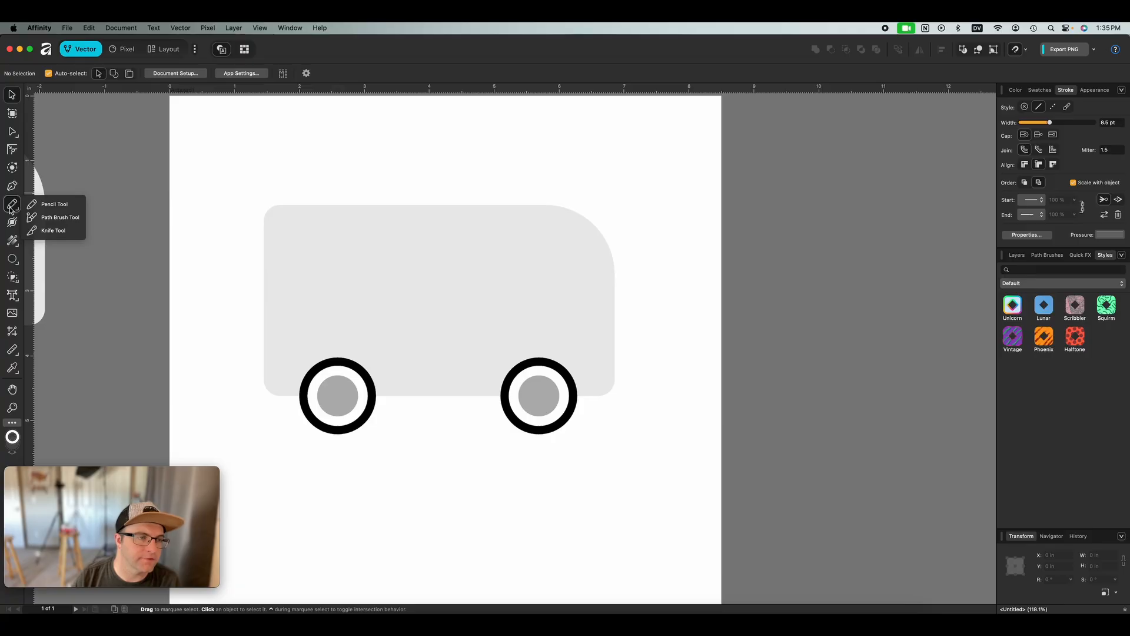
{"action": "left_click", "coordinate": [53, 230]}
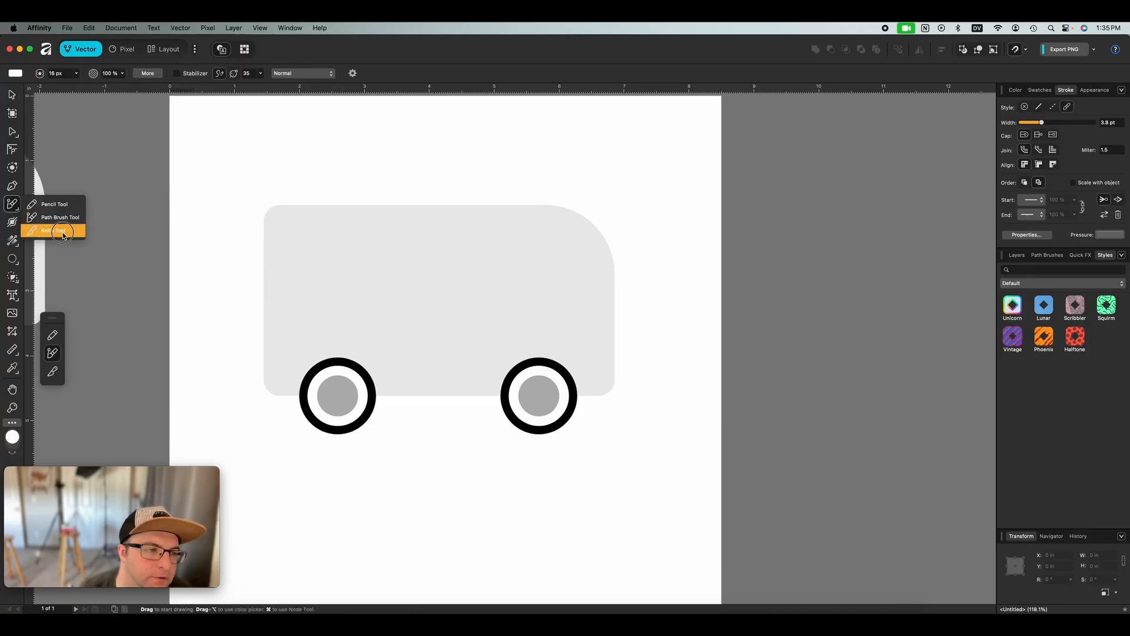
{"action": "left_click", "coordinate": [47, 230]}
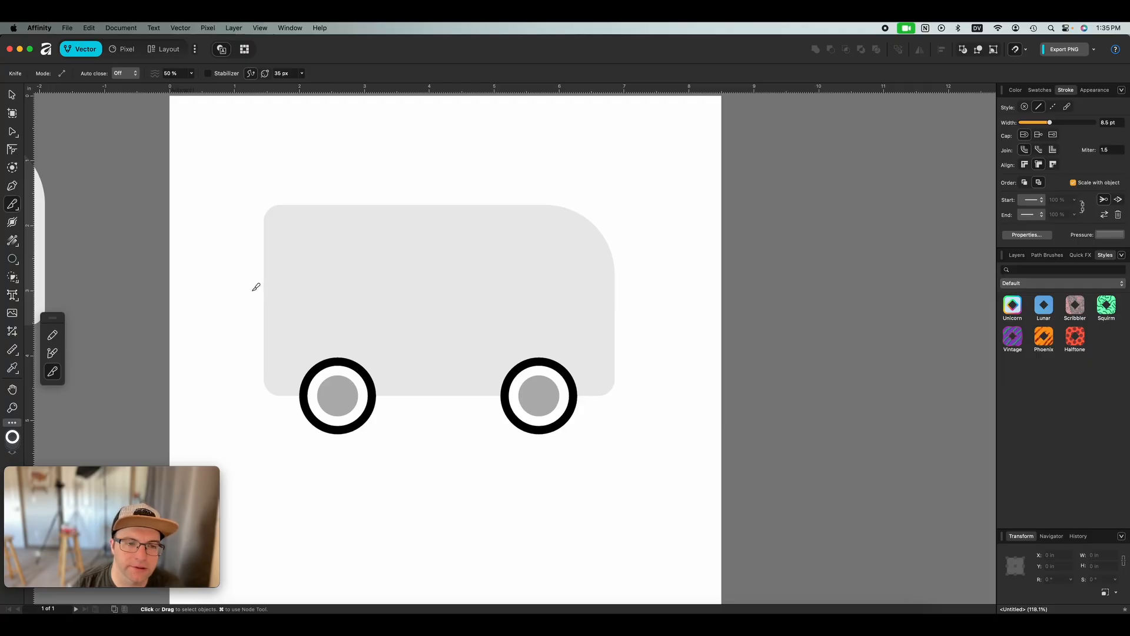
{"action": "mouse_move", "coordinate": [294, 290]}
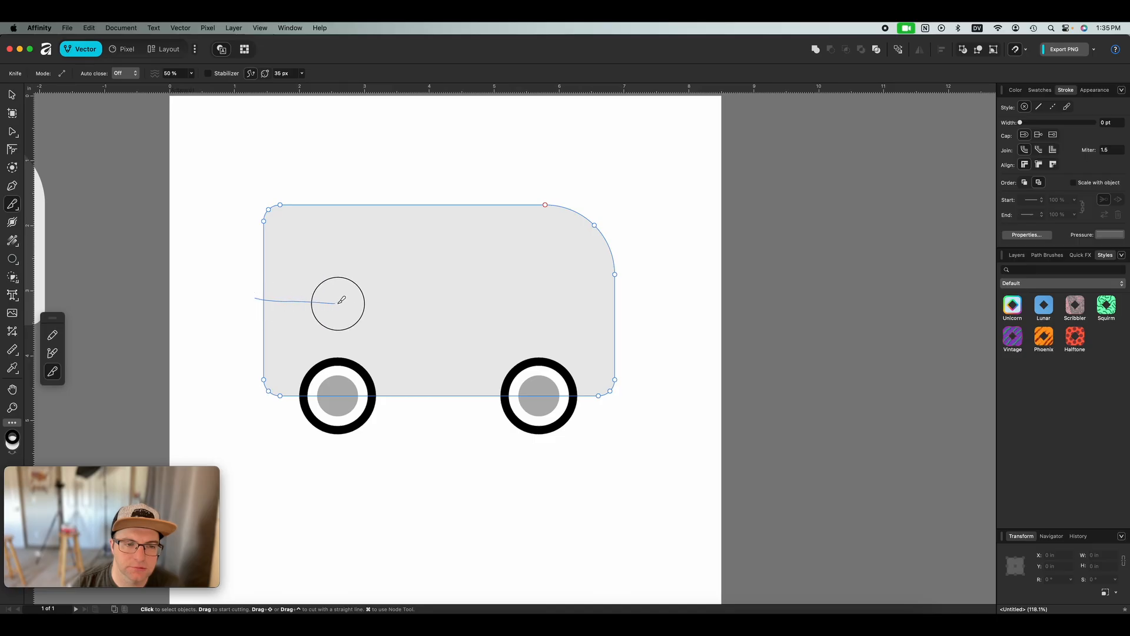
{"action": "left_click_drag", "start_coordinate": [339, 301], "coordinate": [646, 356]}
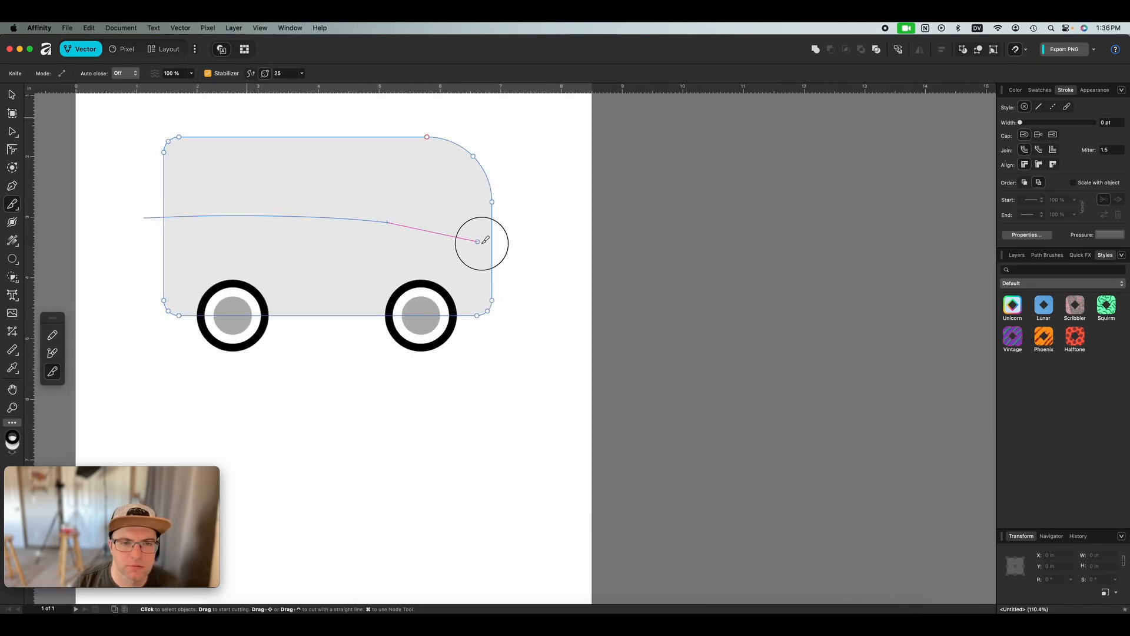
{"action": "mouse_move", "coordinate": [251, 101]}
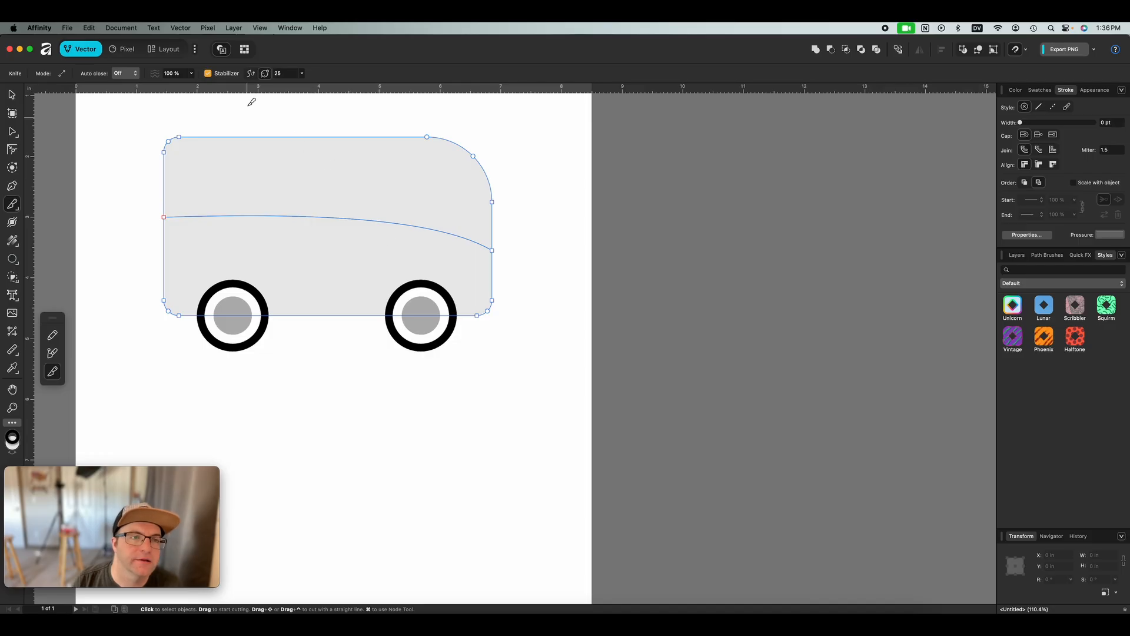
{"action": "mouse_move", "coordinate": [265, 73]}
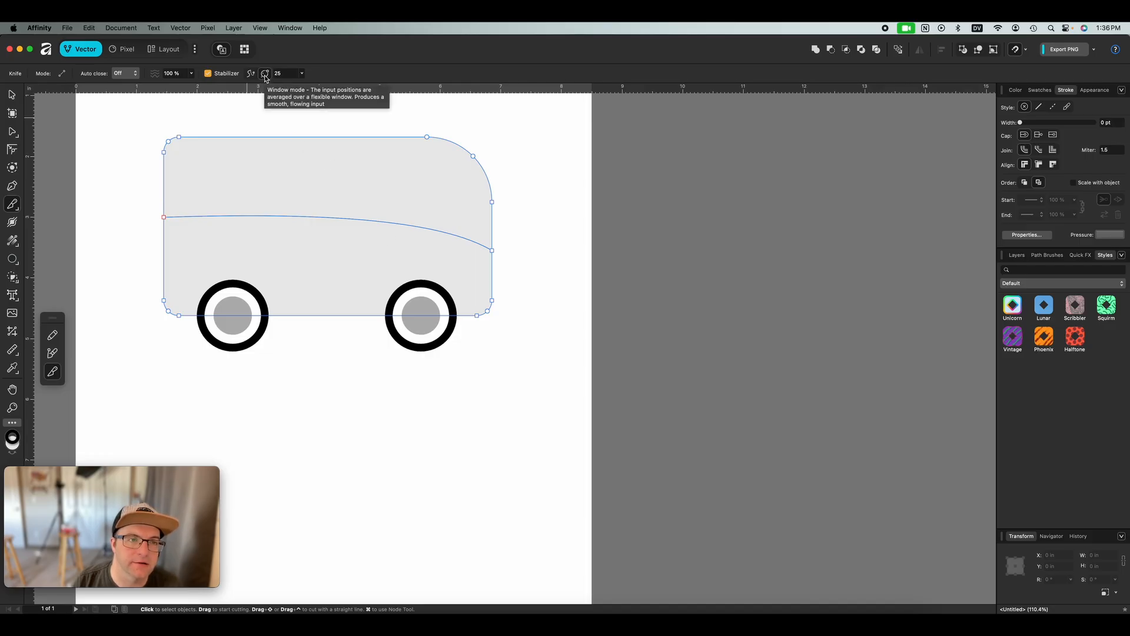
{"action": "mouse_move", "coordinate": [491, 253]}
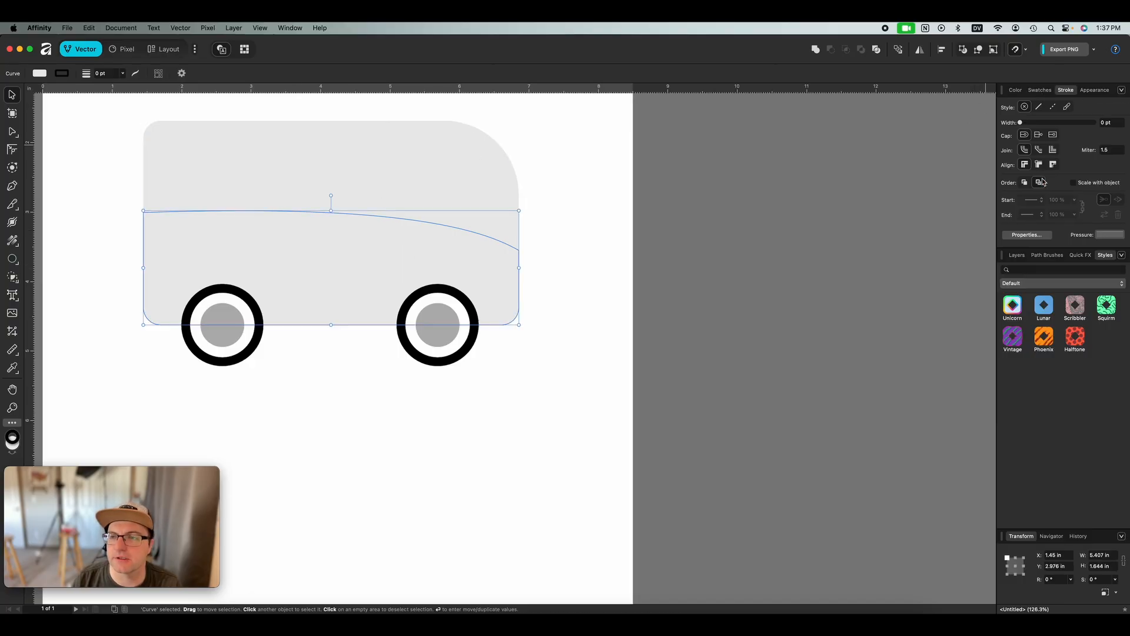
- Fill the lower body dark grey and add three rounded dark windows along the top
{"action": "left_click", "coordinate": [1039, 89]}
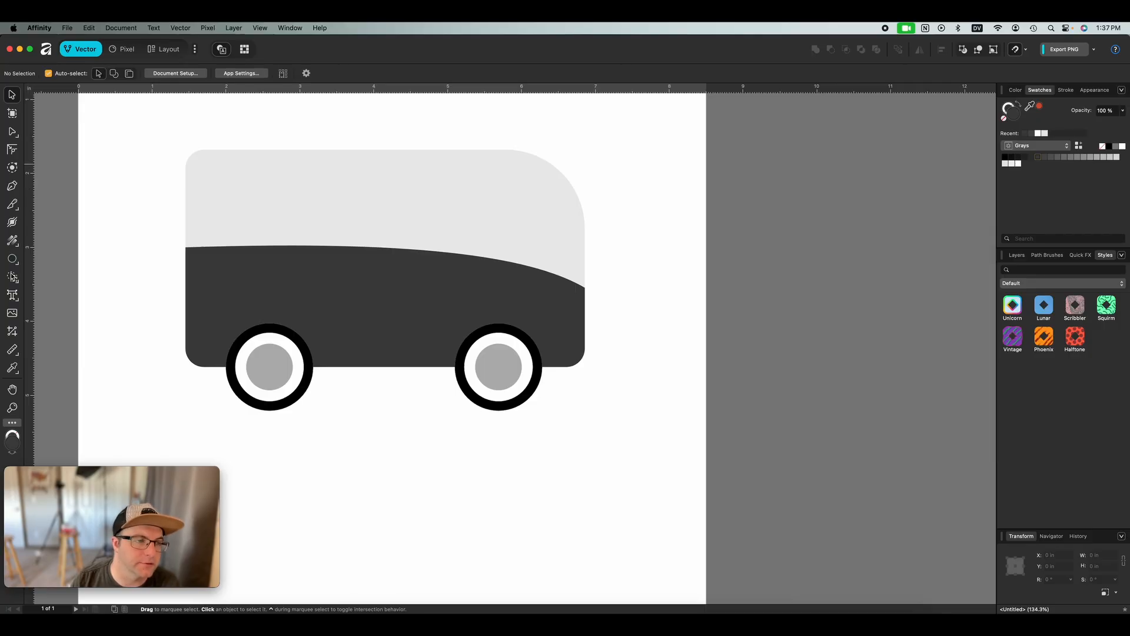
{"action": "left_click", "coordinate": [11, 258]}
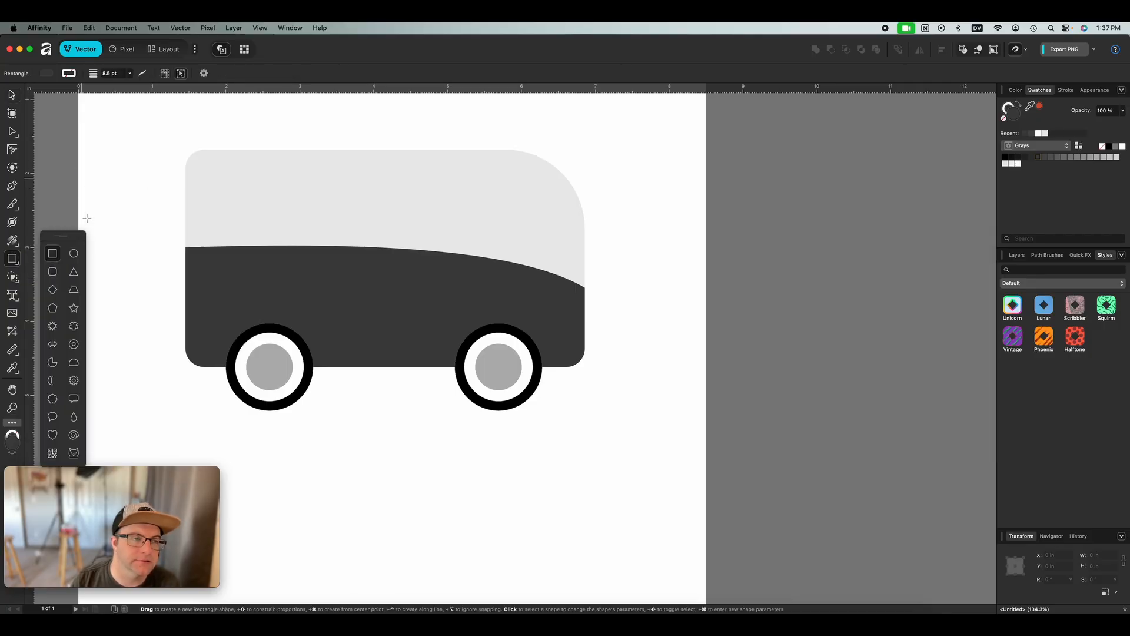
{"action": "left_click_drag", "start_coordinate": [196, 170], "coordinate": [303, 234]}
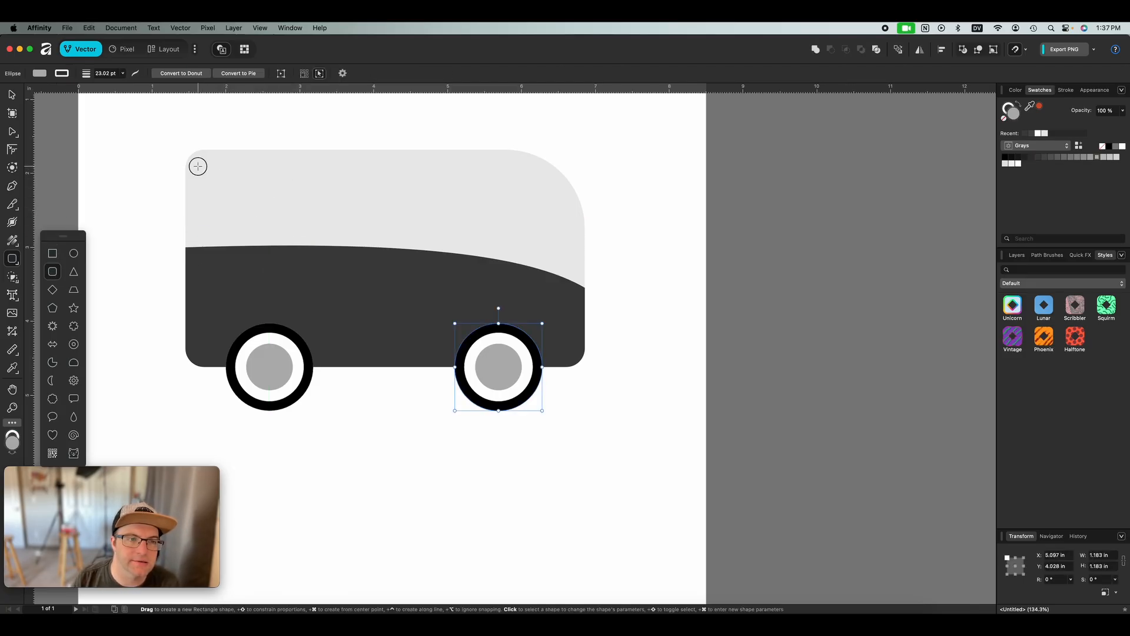
{"action": "left_click_drag", "start_coordinate": [197, 166], "coordinate": [300, 235]}
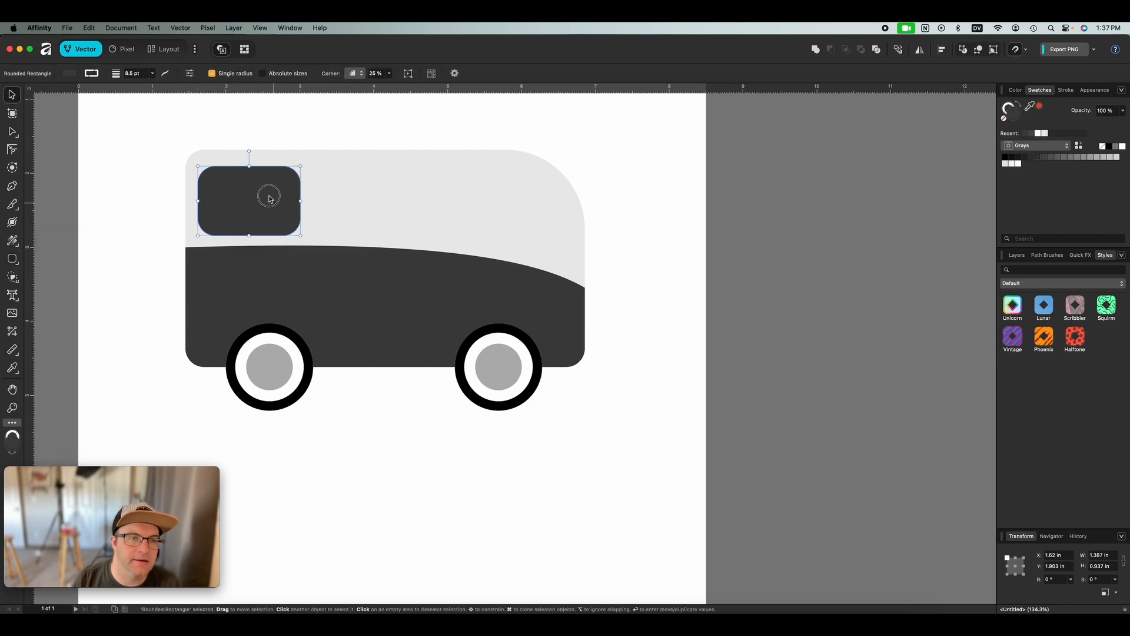
{"action": "left_click_drag", "start_coordinate": [269, 198], "coordinate": [392, 206]}
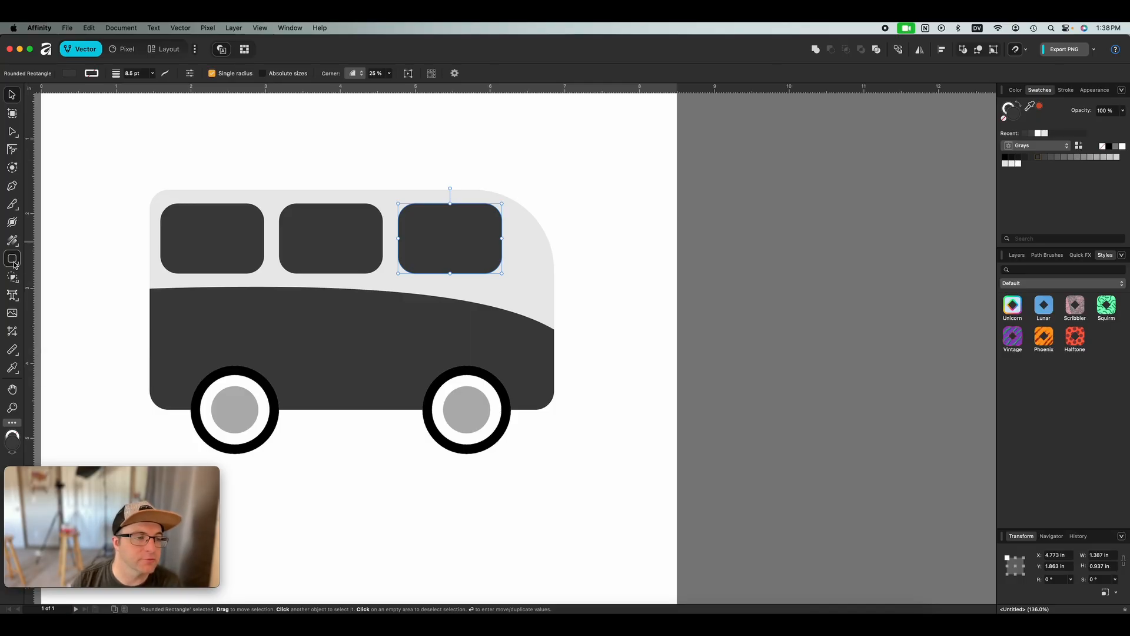
{"action": "left_click", "coordinate": [12, 258]}
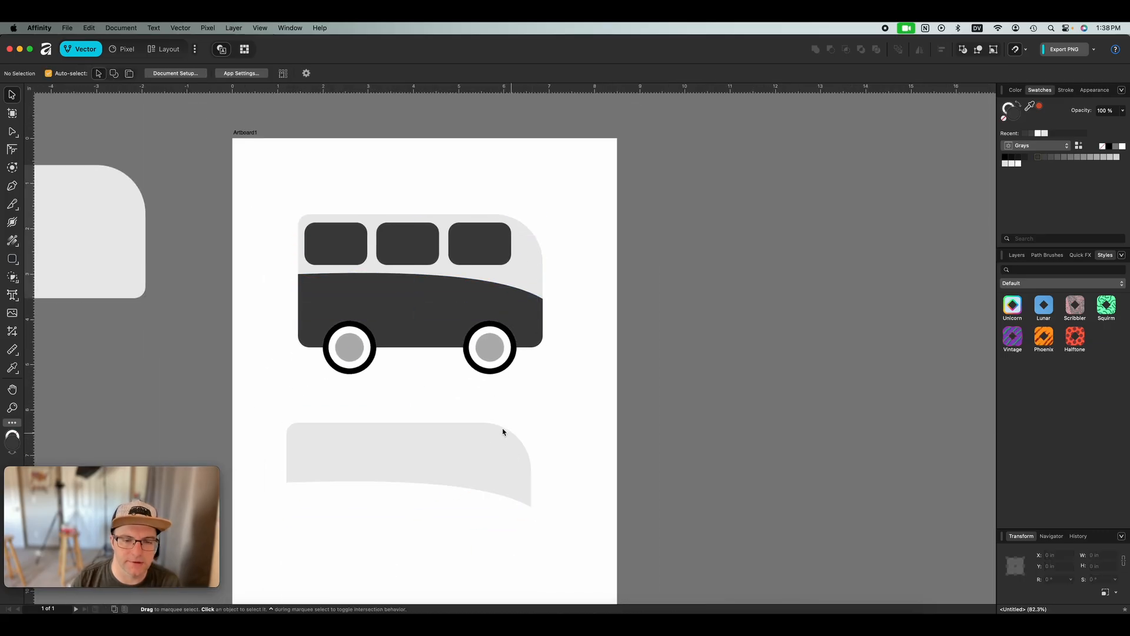
- Intersect a rectangle with the body copy's rounded front and move the piece into place as the front window
{"action": "left_click", "coordinate": [12, 258]}
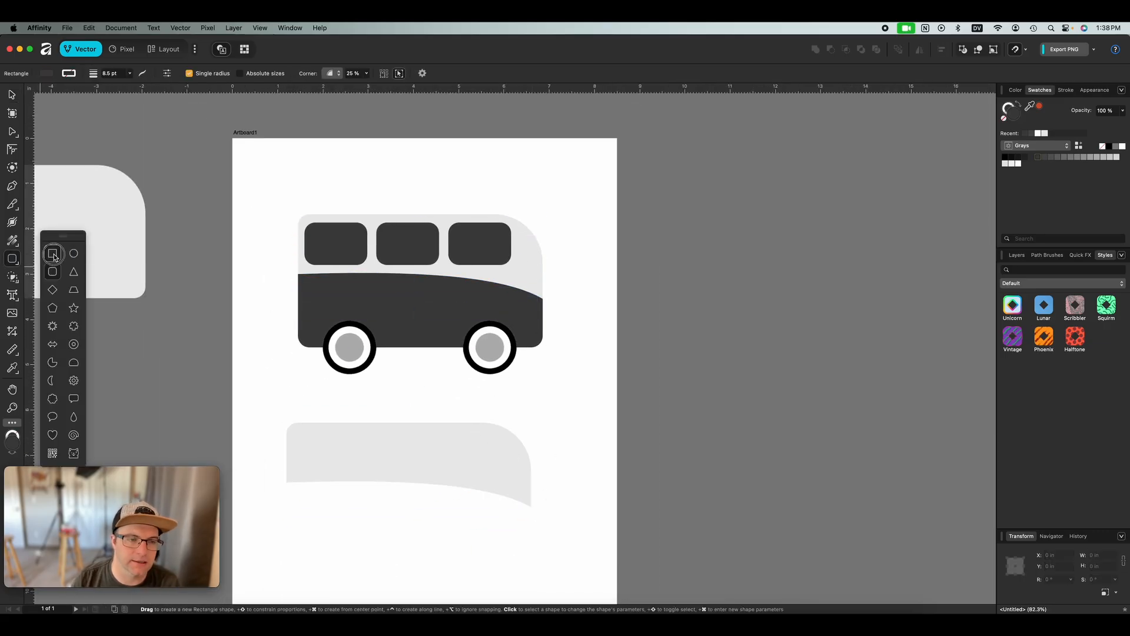
{"action": "left_click_drag", "start_coordinate": [489, 406], "coordinate": [554, 477]}
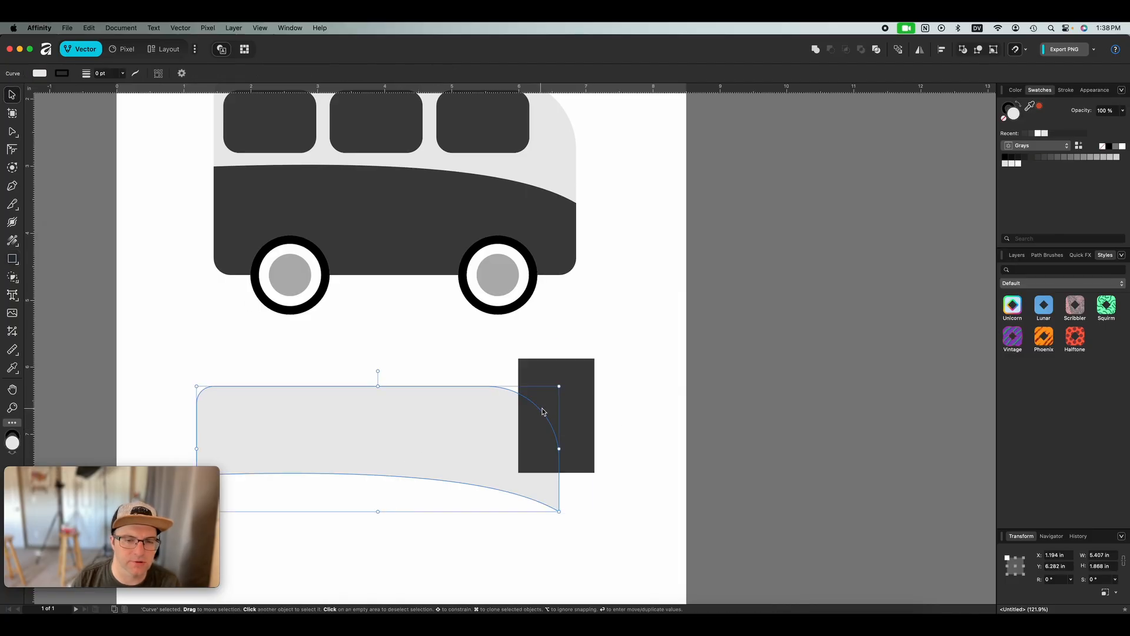
{"action": "left_click", "coordinate": [12, 277]}
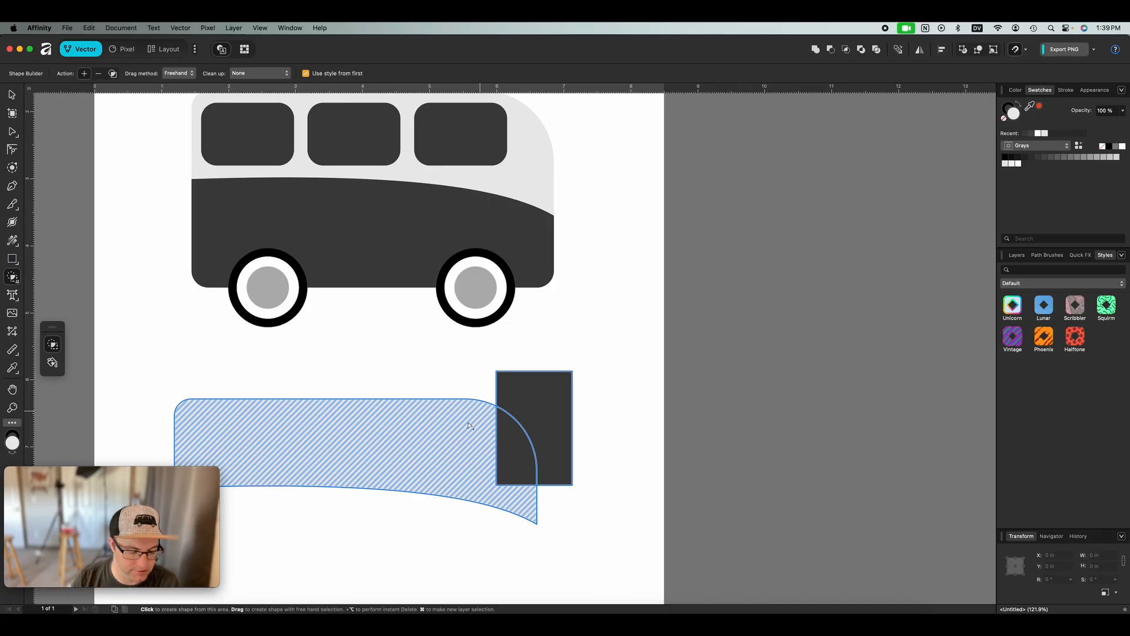
{"action": "left_click", "coordinate": [467, 425]}
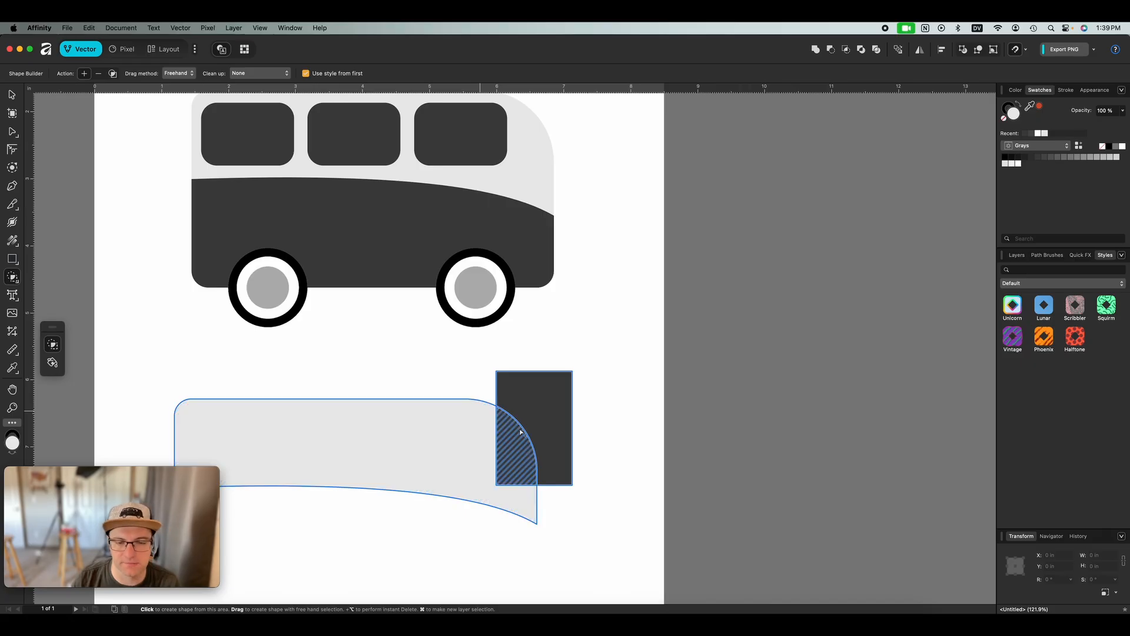
{"action": "left_click", "coordinate": [346, 447]}
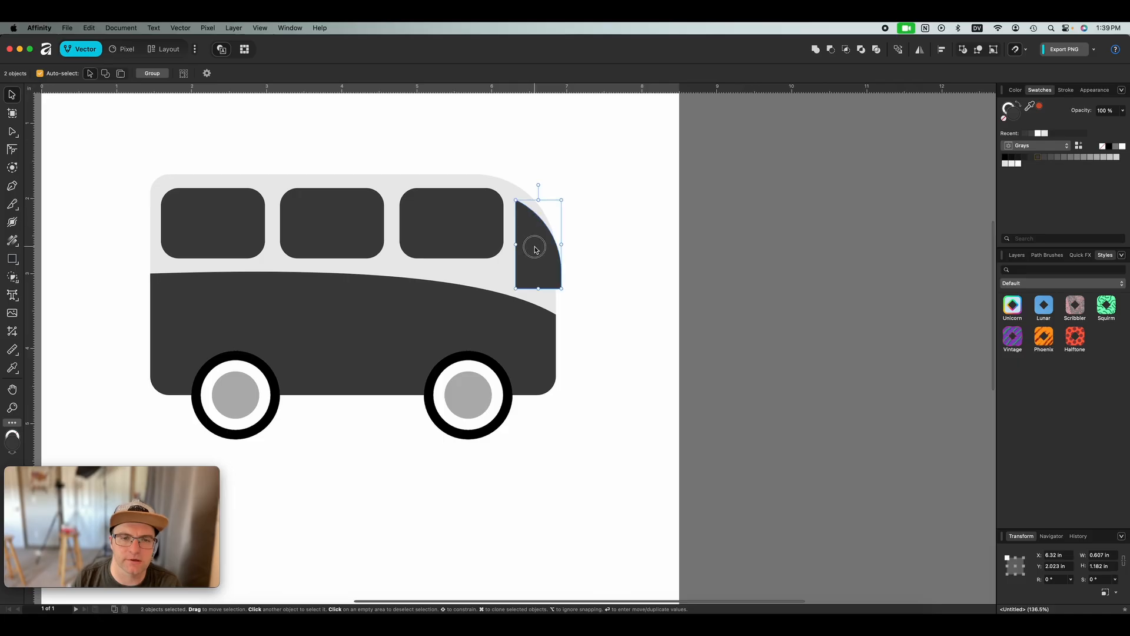
{"action": "left_click_drag", "start_coordinate": [537, 245], "coordinate": [533, 234]}
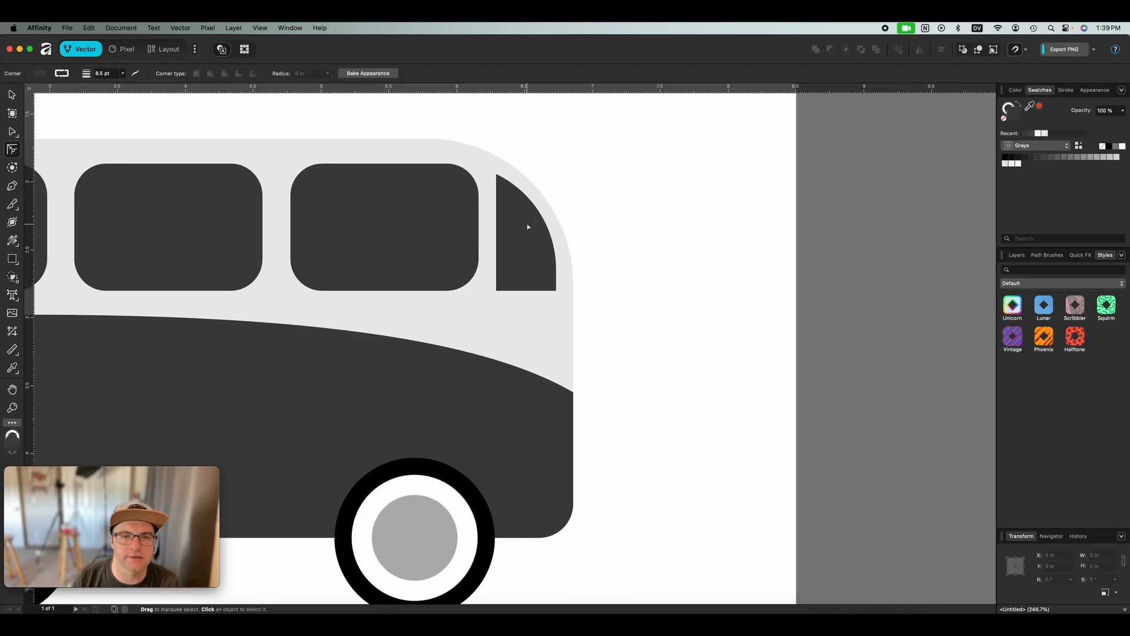
- Round the front window's sharp corners with the Corner tool
{"action": "left_click", "coordinate": [526, 230]}
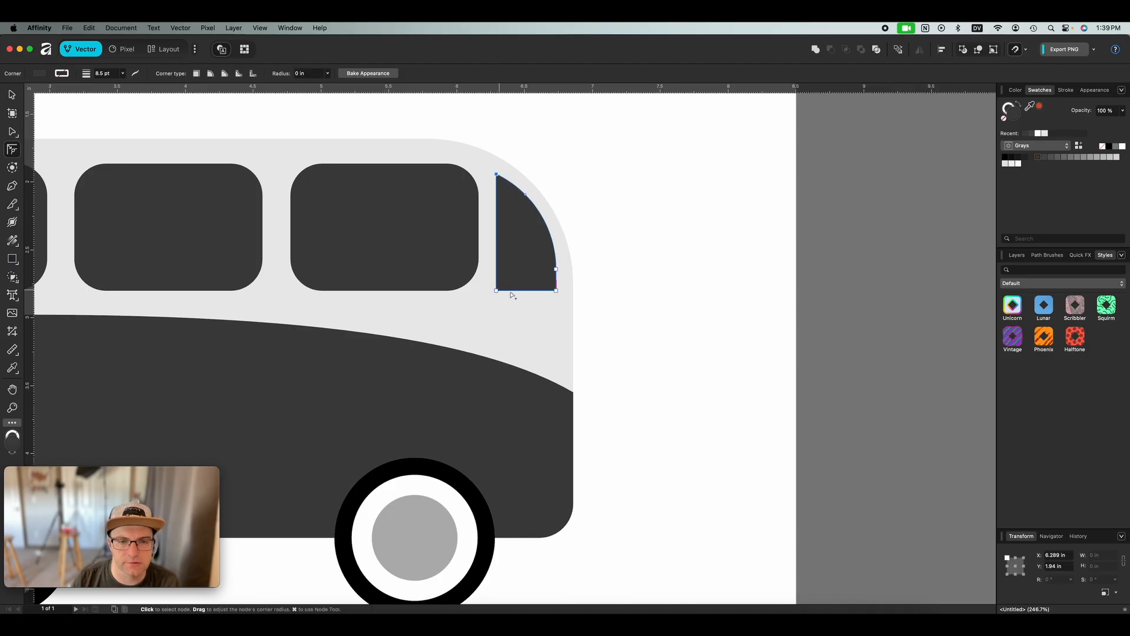
{"action": "left_click_drag", "start_coordinate": [525, 288], "coordinate": [503, 182]}
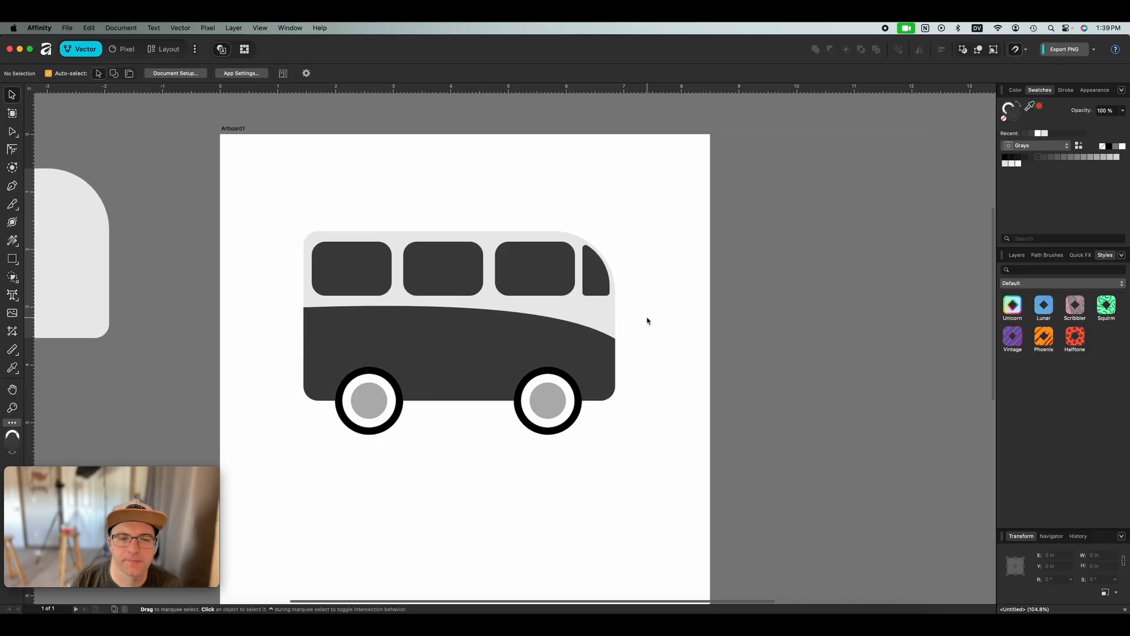
{"action": "mouse_move", "coordinate": [285, 344]}
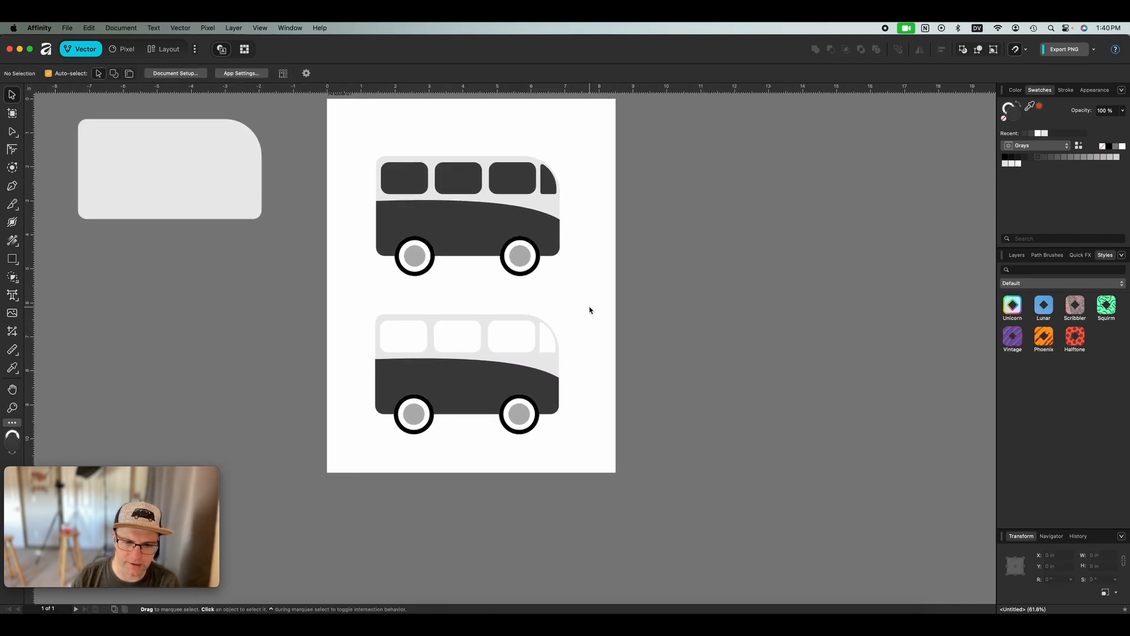
- Draw a rounded rectangle over the bumper bar and align the bumper pieces
{"action": "scroll", "scroll_direction": "down", "scroll_amount": 3}
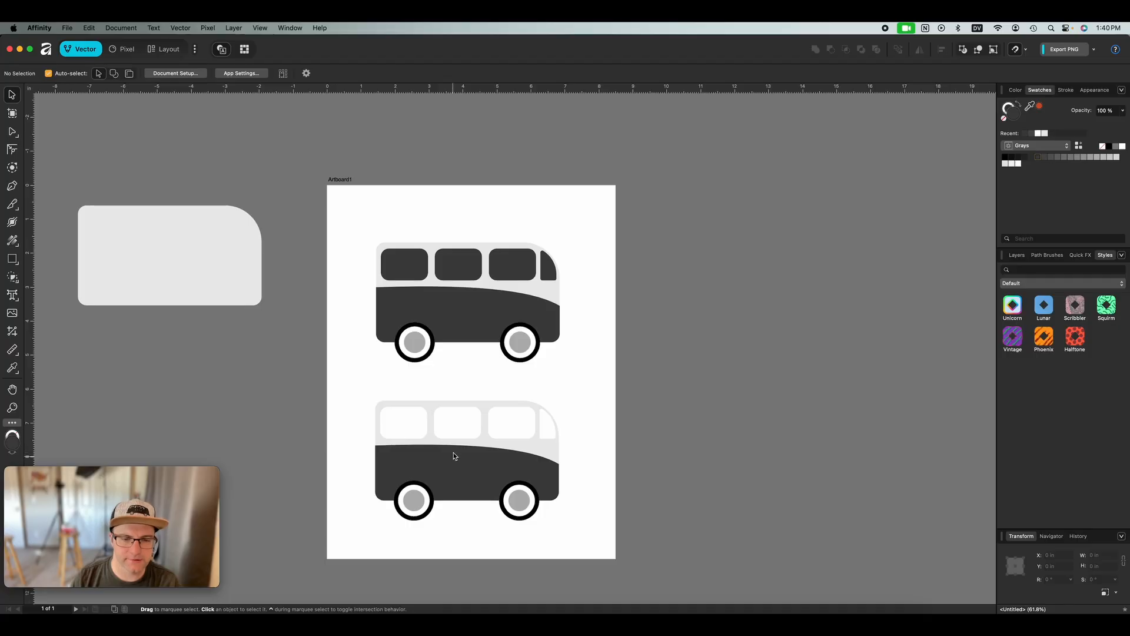
{"action": "mouse_move", "coordinate": [476, 347]}
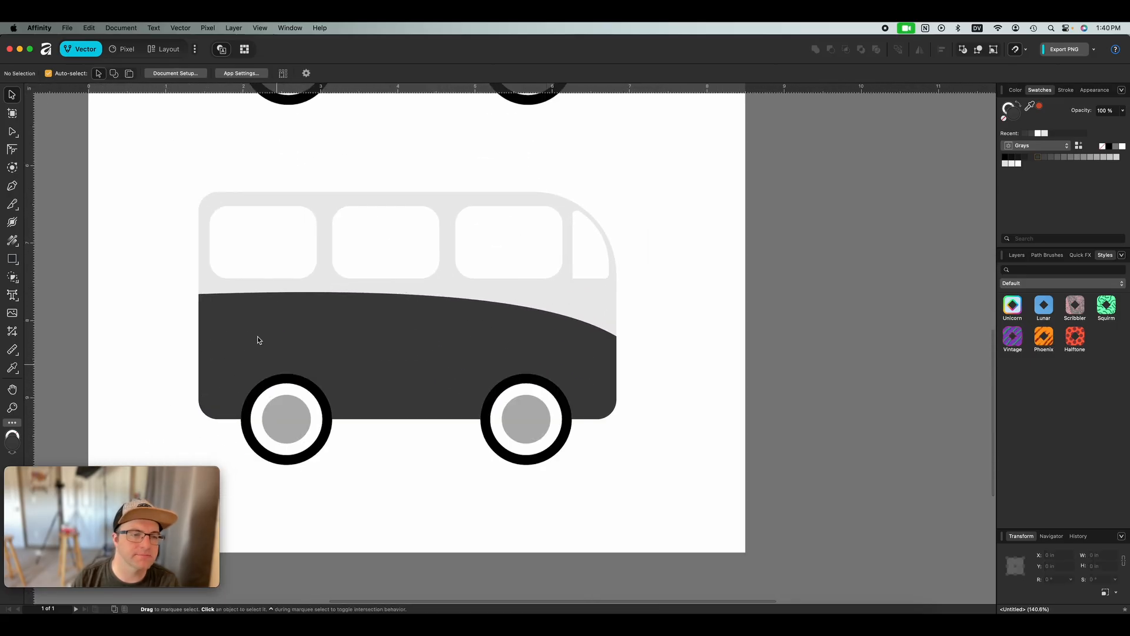
{"action": "left_click", "coordinate": [12, 258]}
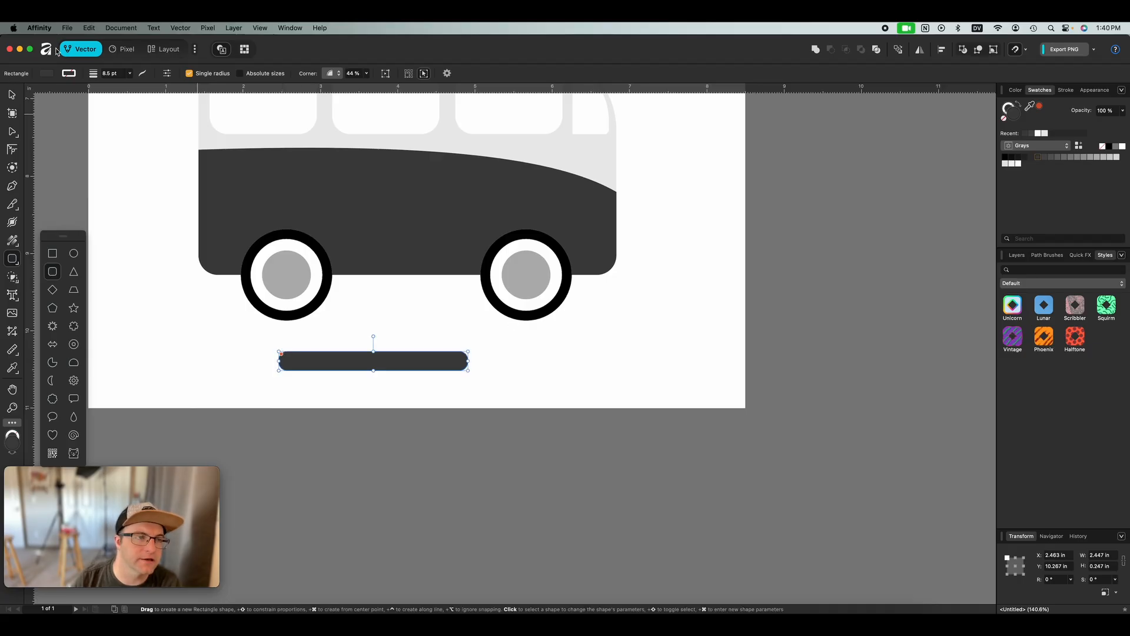
{"action": "left_click_drag", "start_coordinate": [467, 370], "coordinate": [445, 382]}
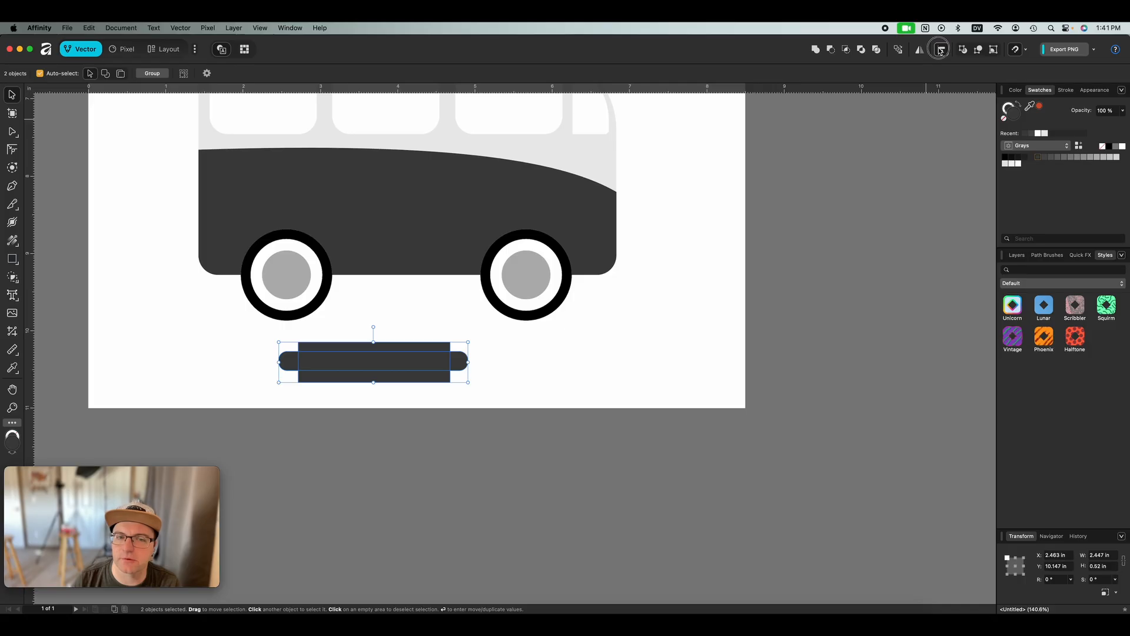
{"action": "left_click", "coordinate": [940, 48]}
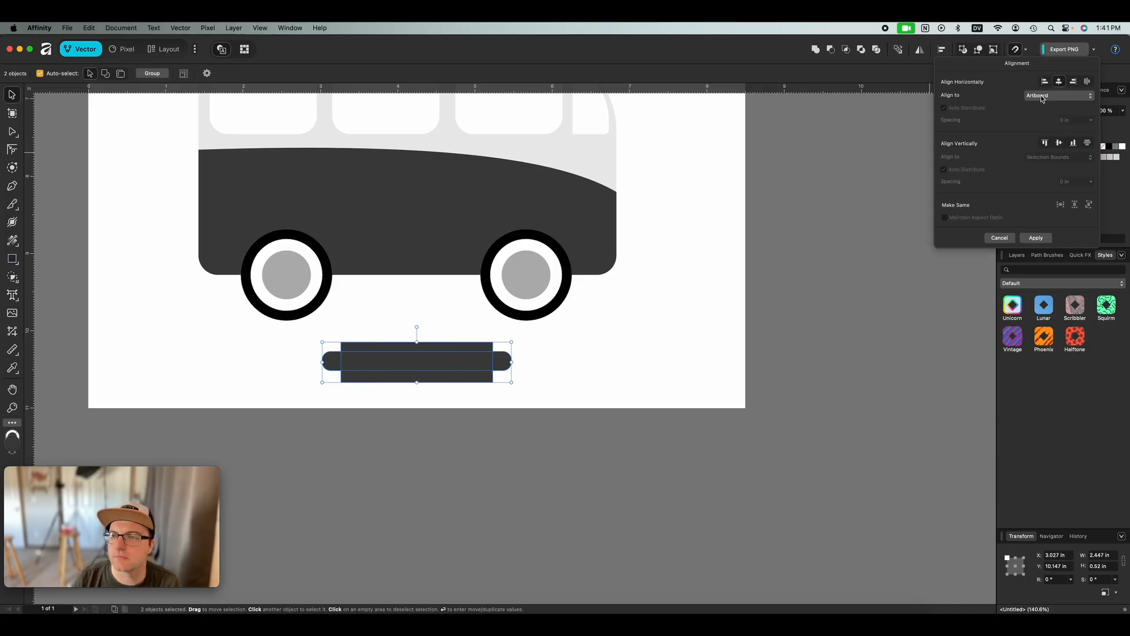
{"action": "left_click", "coordinate": [1056, 95]}
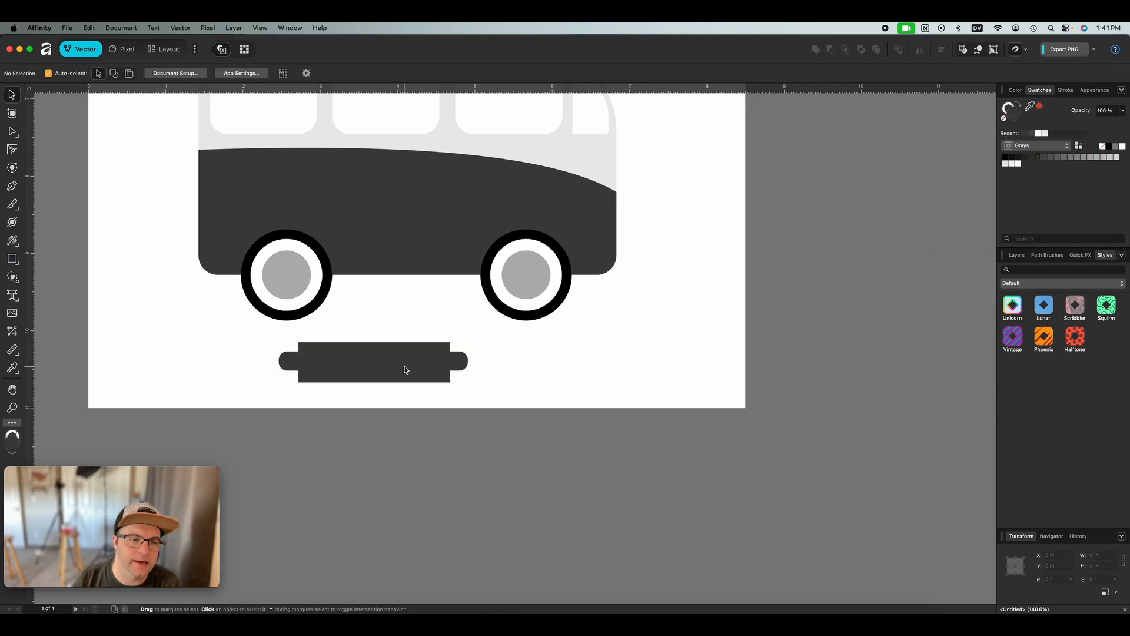
- Fit a bumper against the front lower corner and place a copy at the rear
{"action": "left_click_drag", "start_coordinate": [405, 370], "coordinate": [487, 317]}
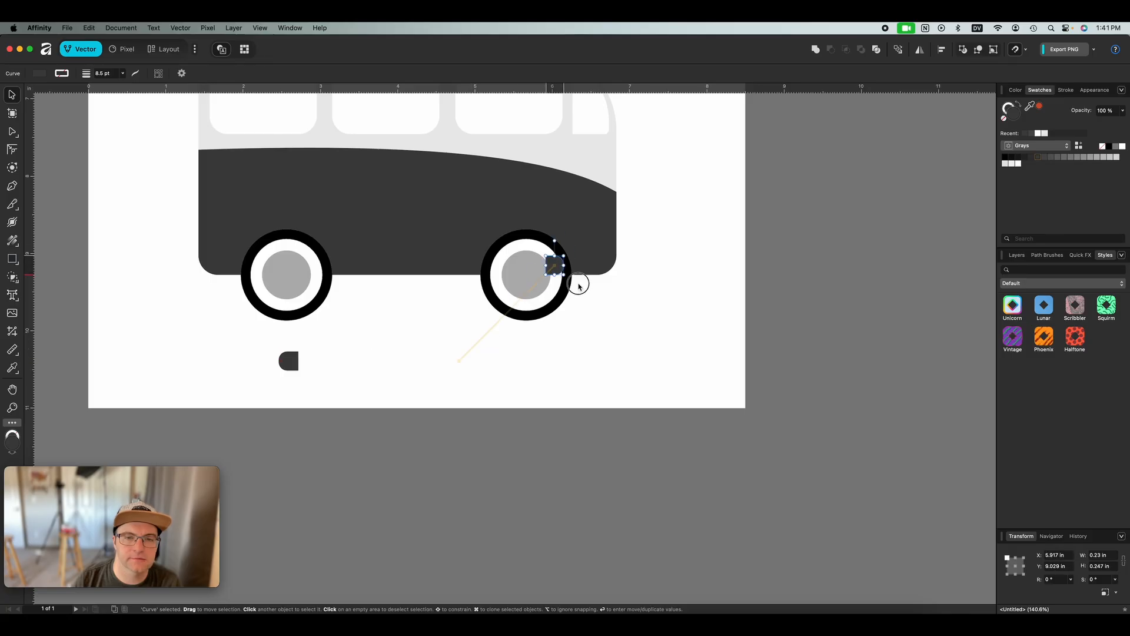
{"action": "left_click_drag", "start_coordinate": [555, 265], "coordinate": [641, 273]}
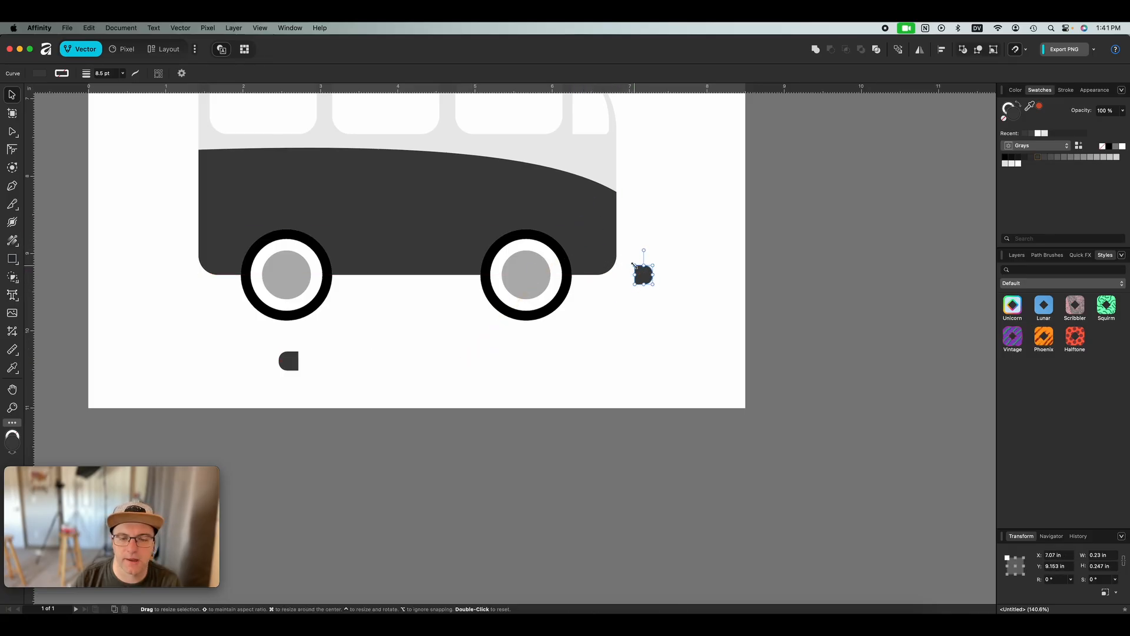
{"action": "left_click_drag", "start_coordinate": [634, 260], "coordinate": [619, 250]}
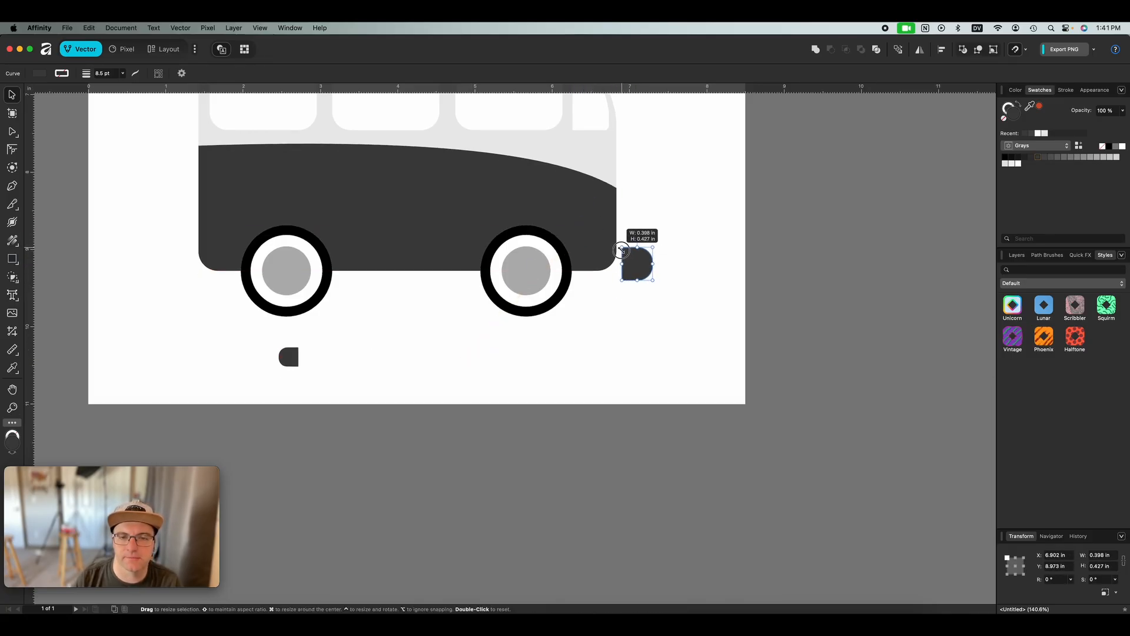
{"action": "left_click_drag", "start_coordinate": [636, 265], "coordinate": [598, 305]}
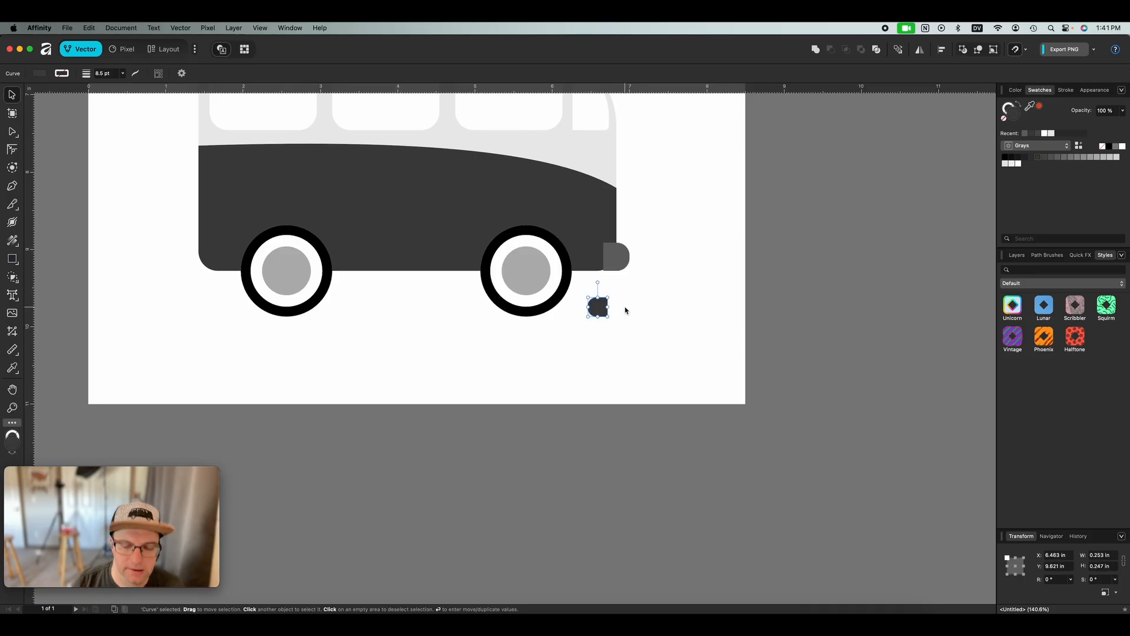
{"action": "left_click_drag", "start_coordinate": [597, 305], "coordinate": [190, 258]}
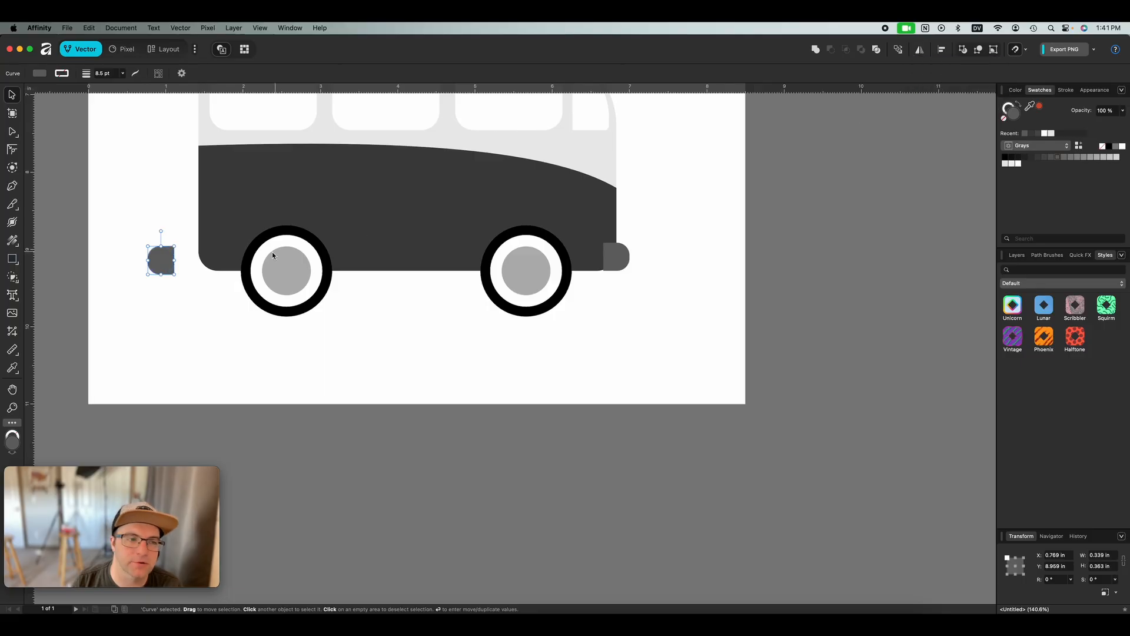
{"action": "left_click_drag", "start_coordinate": [161, 256], "coordinate": [198, 257]}
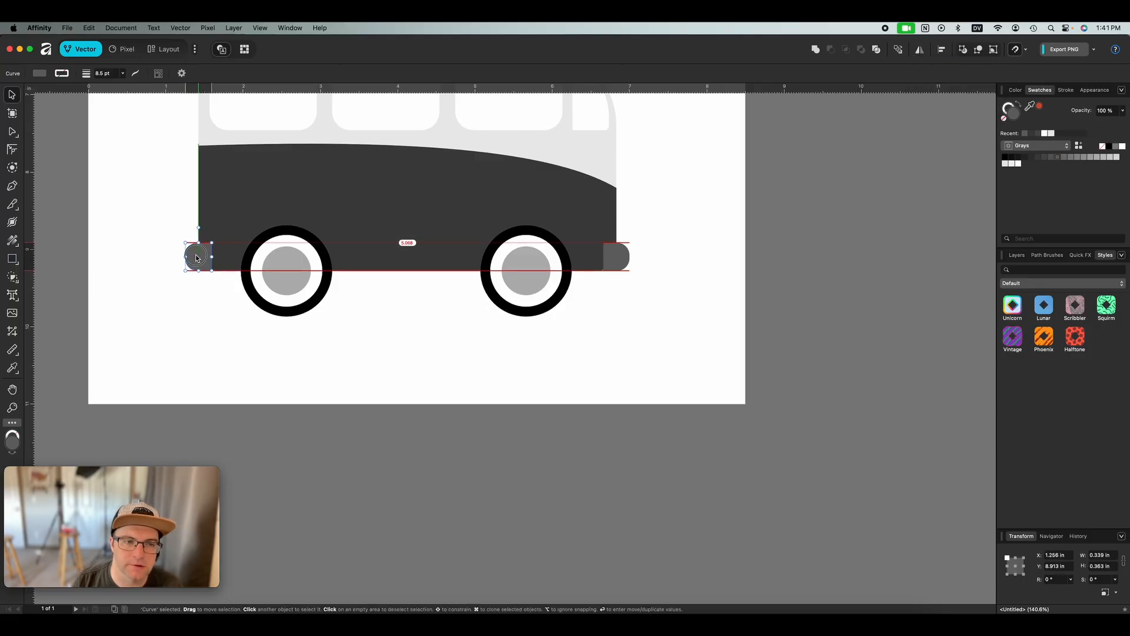
{"action": "left_click", "coordinate": [416, 321]}
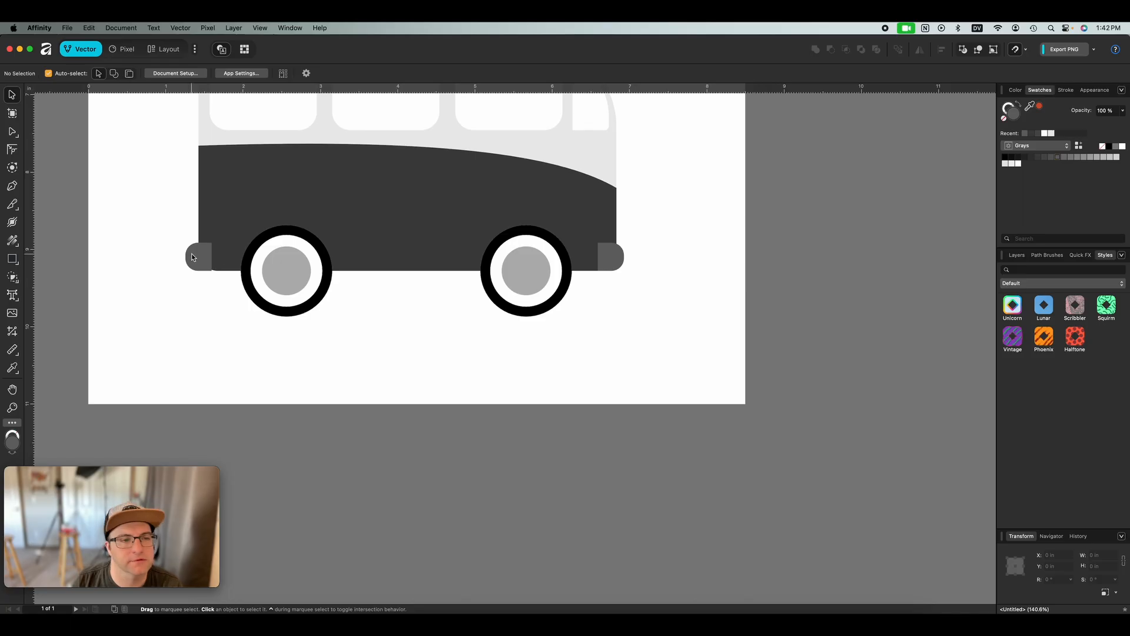
{"action": "left_click", "coordinate": [197, 256]}
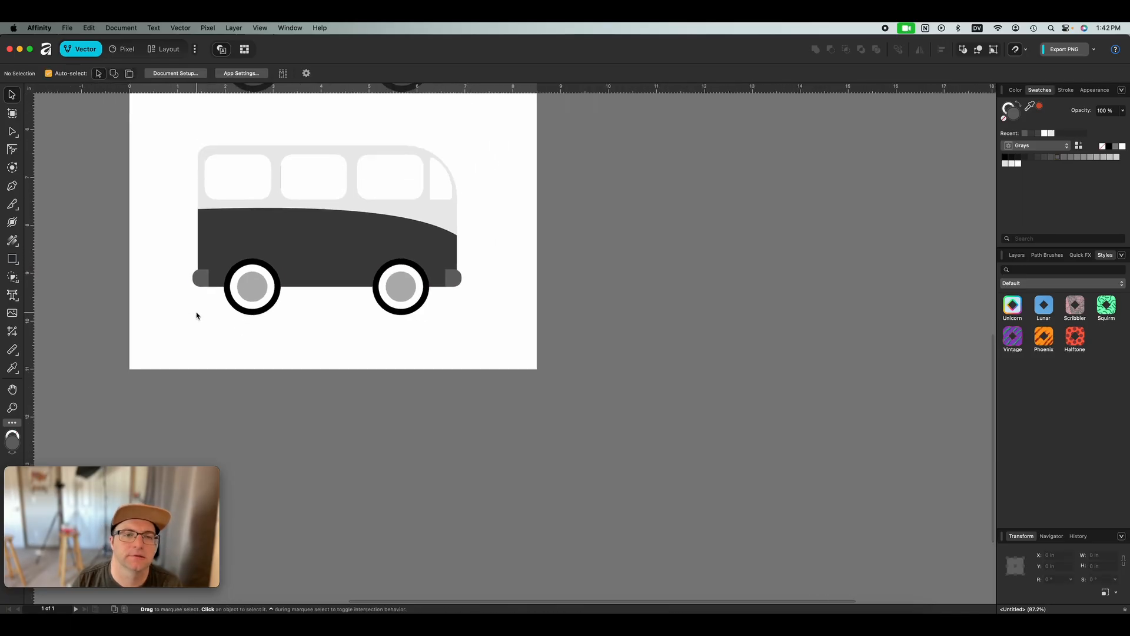
- Shift-drag small grey circles as lights on the van's lower body ends
{"action": "scroll", "scroll_direction": "down", "scroll_amount": 3}
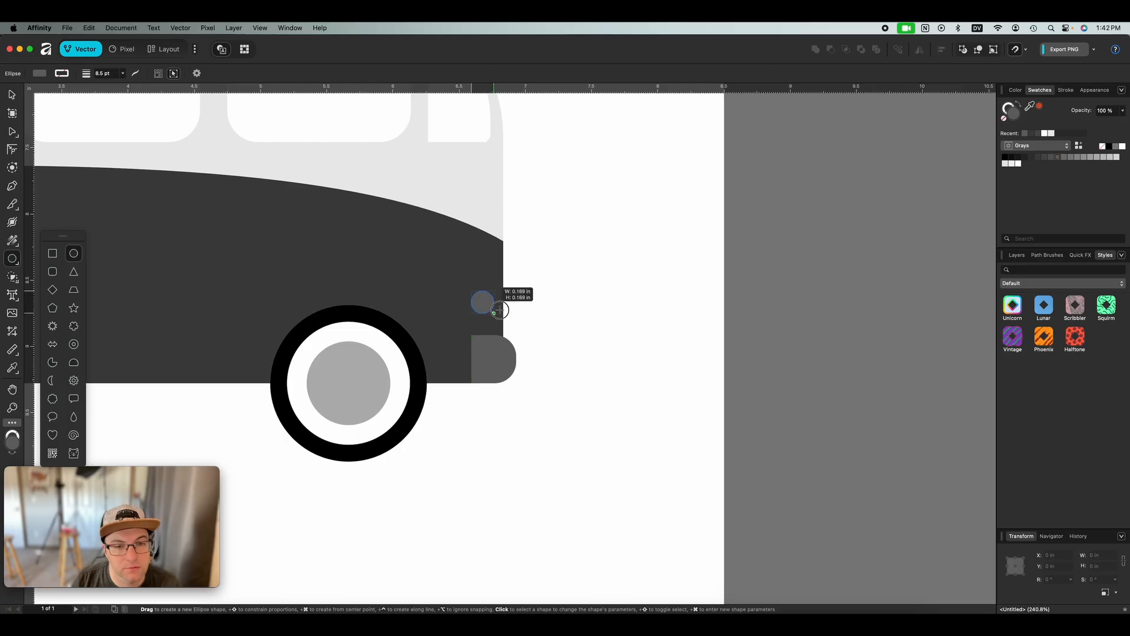
{"action": "left_click_drag", "start_coordinate": [483, 303], "coordinate": [516, 321]}
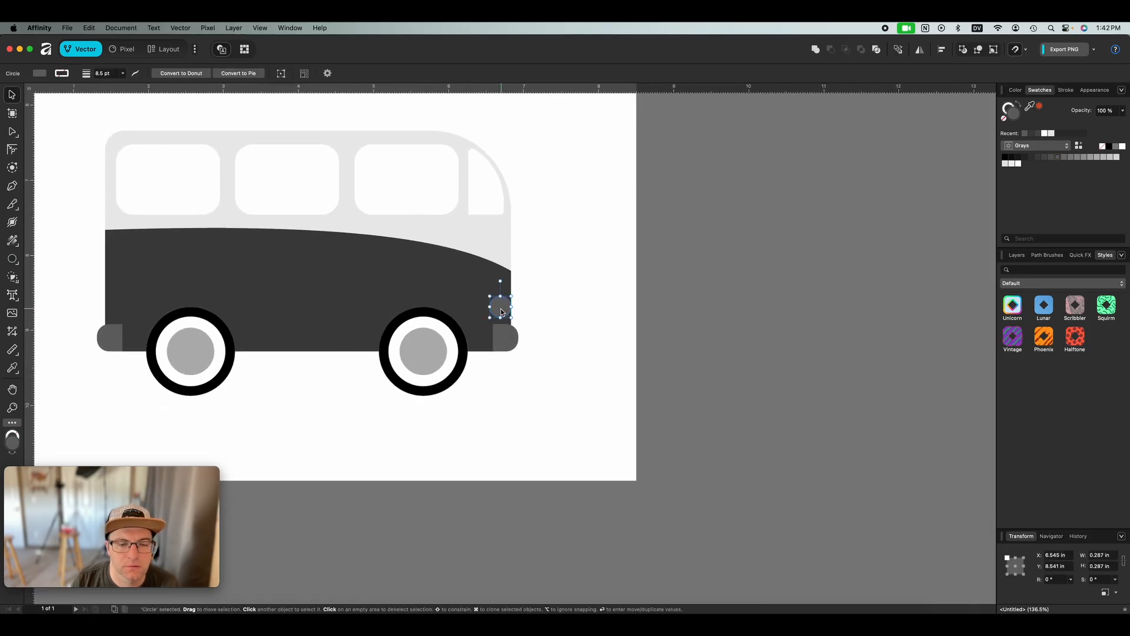
{"action": "left_click_drag", "start_coordinate": [500, 310], "coordinate": [480, 289]}
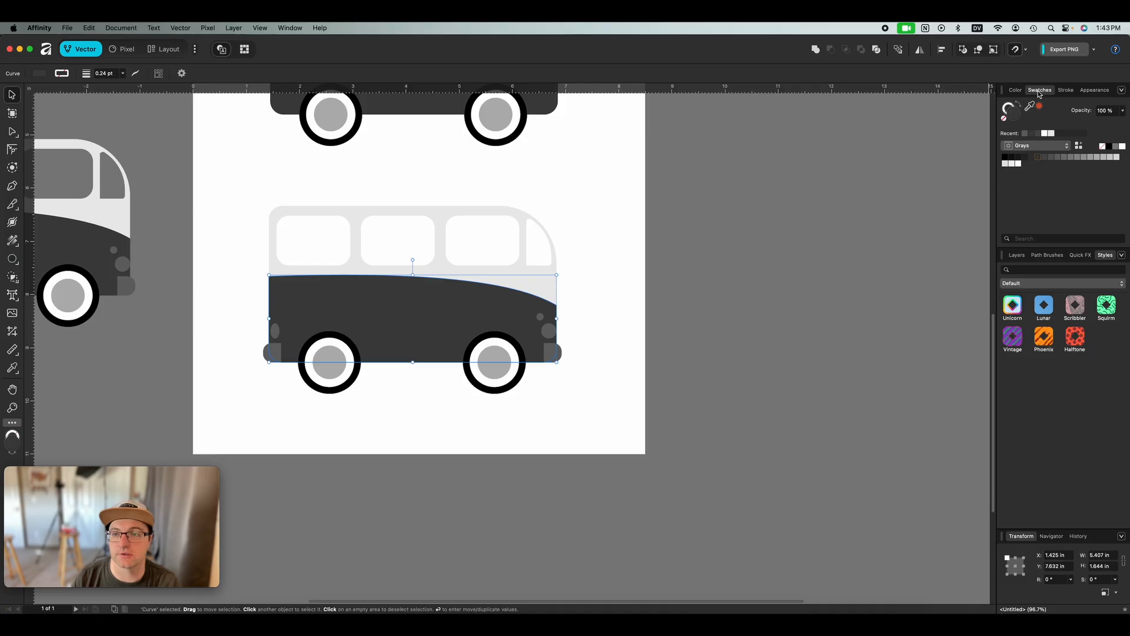
- Fill the lower body with bright green from Swatches, then lower its HSL Lightness
{"action": "left_click", "coordinate": [1065, 90]}
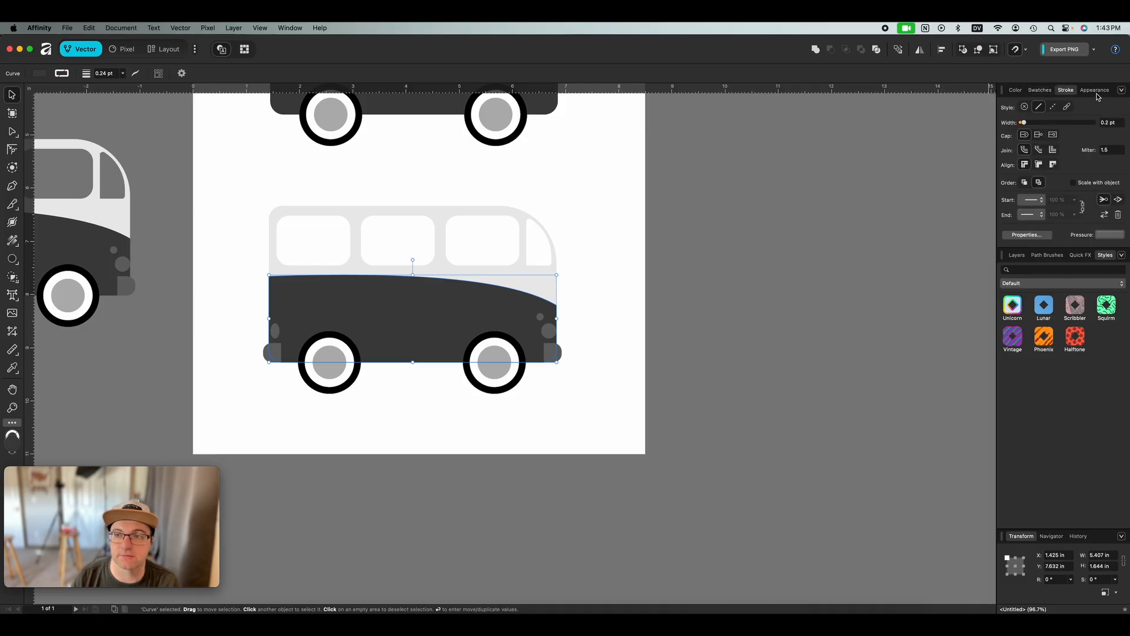
{"action": "left_click", "coordinate": [1039, 89]}
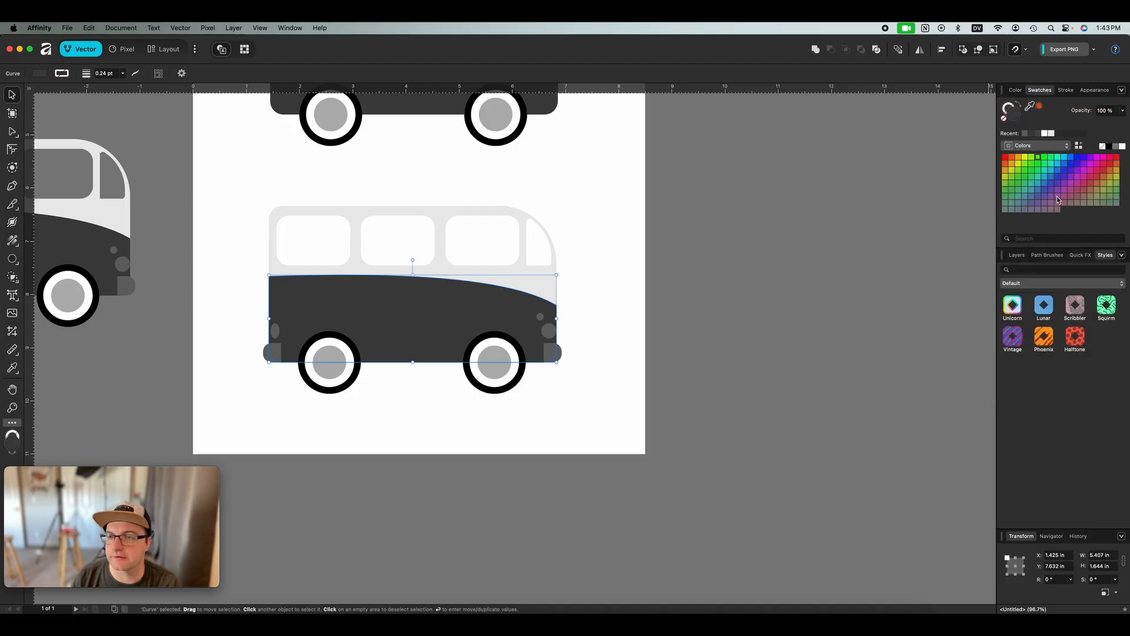
{"action": "left_click", "coordinate": [1032, 170]}
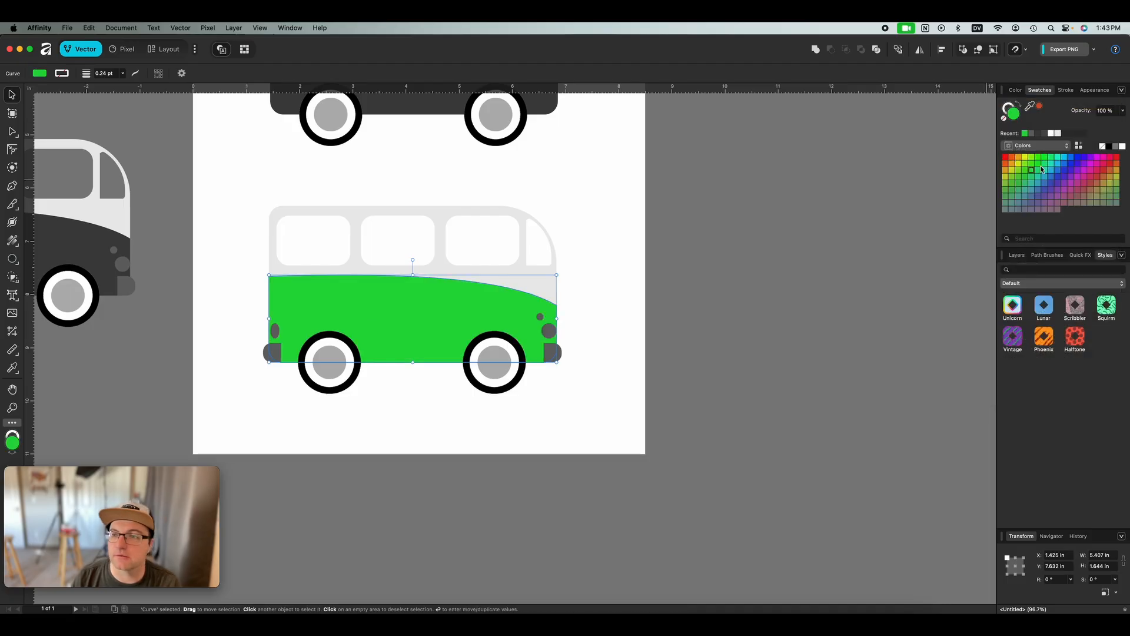
{"action": "left_click", "coordinate": [1122, 89]}
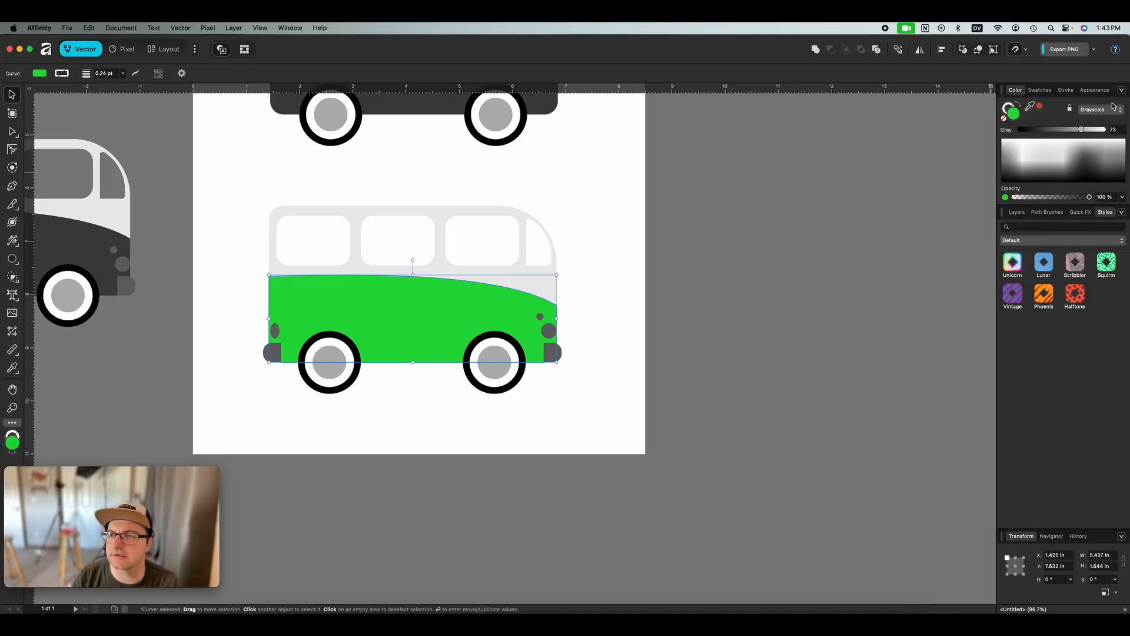
{"action": "left_click", "coordinate": [1095, 109]}
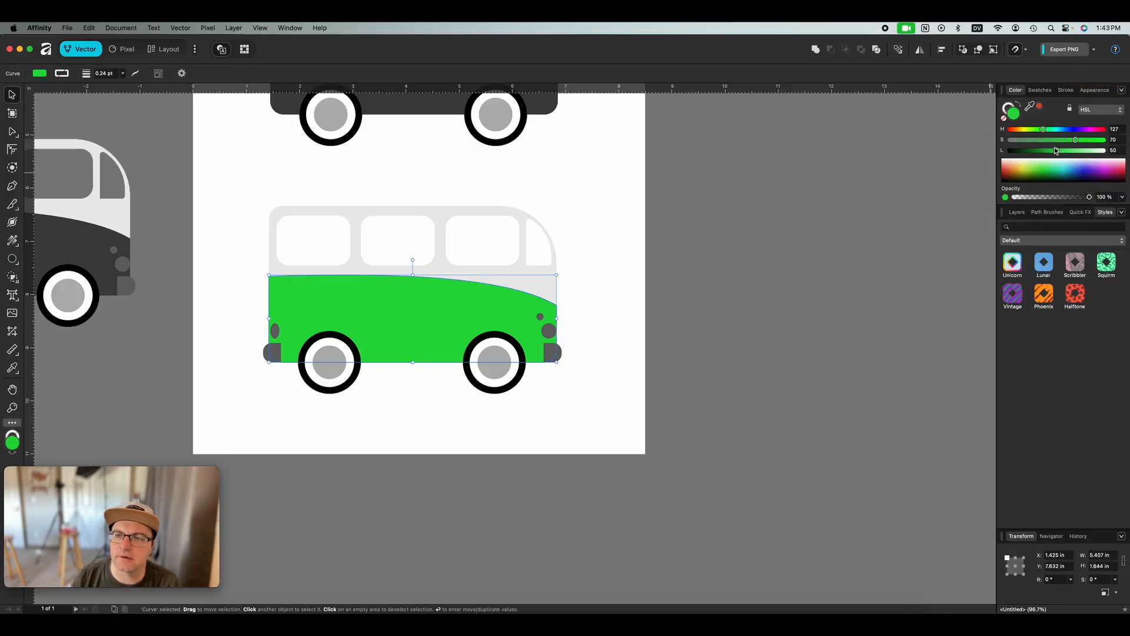
{"action": "left_click_drag", "start_coordinate": [1073, 150], "coordinate": [1049, 151]}
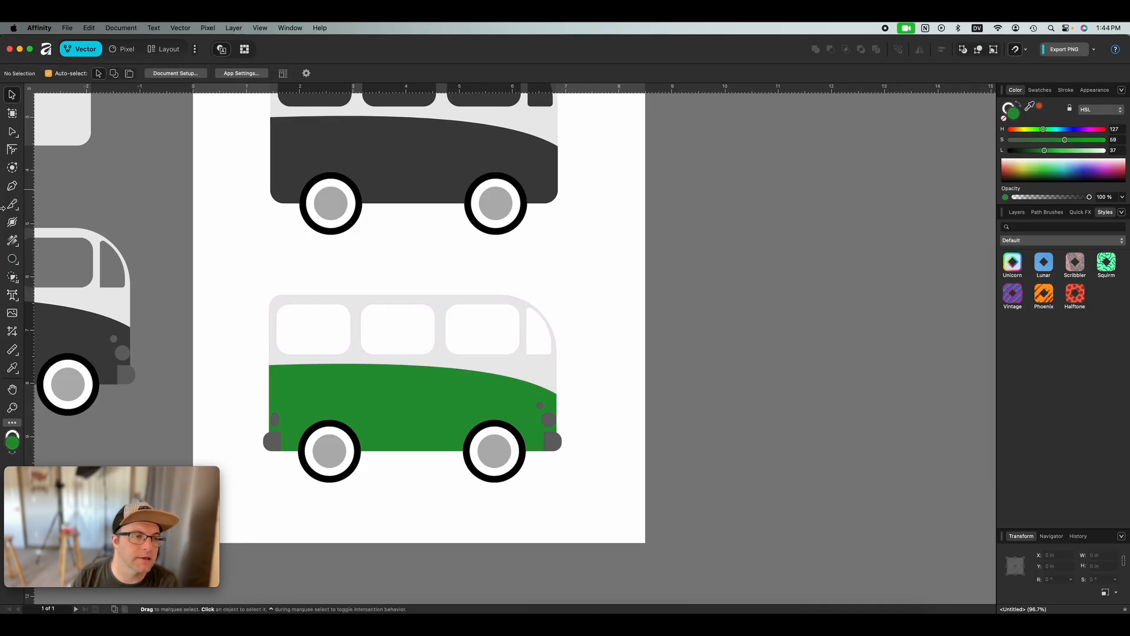
- Draw a blue rectangle over the lower page and move it behind the van
{"action": "left_click", "coordinate": [12, 259]}
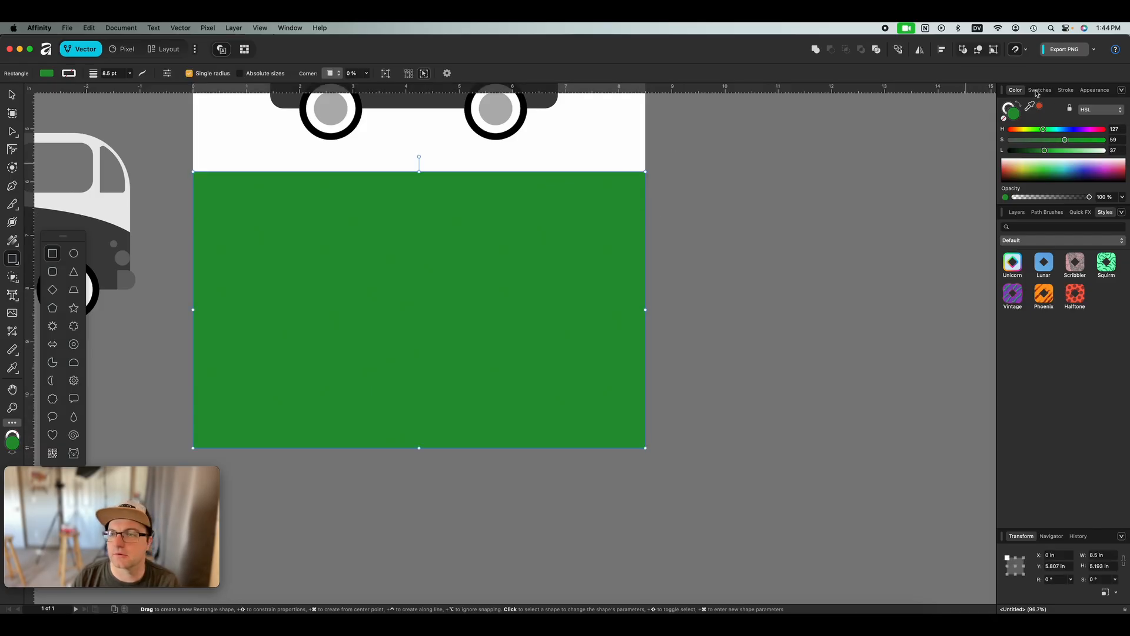
{"action": "left_click", "coordinate": [1039, 89]}
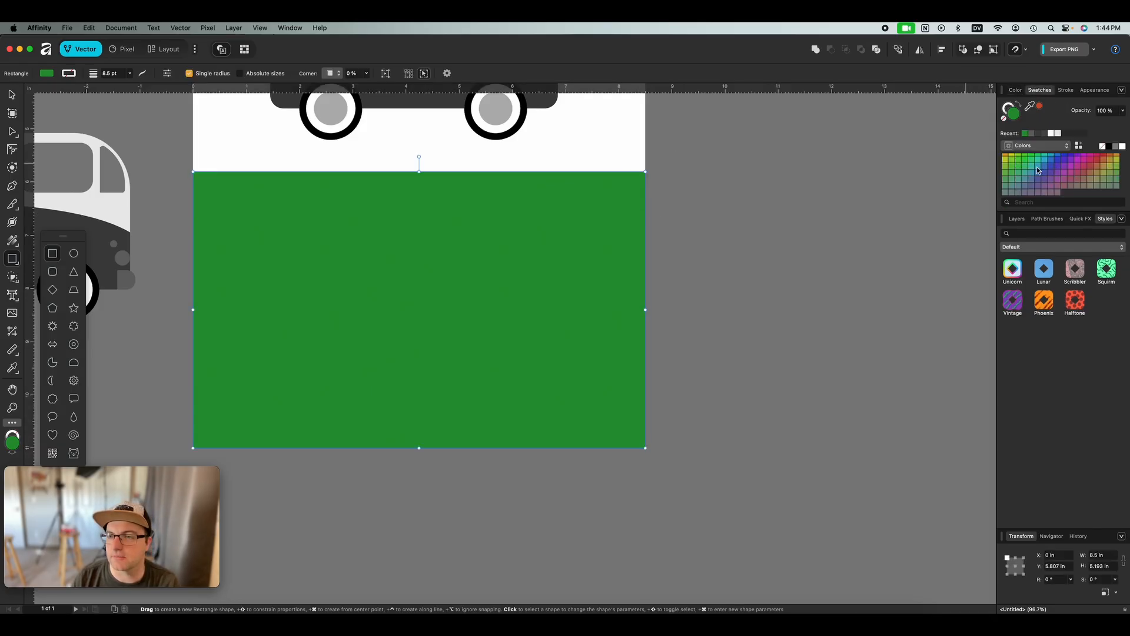
{"action": "left_click", "coordinate": [1037, 169]}
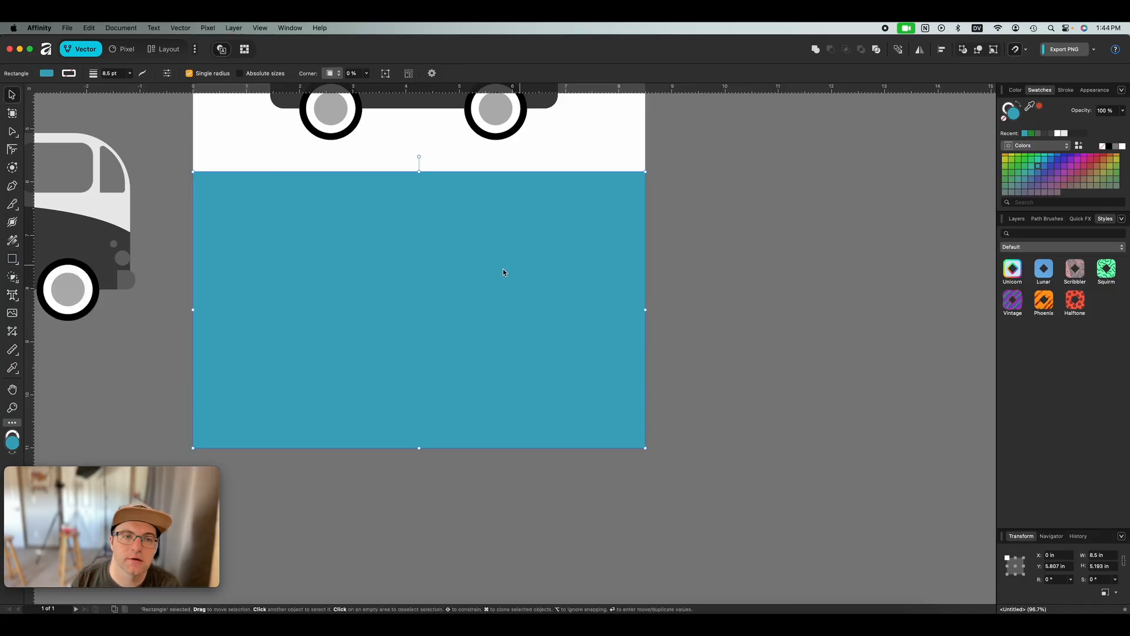
{"action": "right_click", "coordinate": [504, 273]}
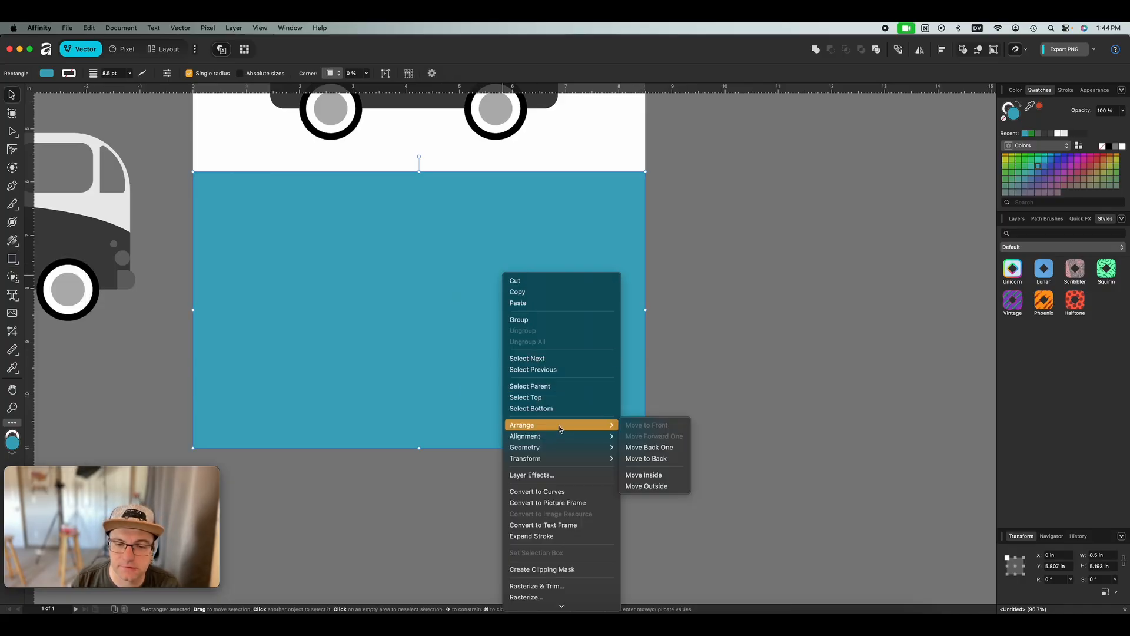
{"action": "left_click", "coordinate": [645, 458]}
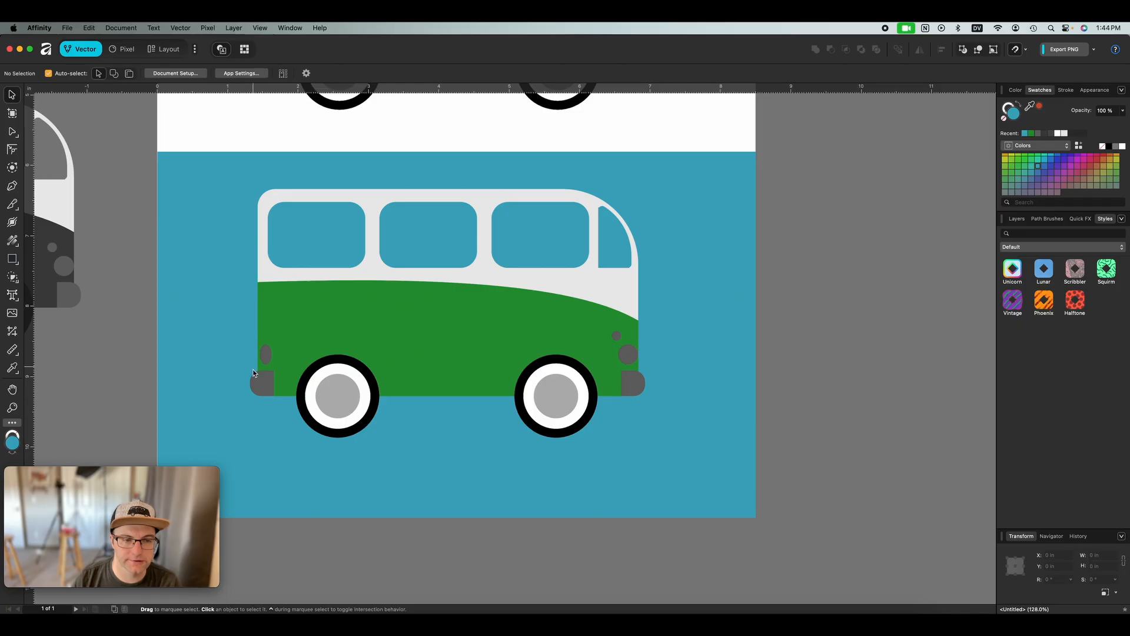
- Recolour the van's lights red, yellow and white, and the upper body white
{"action": "left_click", "coordinate": [627, 354]}
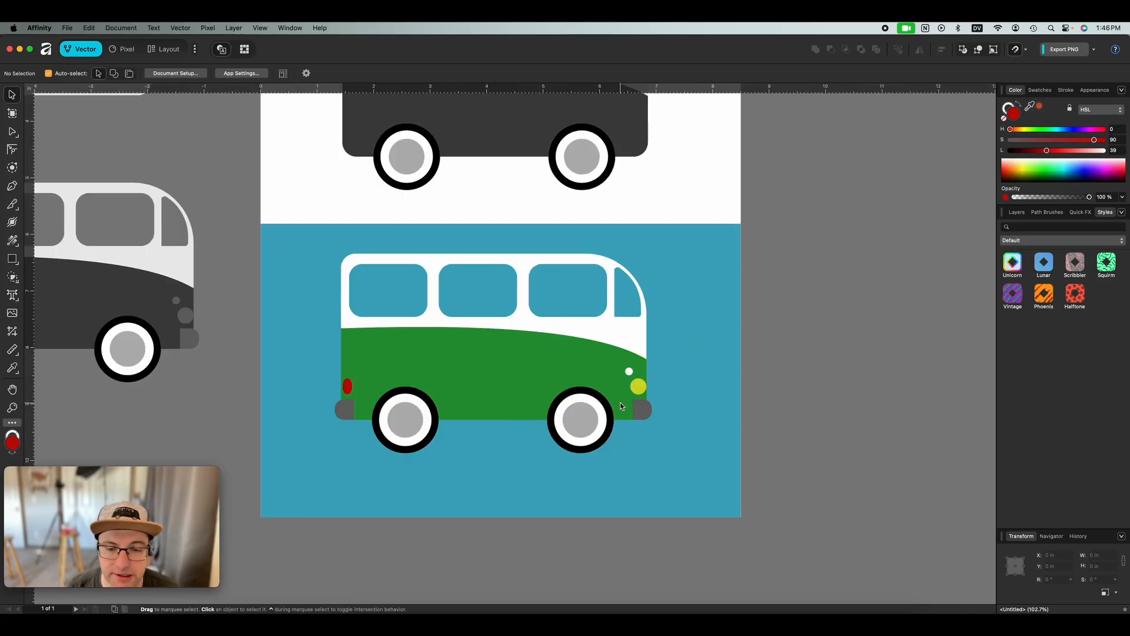
{"action": "mouse_move", "coordinate": [630, 402]}
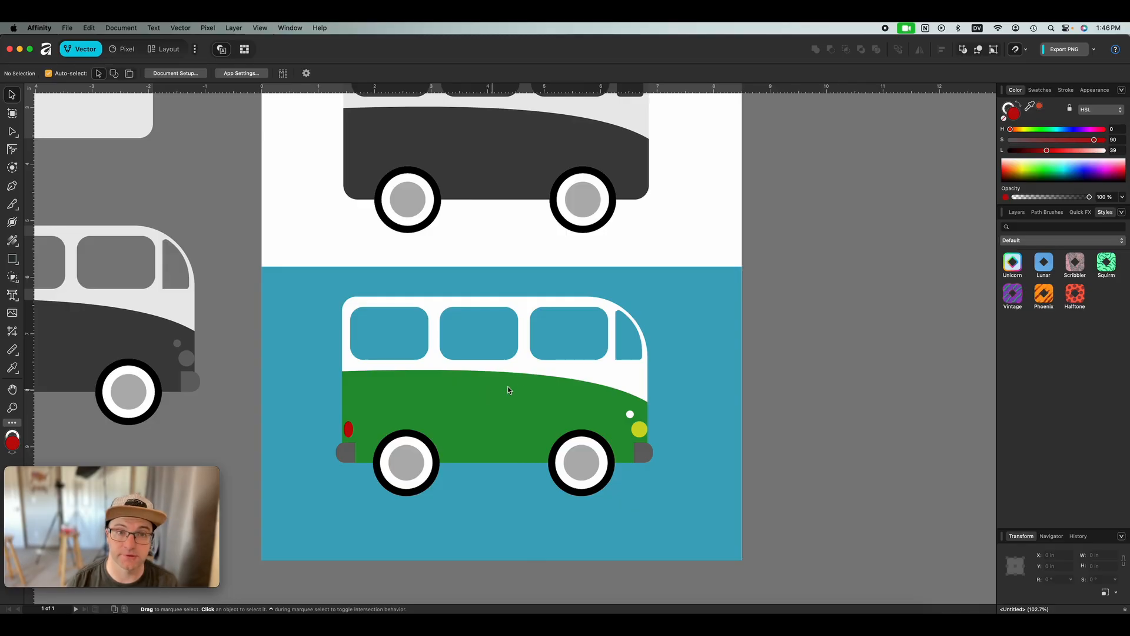
{"action": "mouse_move", "coordinate": [462, 231]}
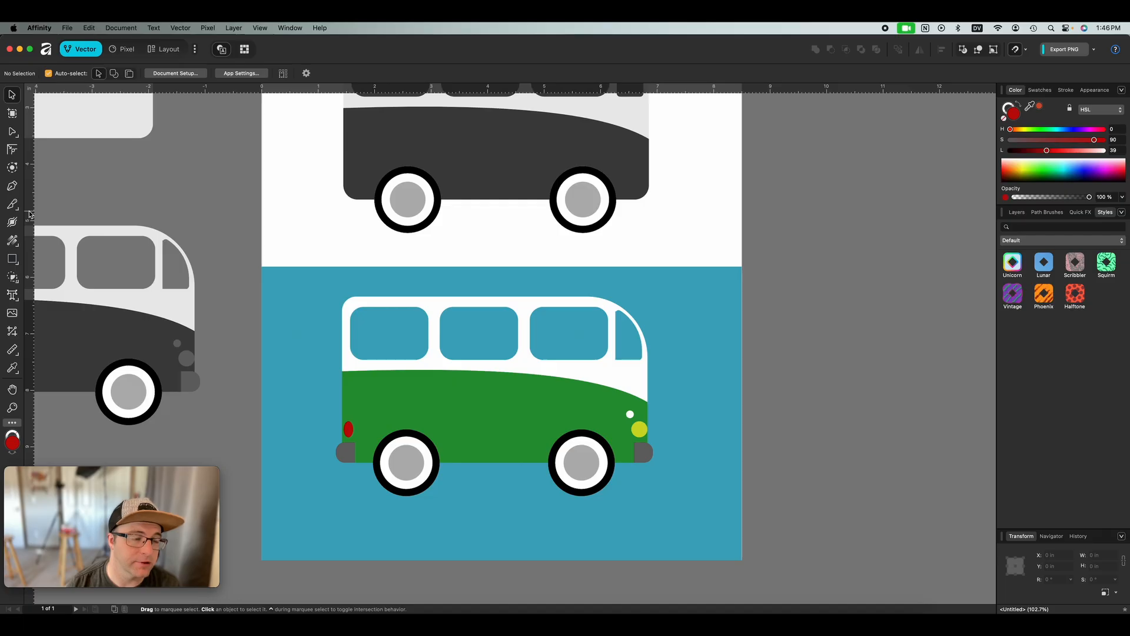
{"action": "mouse_move", "coordinate": [12, 222]}
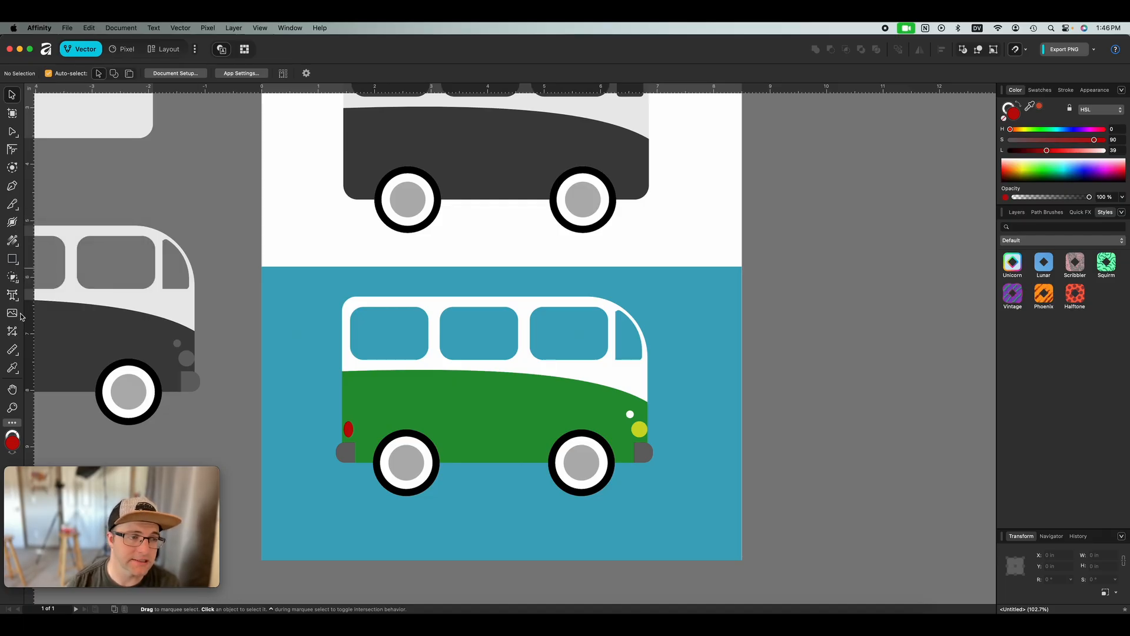
{"action": "mouse_move", "coordinate": [12, 351]}
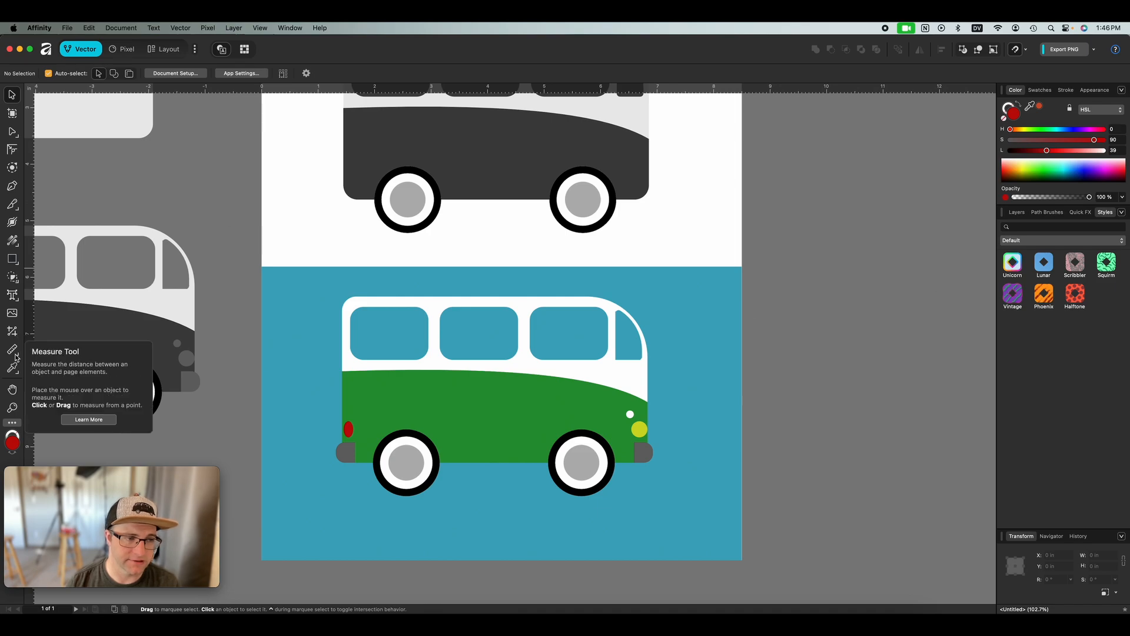
{"action": "mouse_move", "coordinate": [12, 240]}
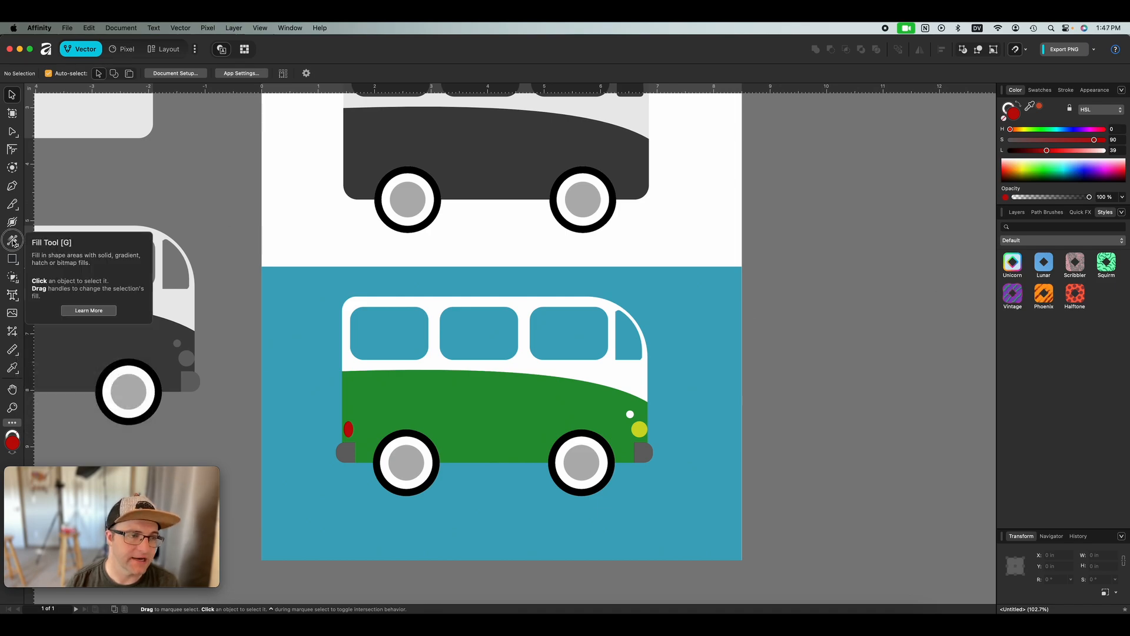
{"action": "left_click", "coordinate": [12, 240]}
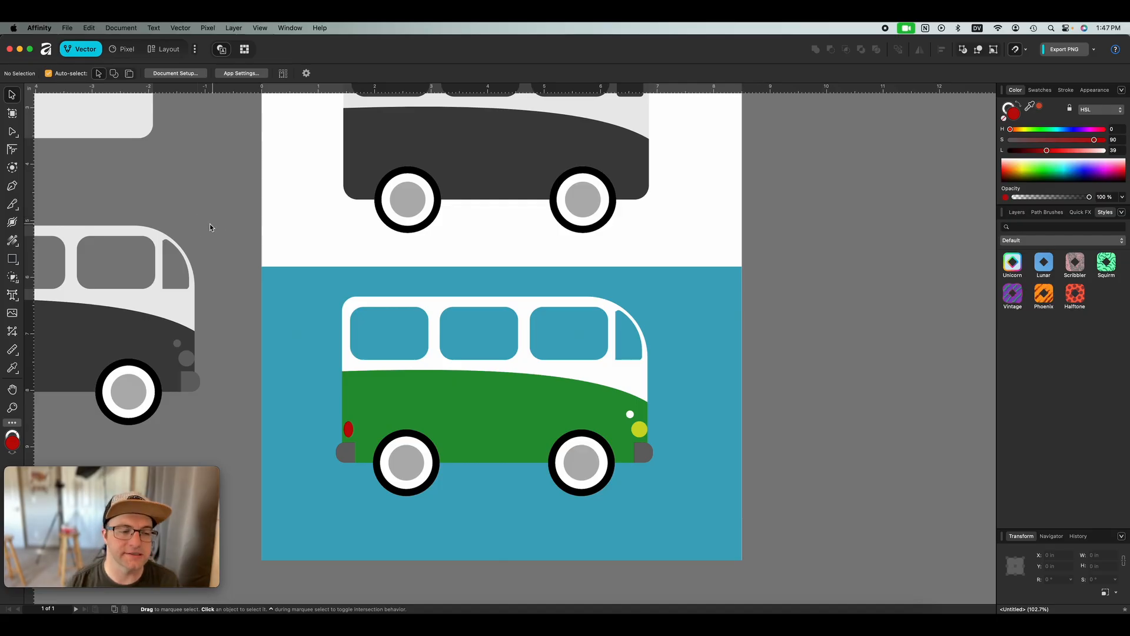
{"action": "mouse_move", "coordinate": [197, 173]}
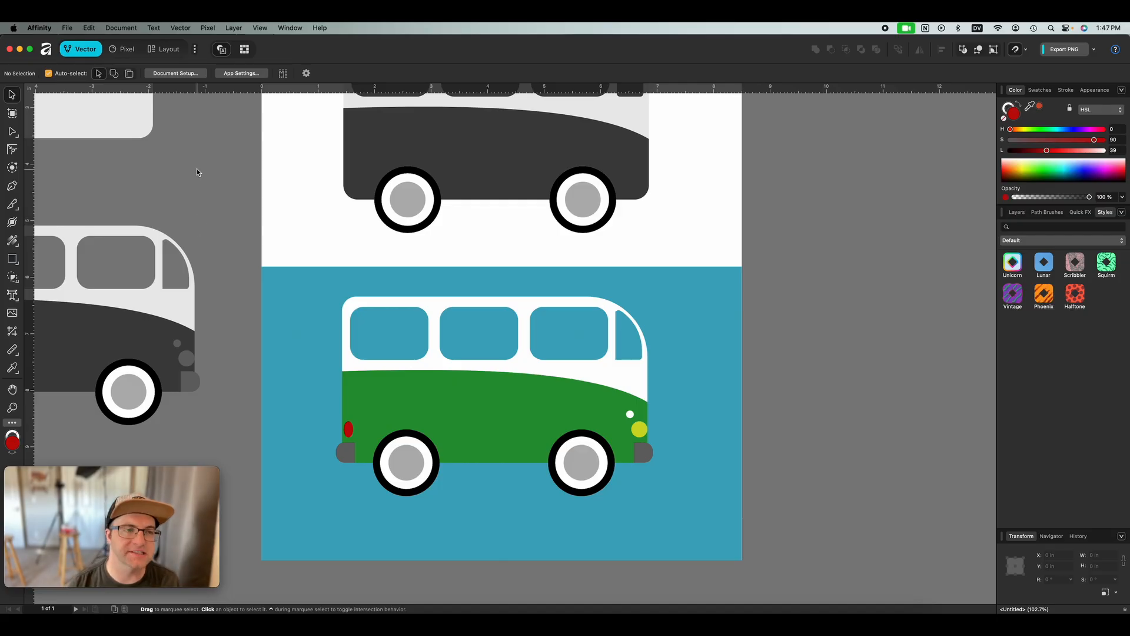
{"action": "mouse_move", "coordinate": [162, 148]}
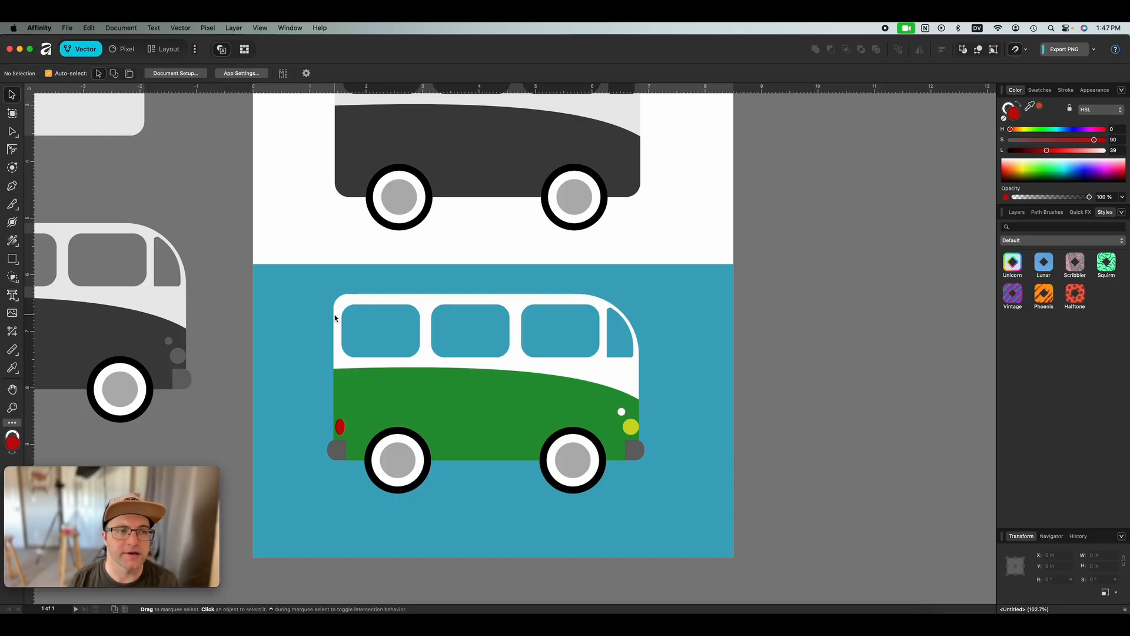
{"action": "mouse_move", "coordinate": [251, 293]}
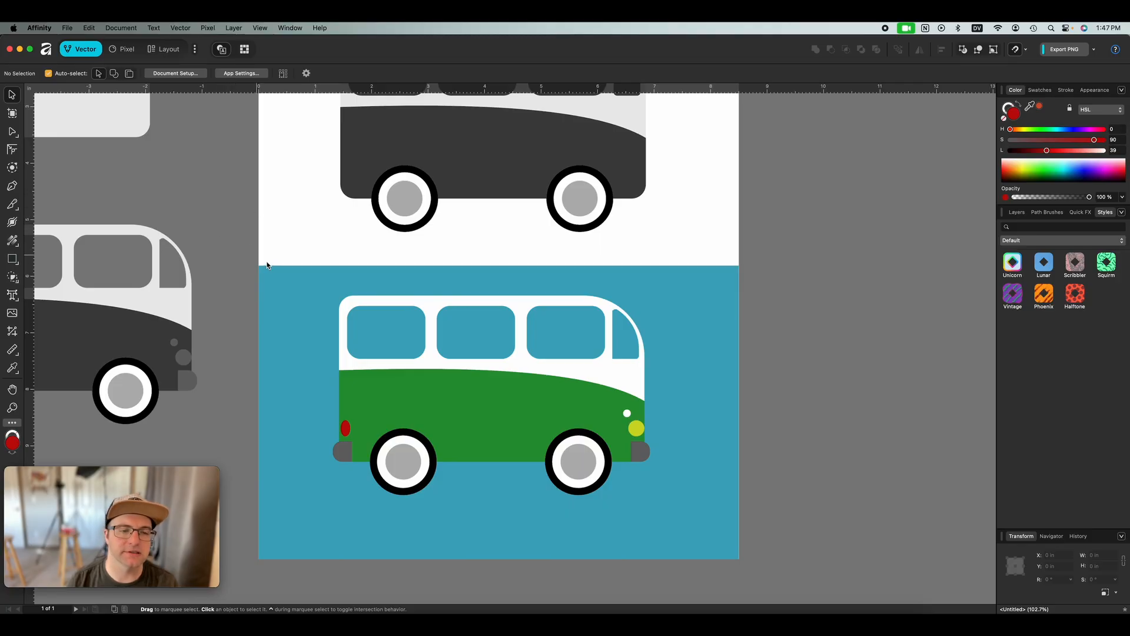
{"action": "mouse_move", "coordinate": [367, 328]}
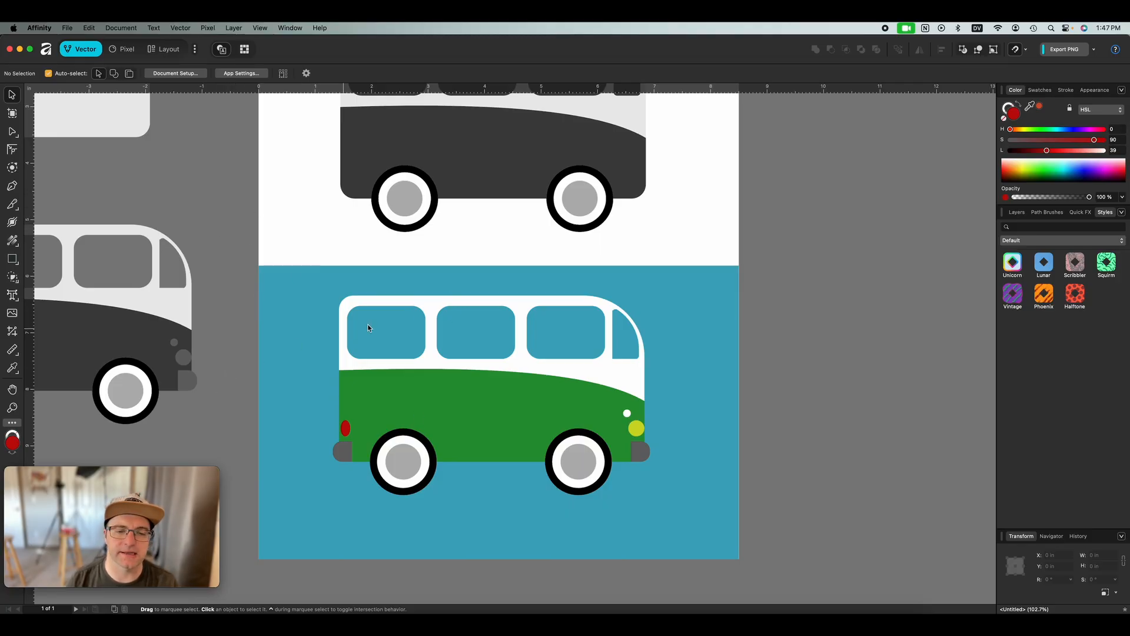